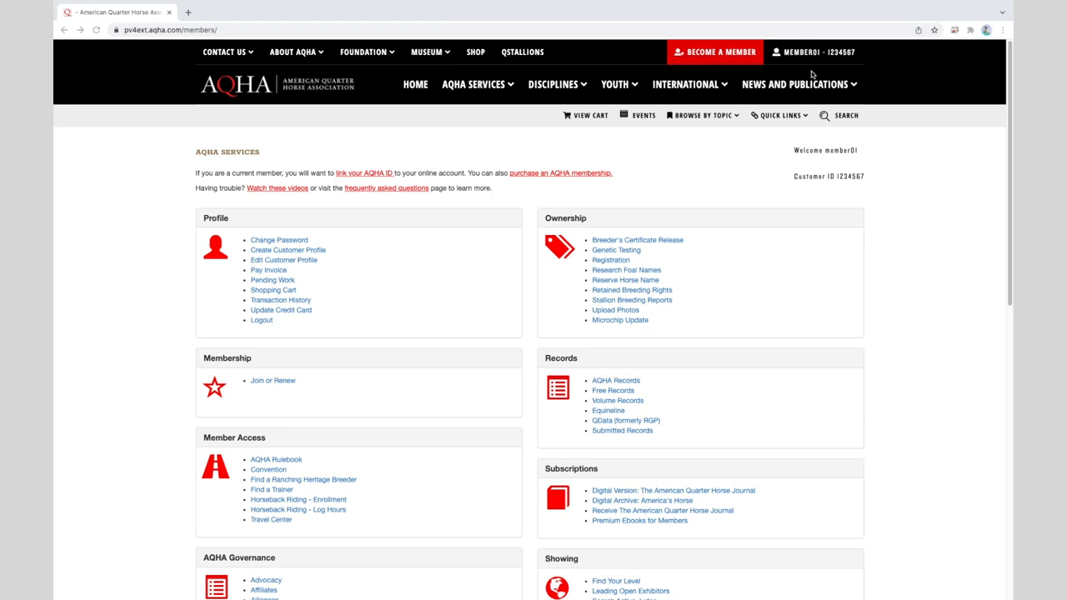
mouse_move(812, 58)
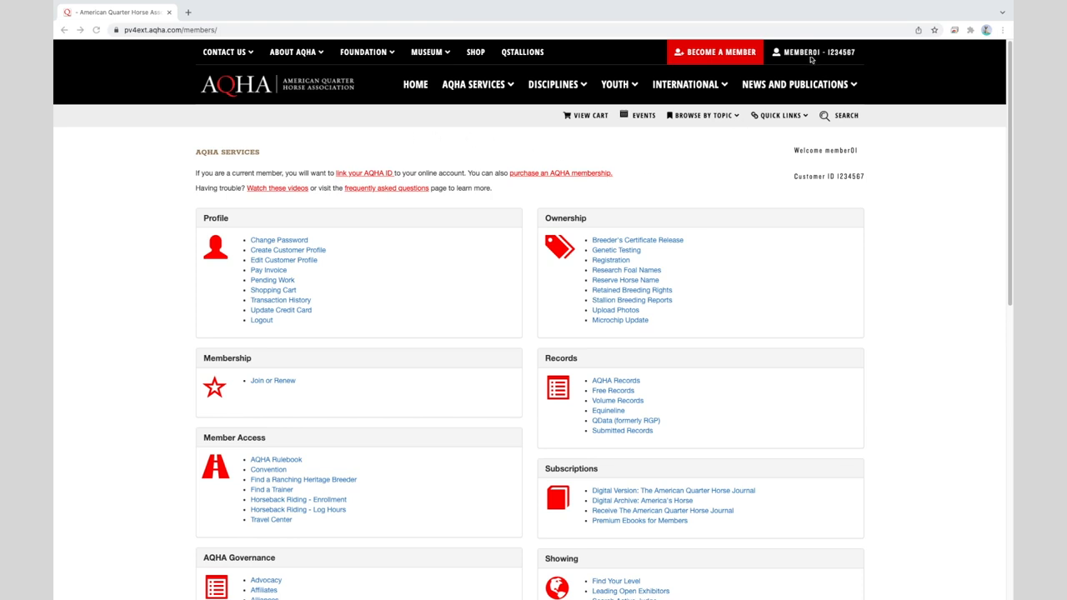
mouse_move(860, 185)
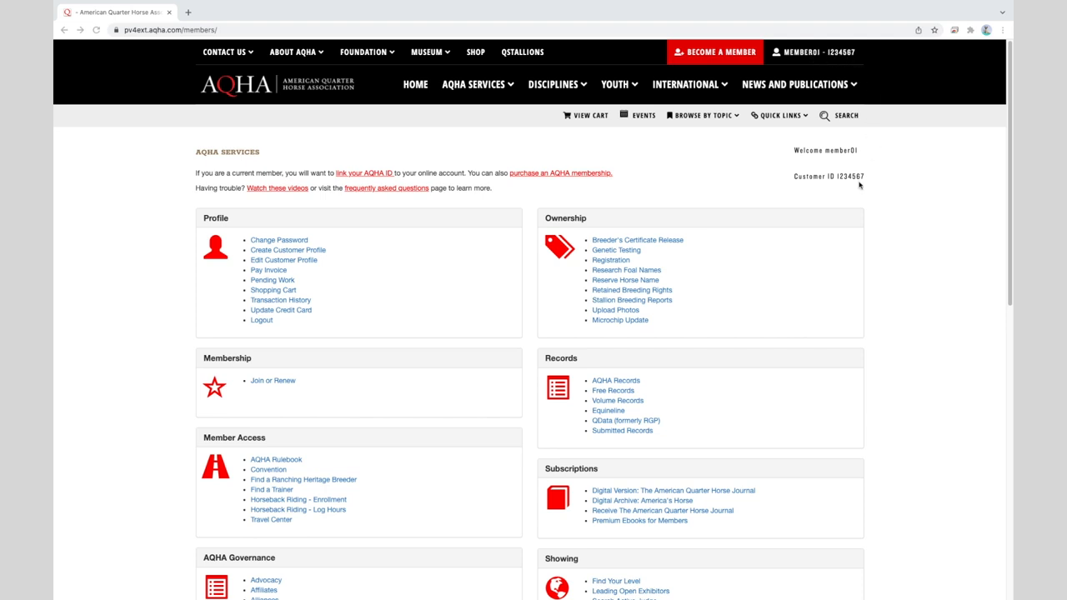
mouse_move(869, 190)
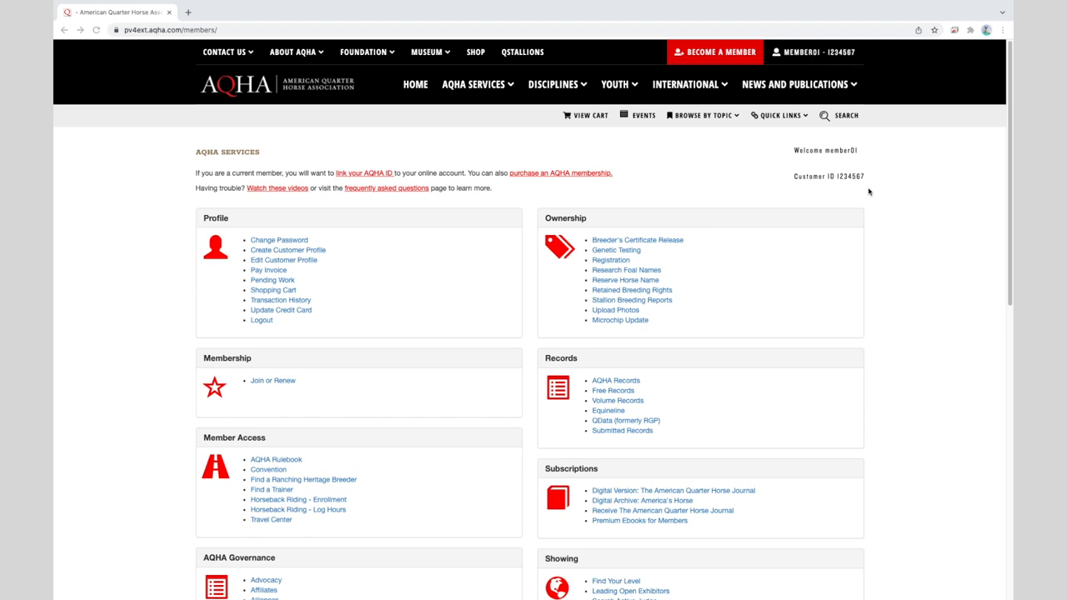
mouse_move(837, 232)
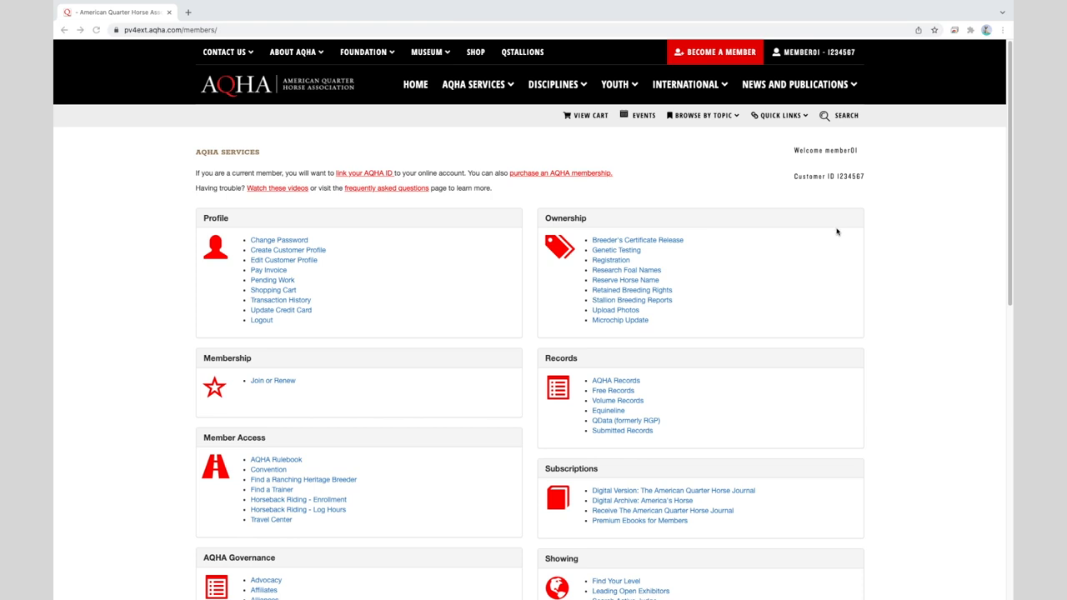
mouse_move(867, 233)
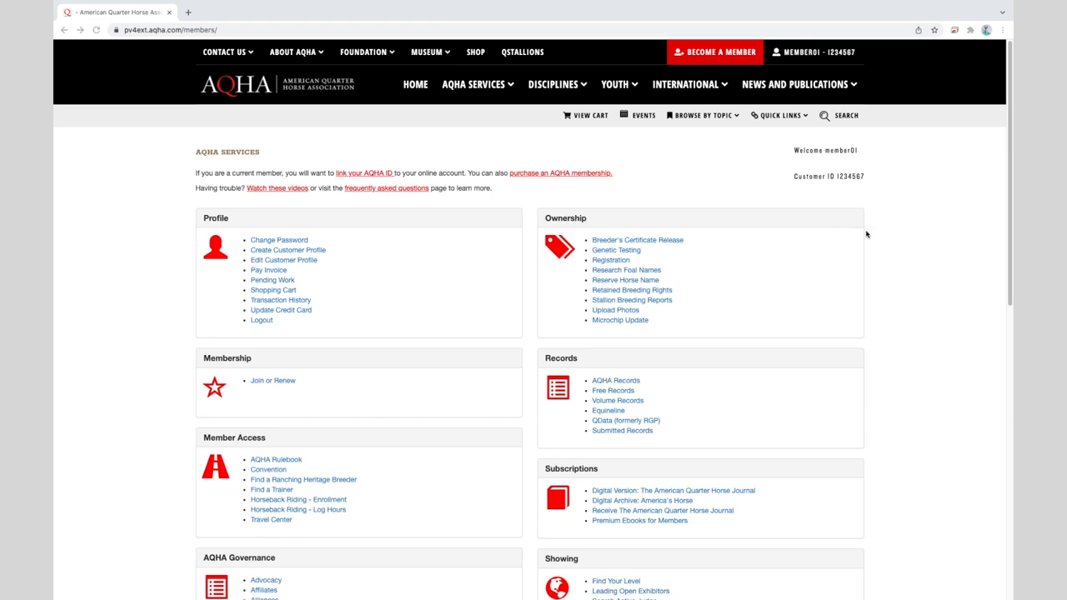
mouse_move(620, 264)
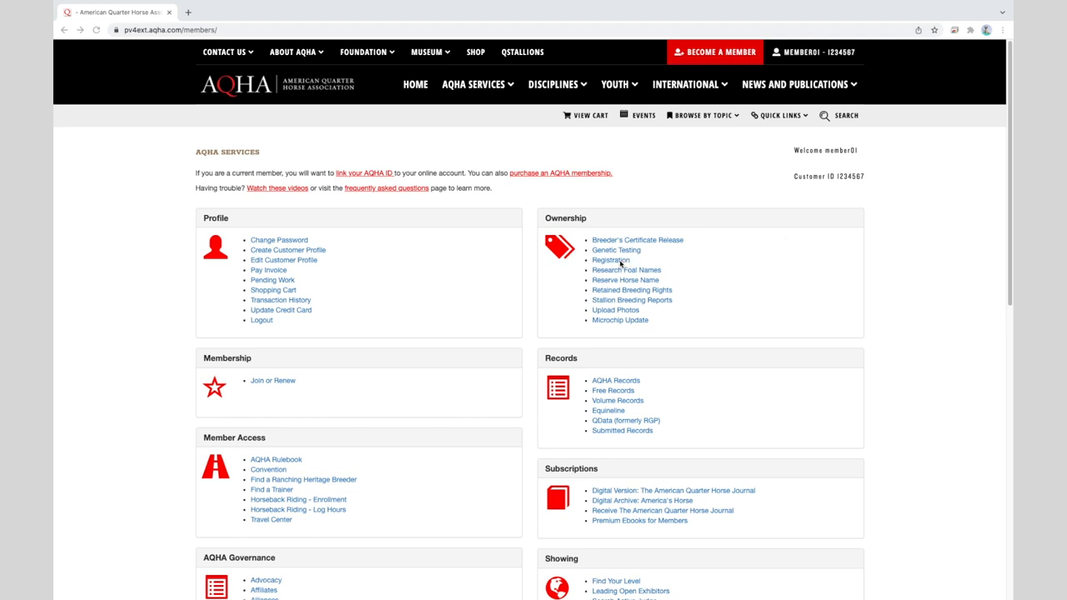
Go to the Online Registration page under Ownership showing past foal registrations
left_click(610, 260)
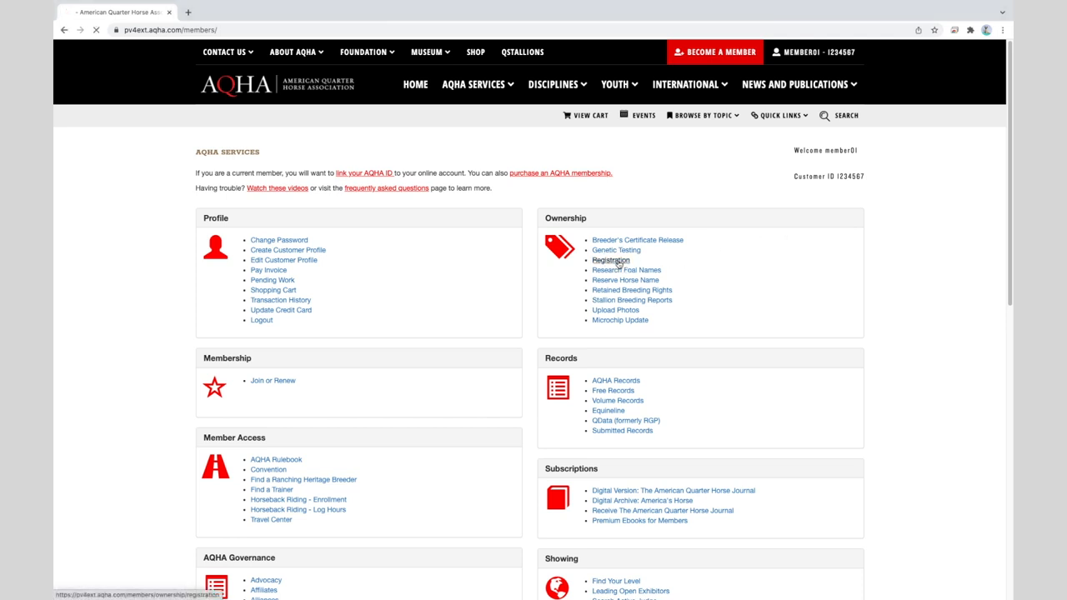
left_click(610, 260)
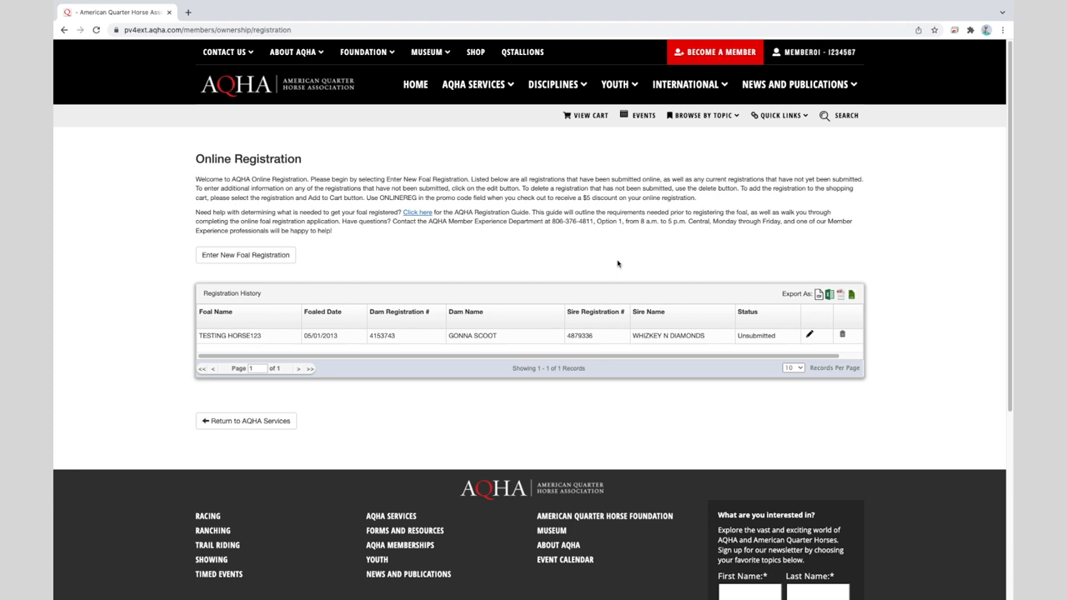
mouse_move(570, 257)
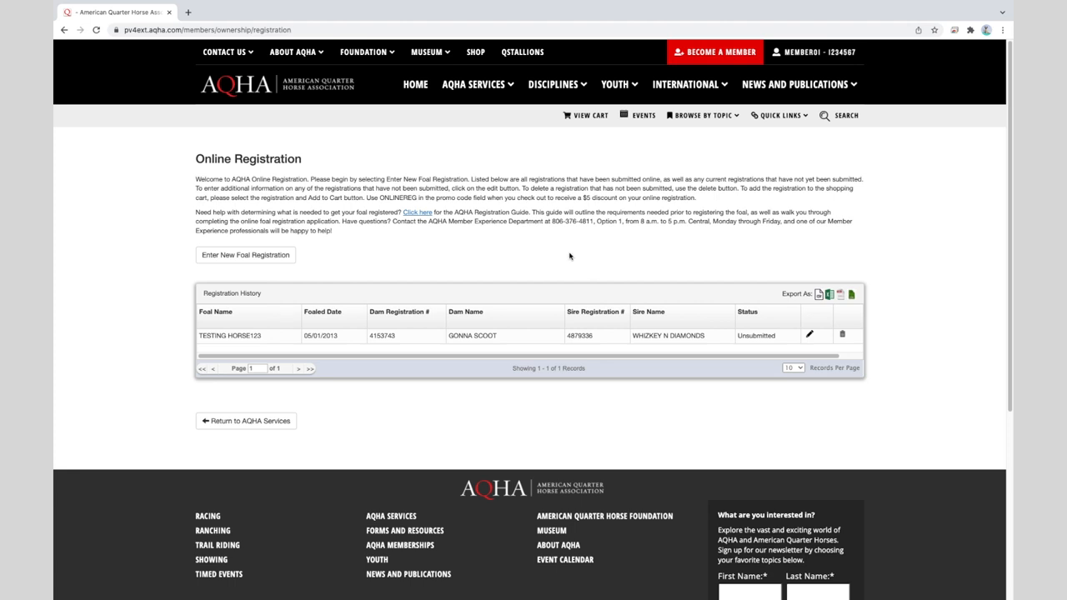
mouse_move(247, 255)
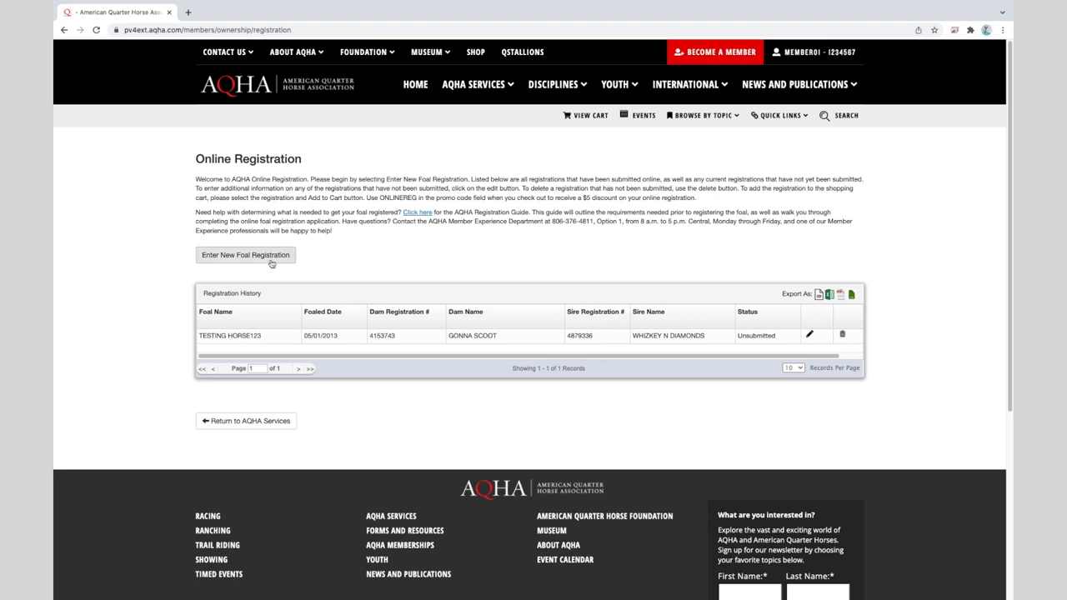
Start a new foal registration with breeding method Frozen Semen
left_click(246, 255)
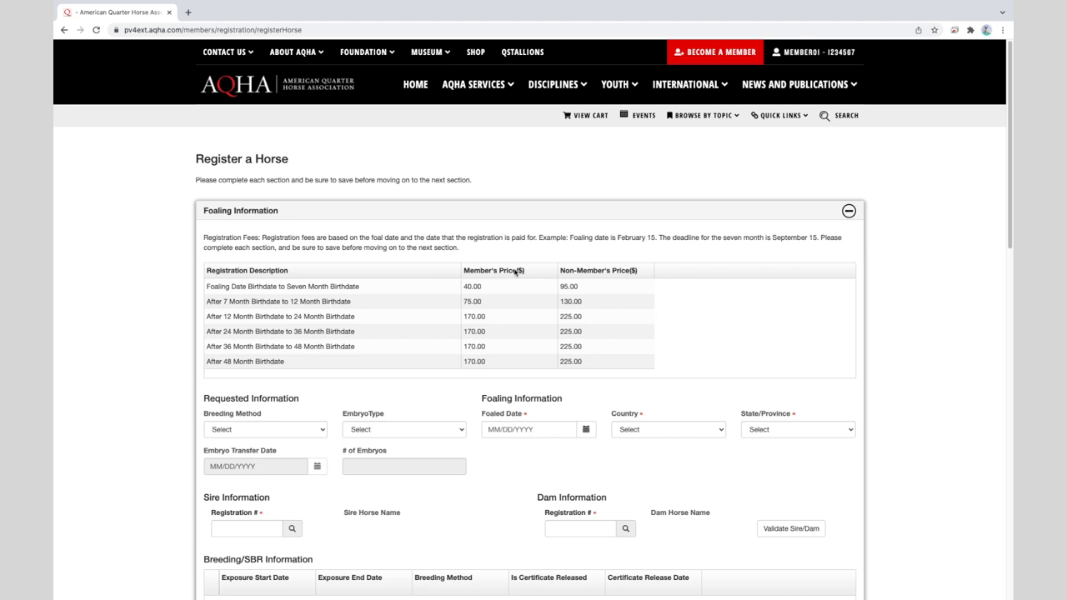
mouse_move(507, 280)
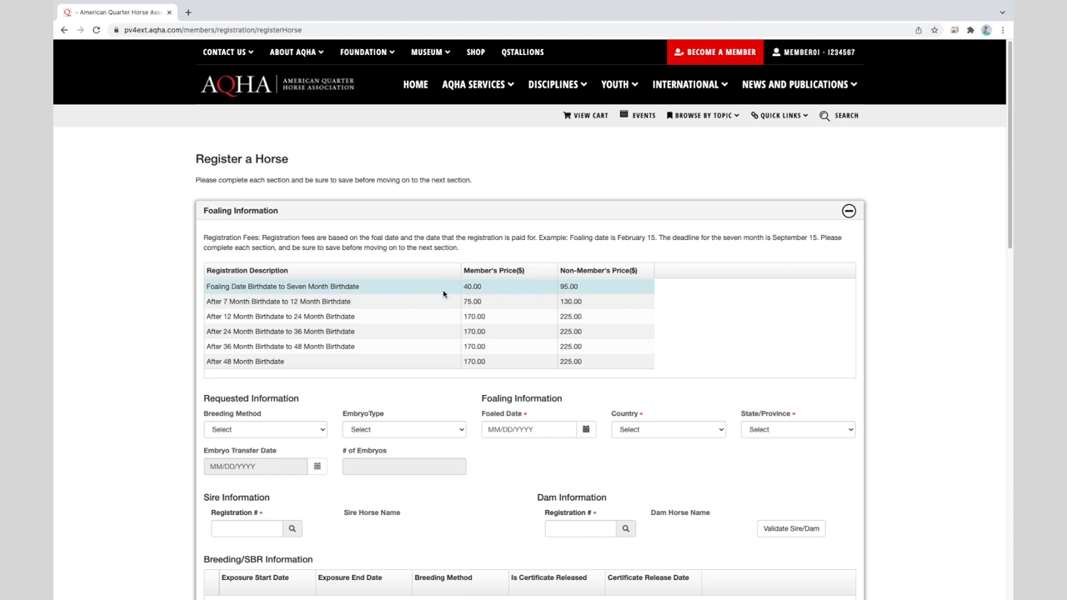
mouse_move(397, 377)
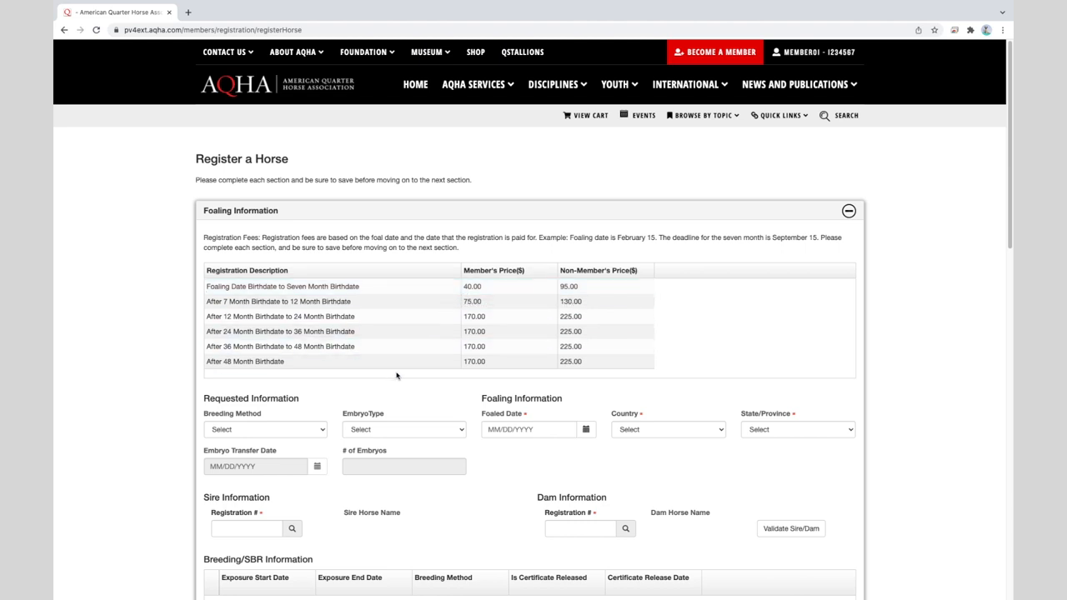
mouse_move(299, 434)
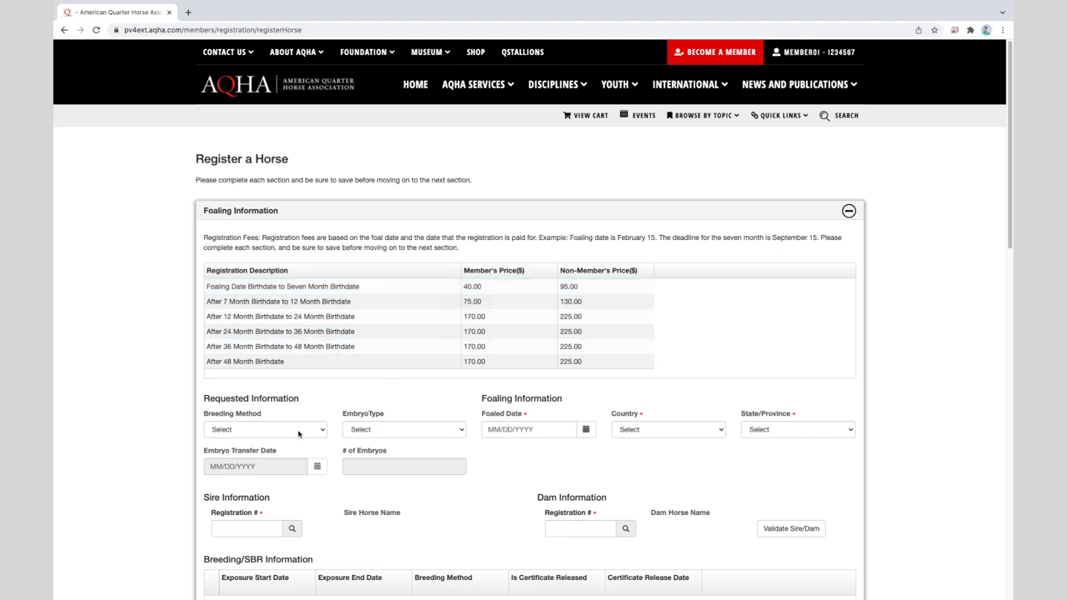
left_click(265, 430)
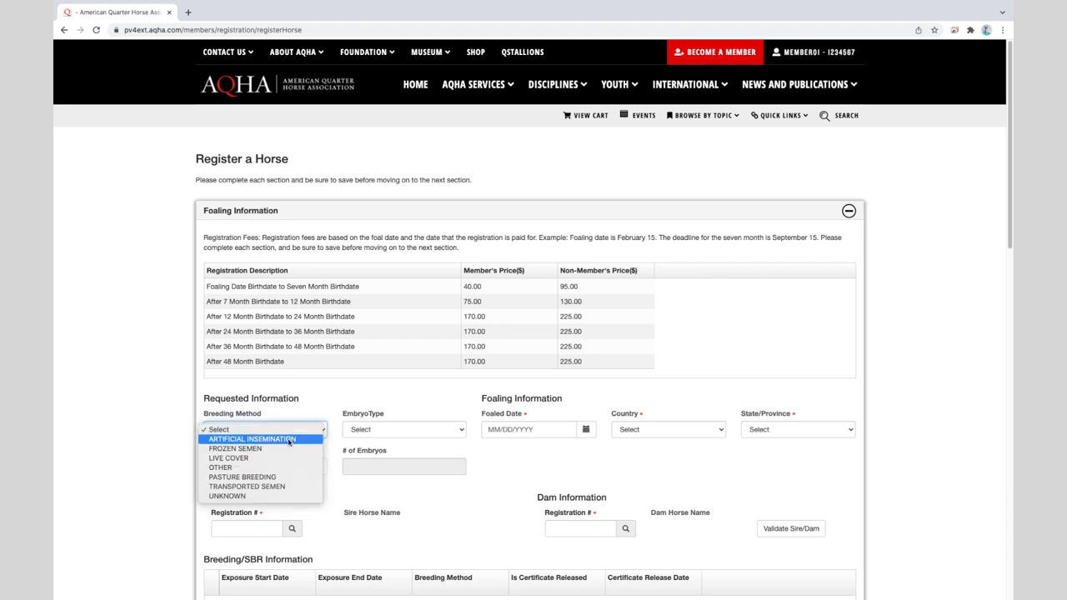
left_click(235, 448)
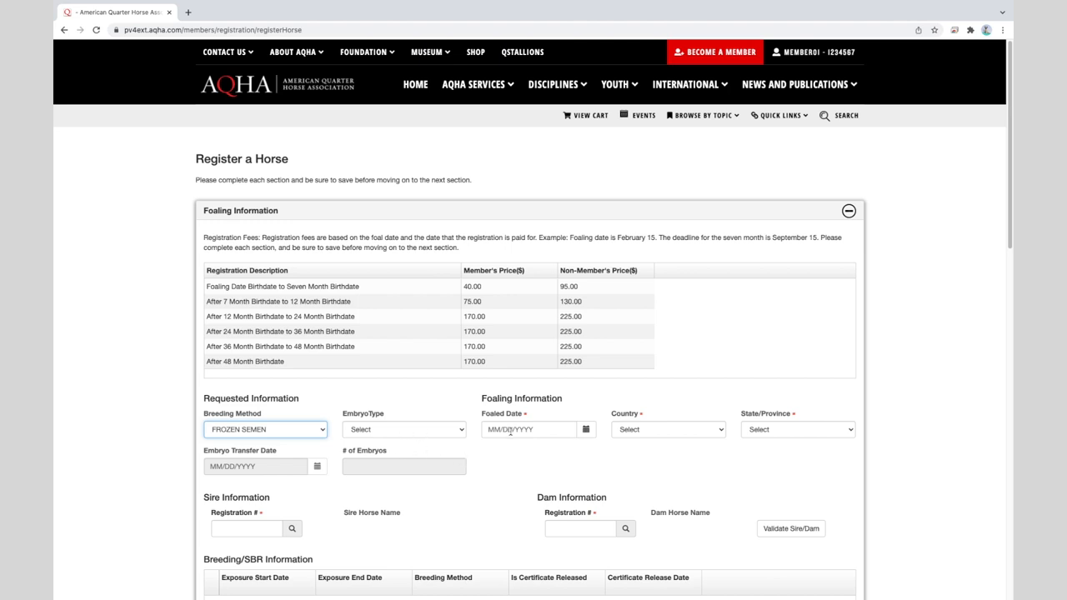
Enter foaled date 05/02/2017 in California, United States
left_click(529, 430)
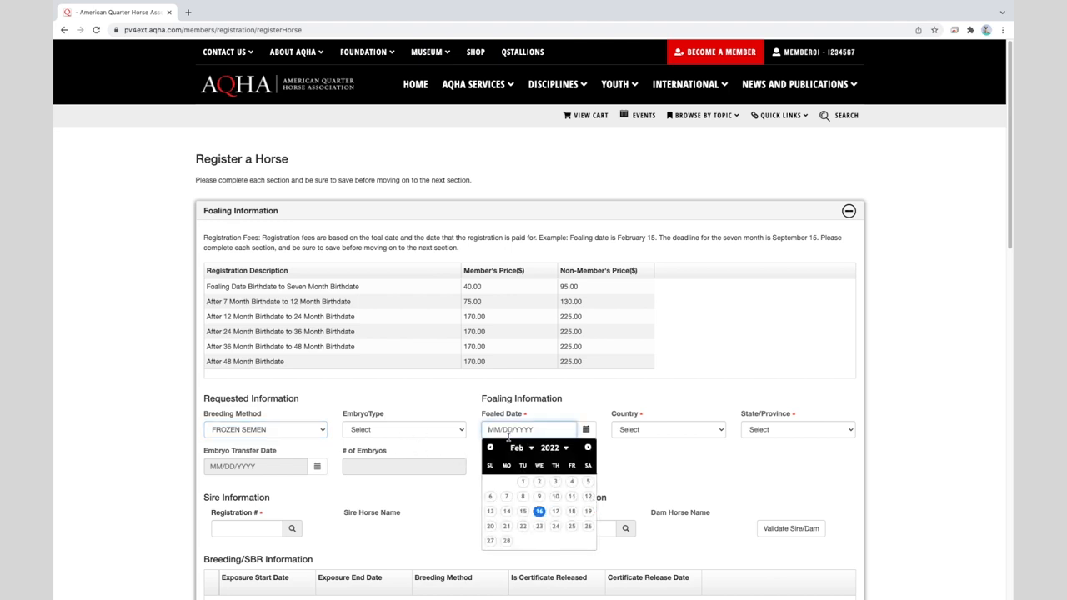
type("0")
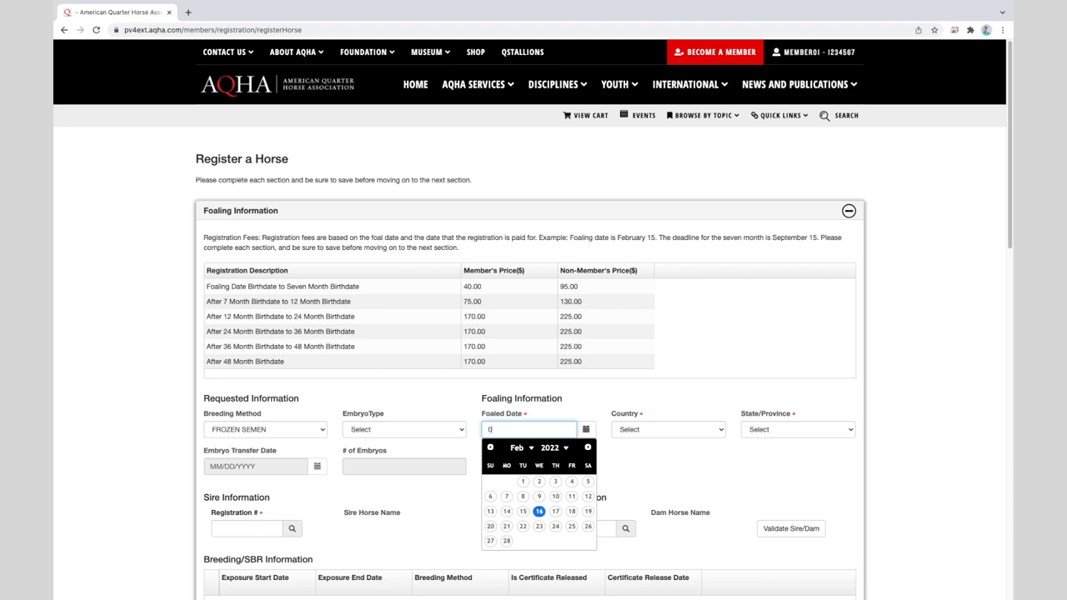
type("05/02/2017")
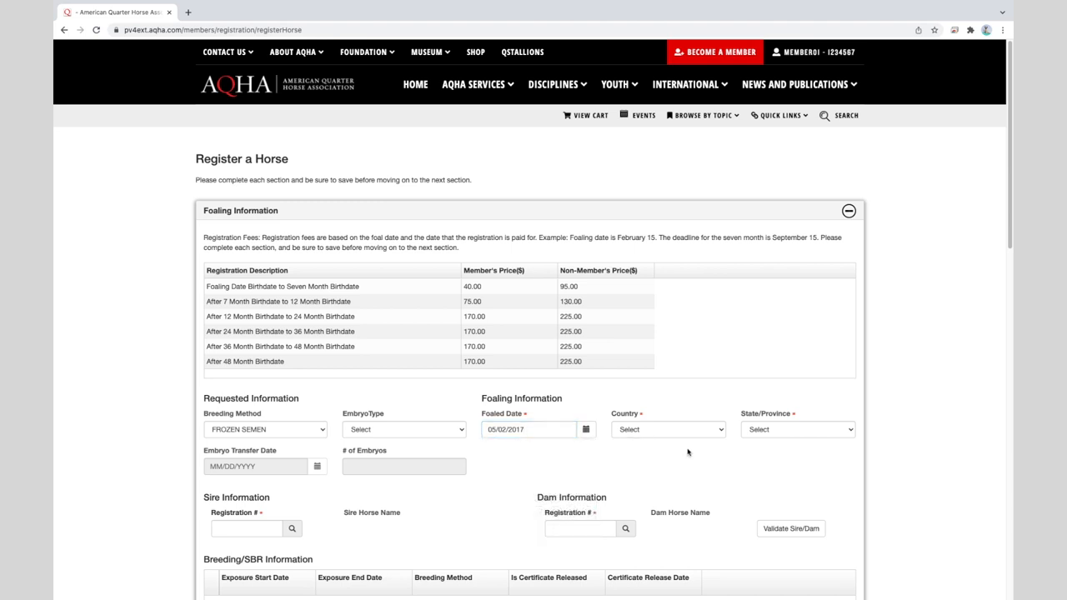
mouse_move(724, 472)
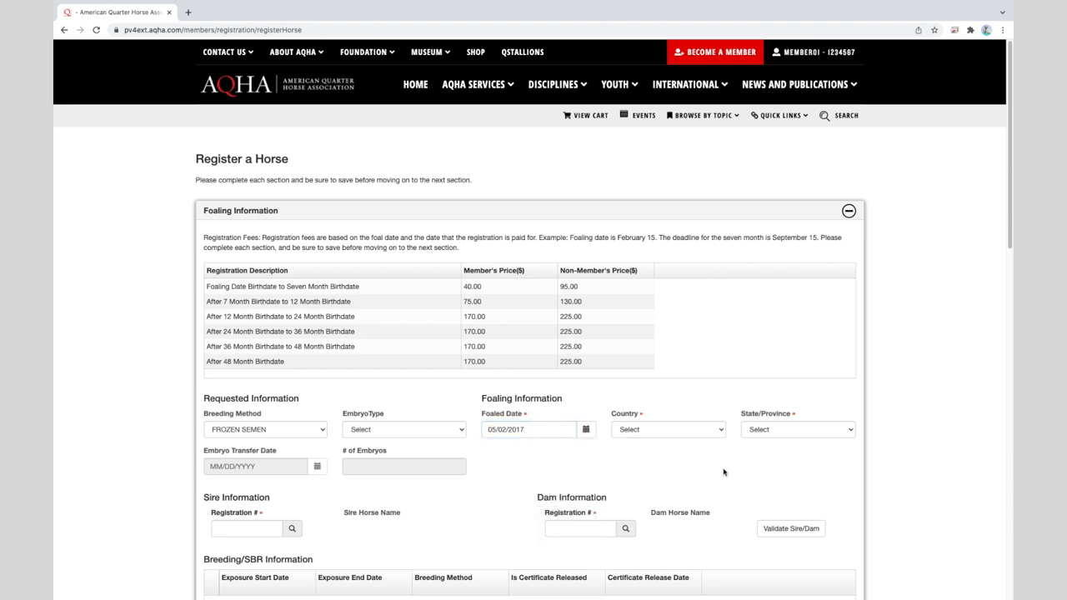
left_click(667, 431)
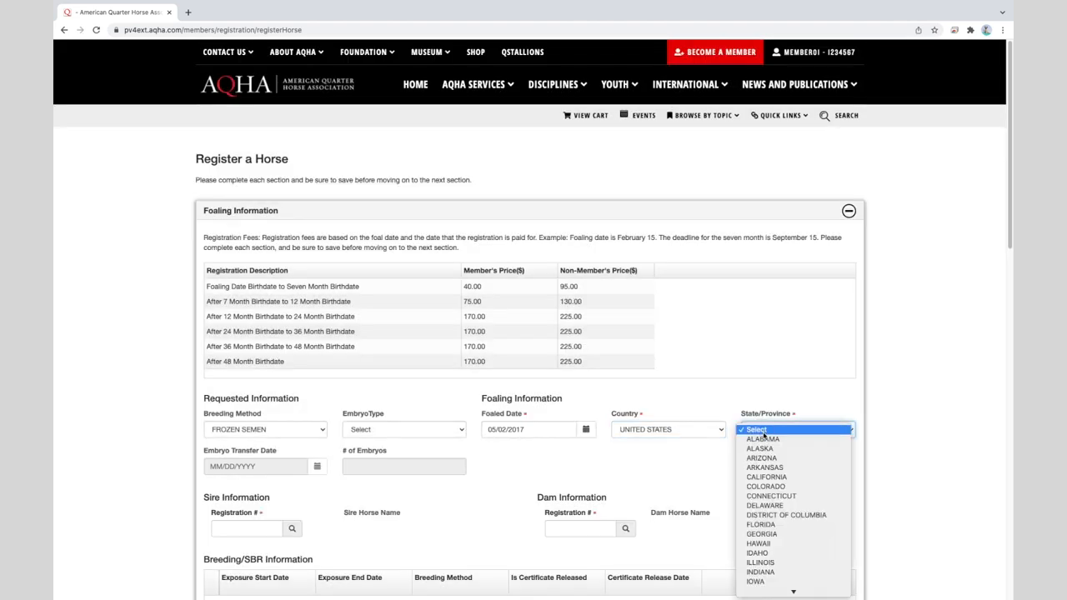
left_click(761, 477)
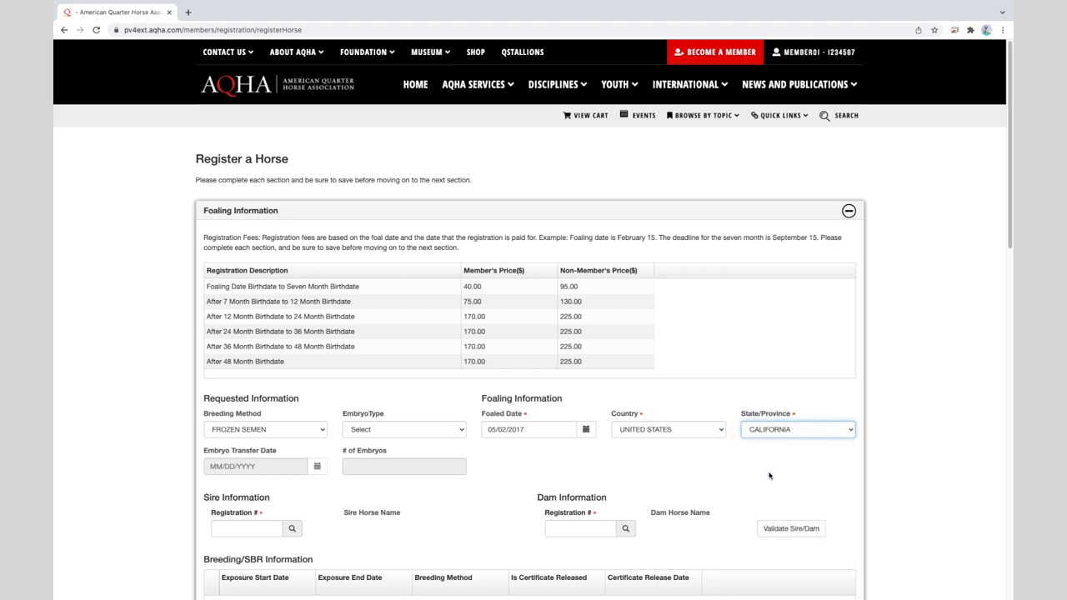
mouse_move(635, 489)
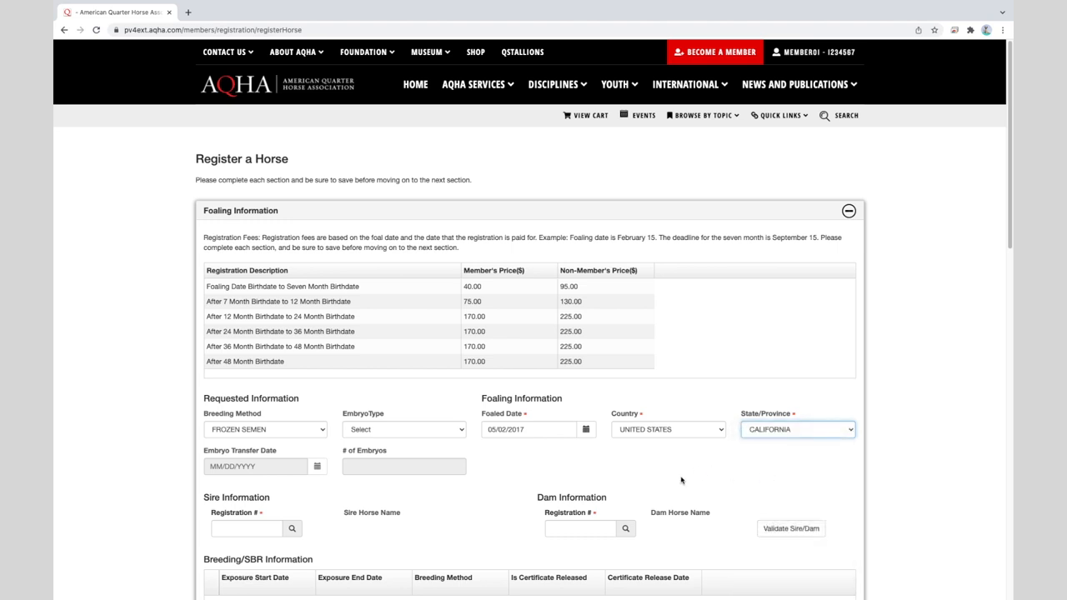
mouse_move(714, 482)
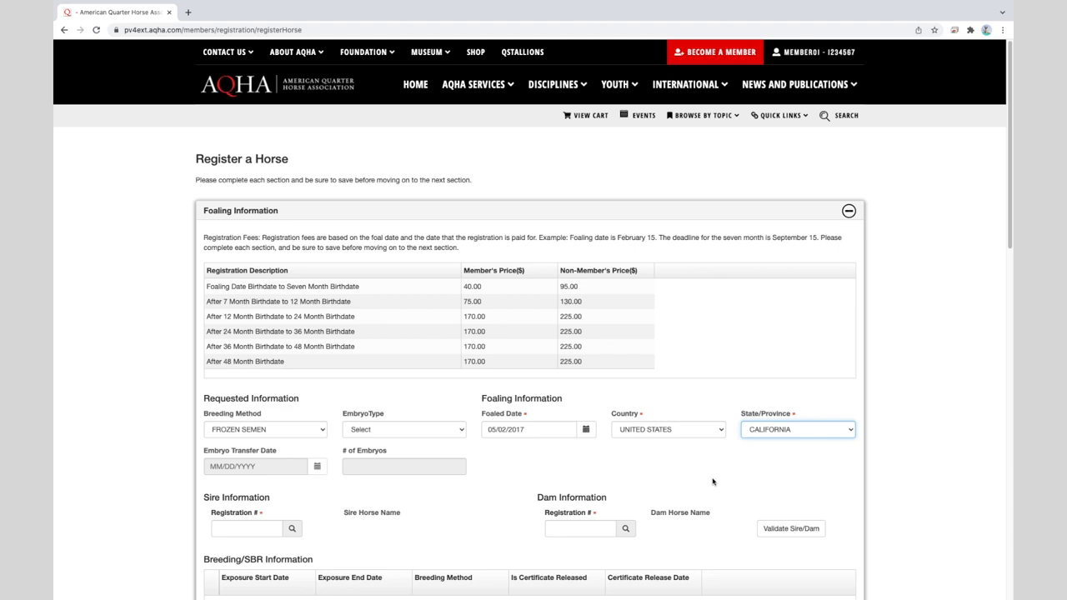
Enter the sire's registration number and look up sire IMA SMOKIN ZIPPER
scroll("down", 3)
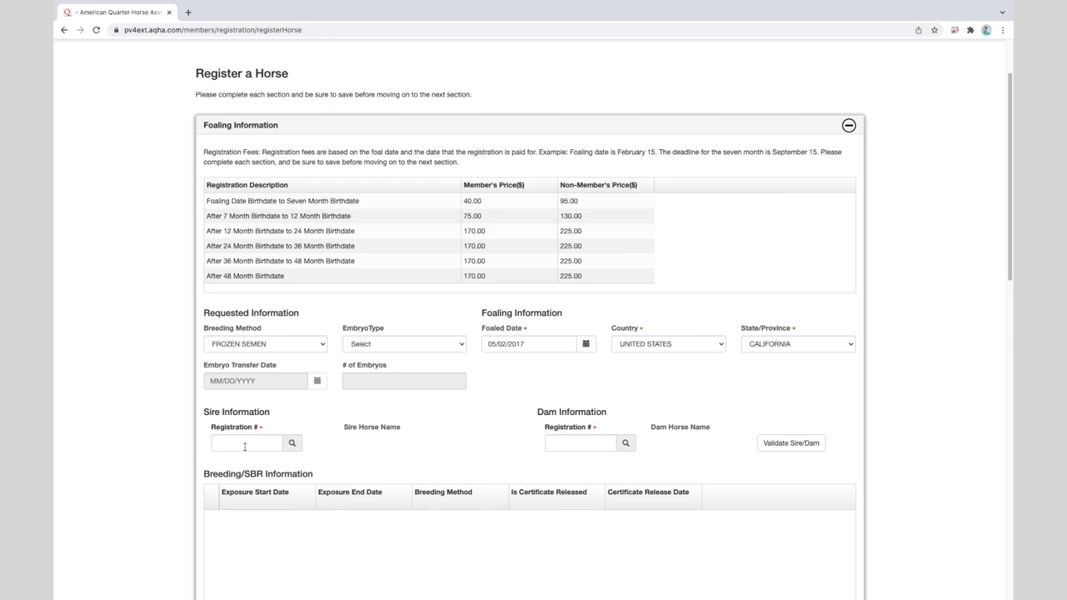
left_click(247, 444)
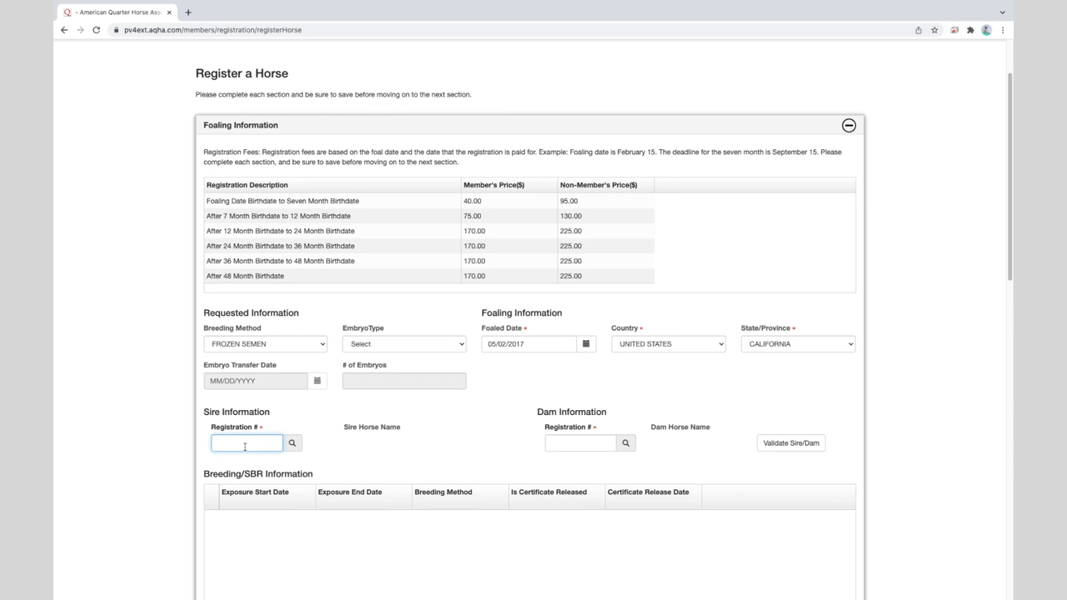
type("3076562")
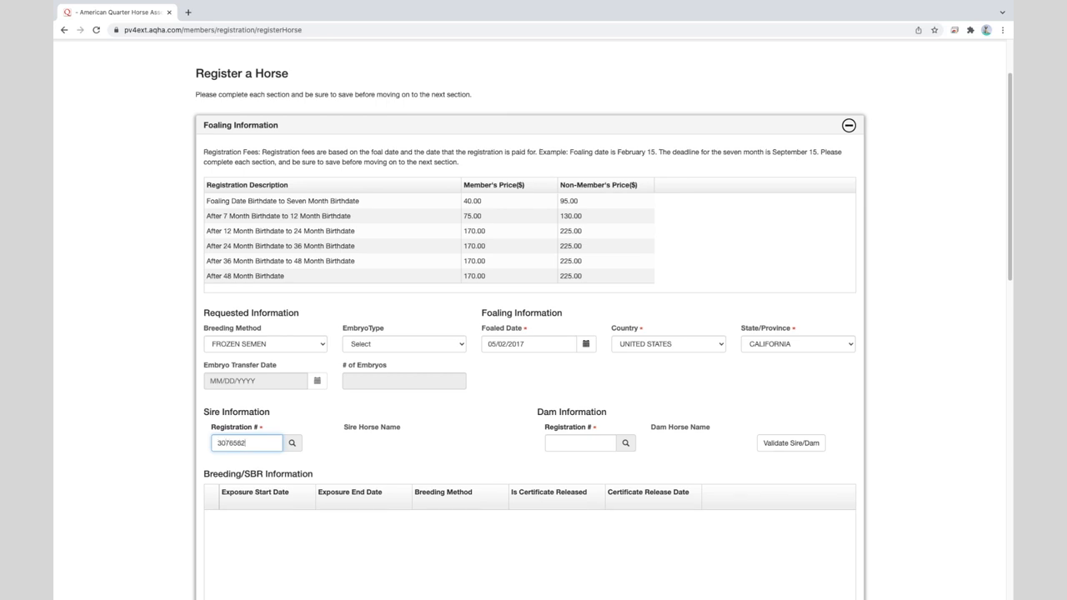
left_click(291, 443)
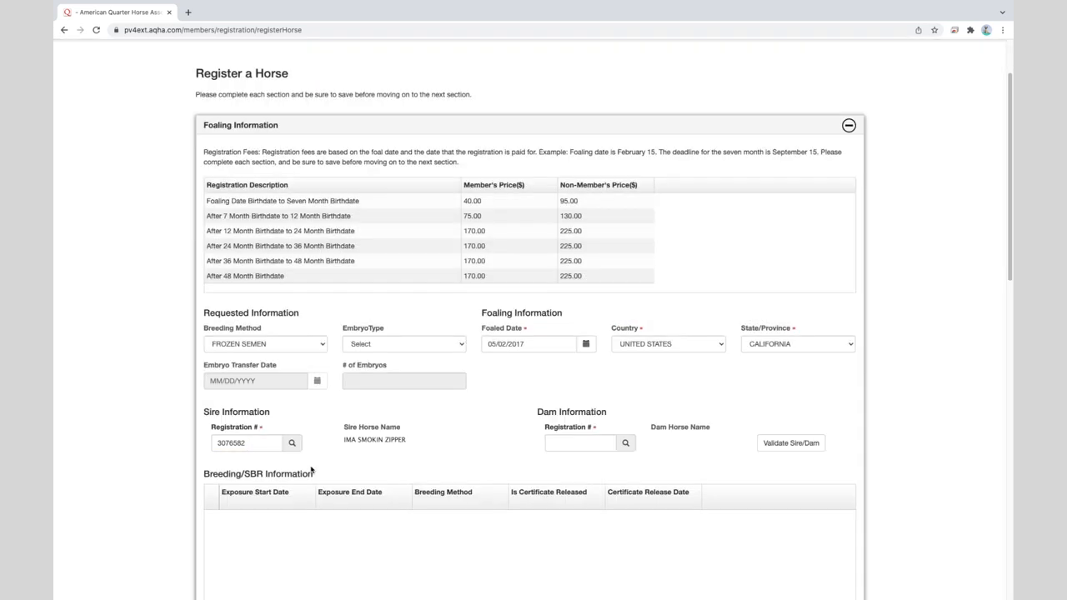
mouse_move(353, 460)
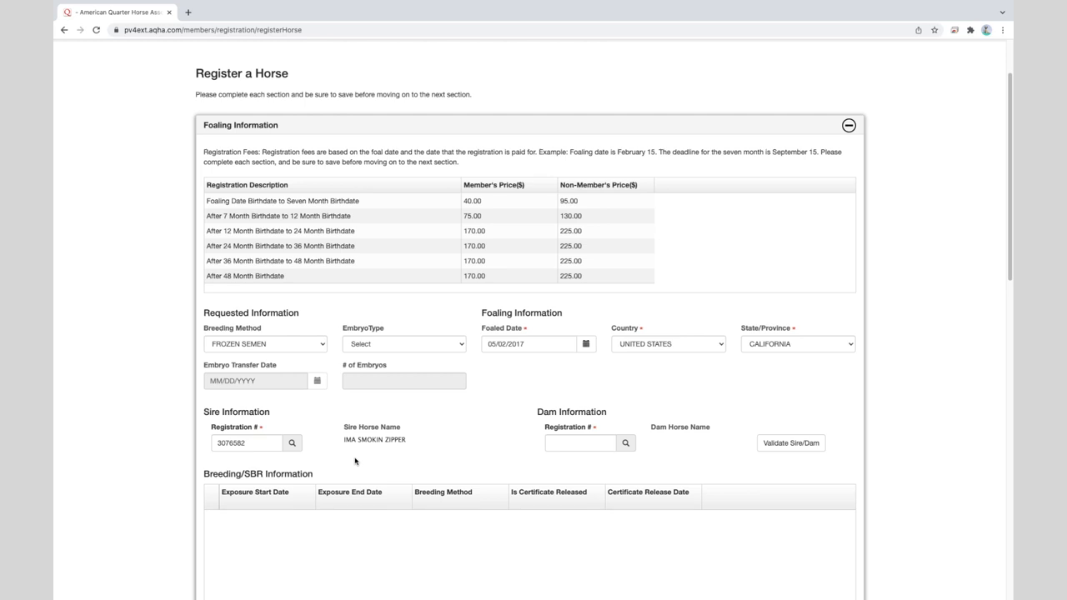
mouse_move(382, 461)
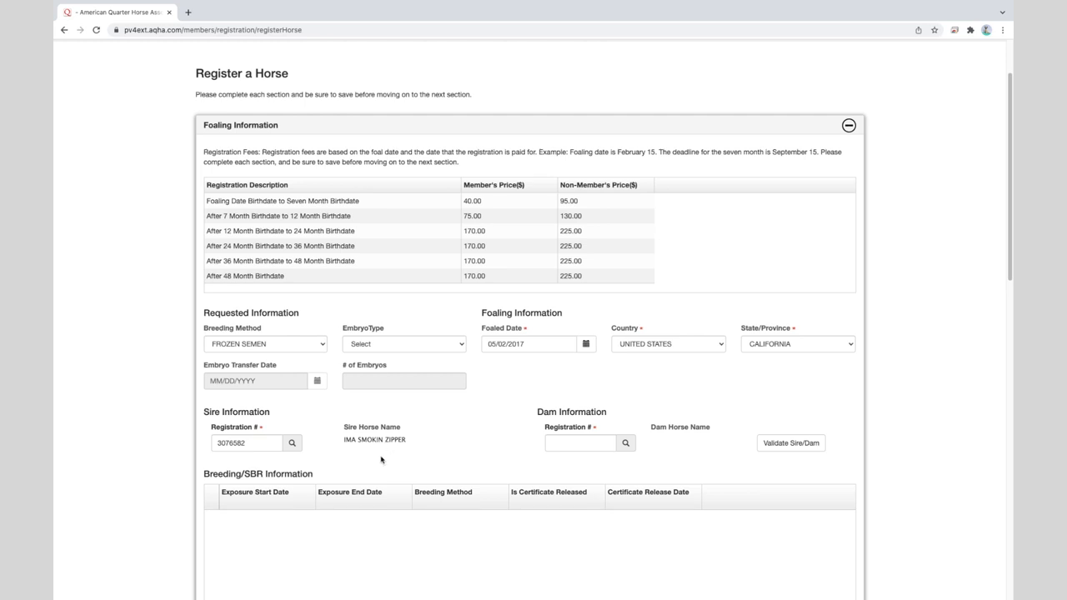
mouse_move(406, 450)
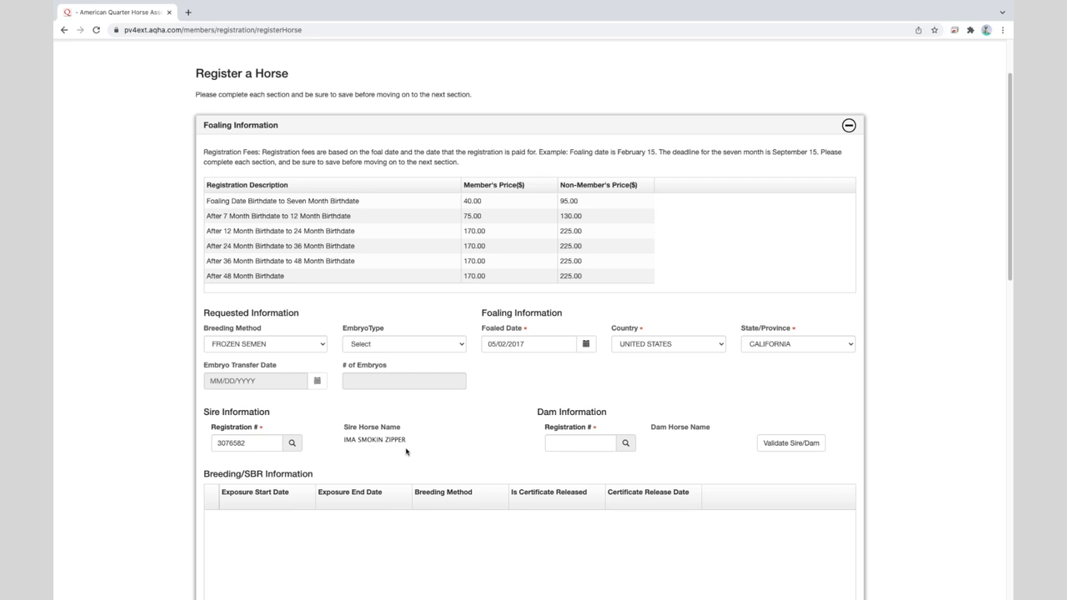
mouse_move(417, 463)
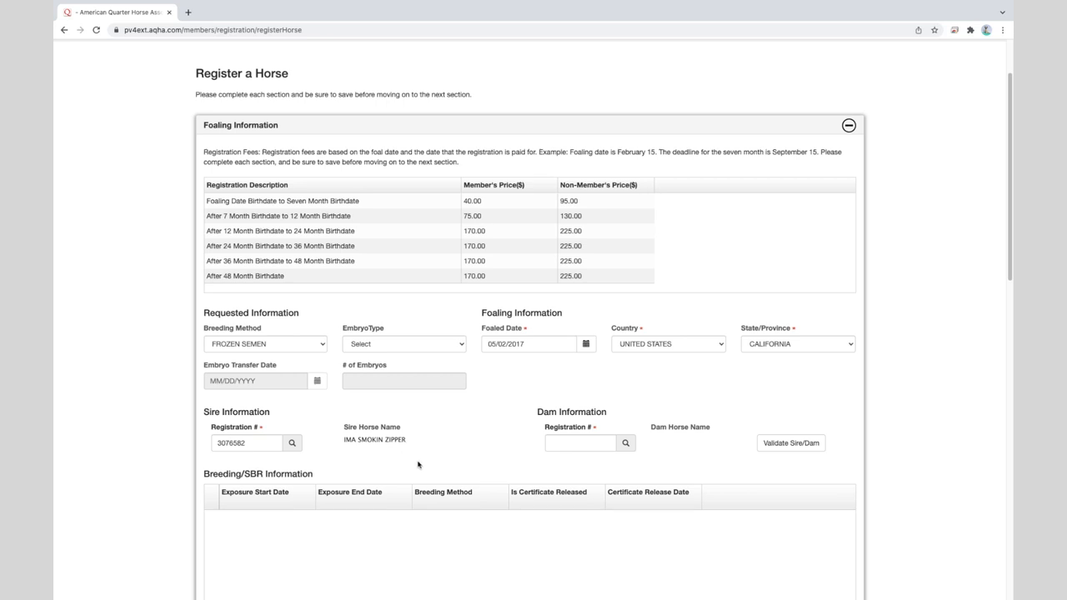
mouse_move(471, 460)
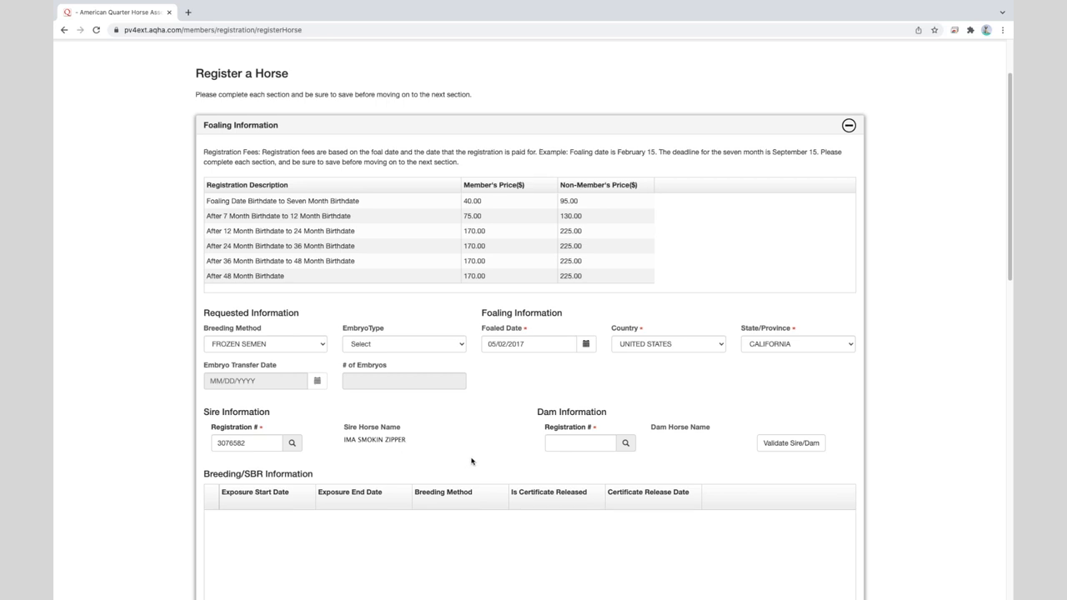
Enter the dam's registration number and look up dam THE JAZZ
left_click(580, 444)
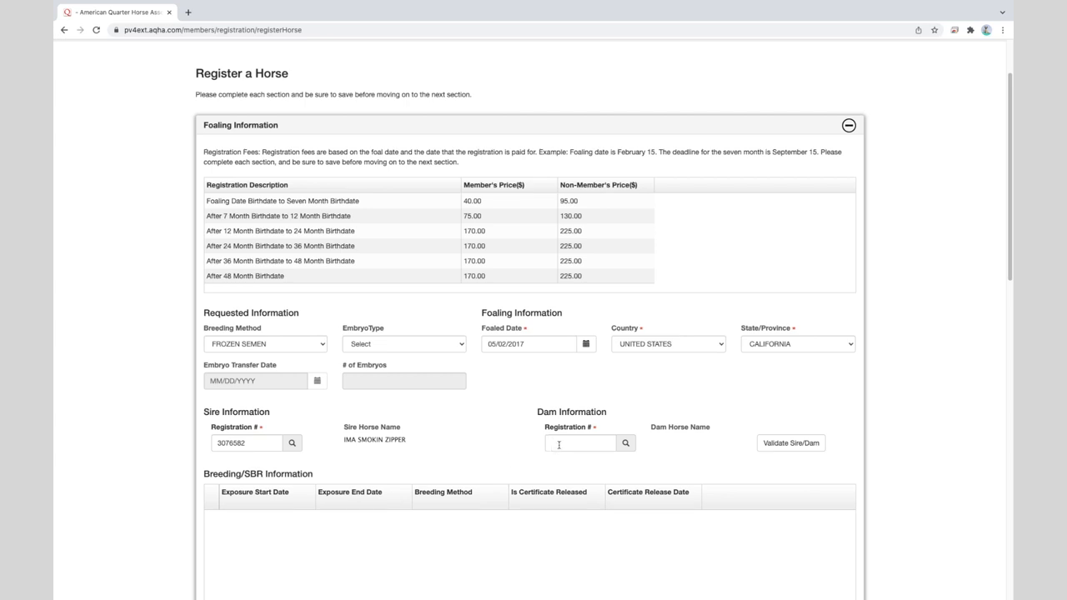
left_click(581, 444)
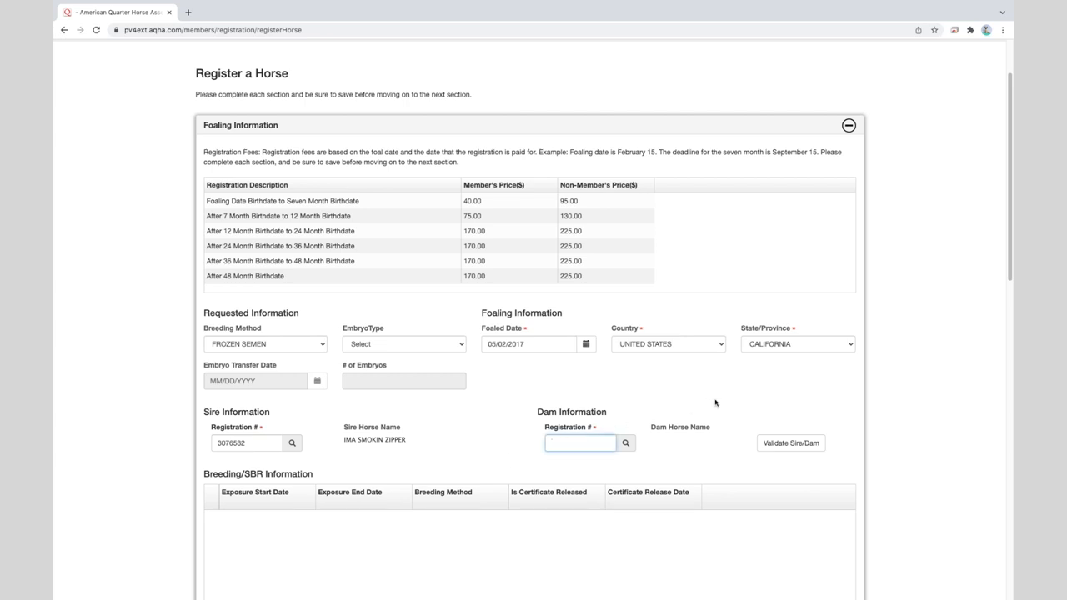
type("3589013")
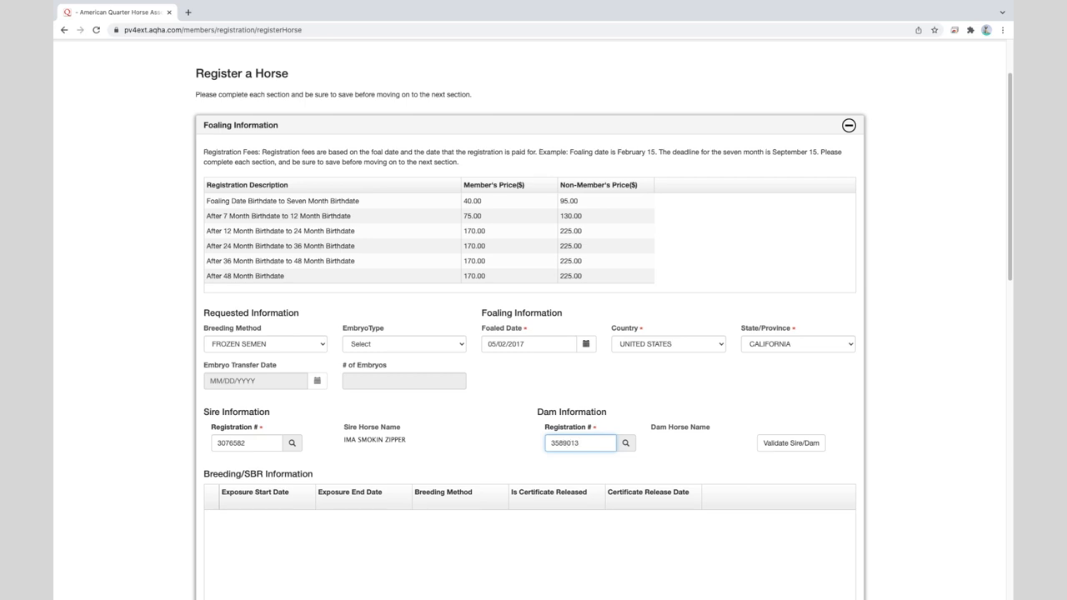
left_click(627, 444)
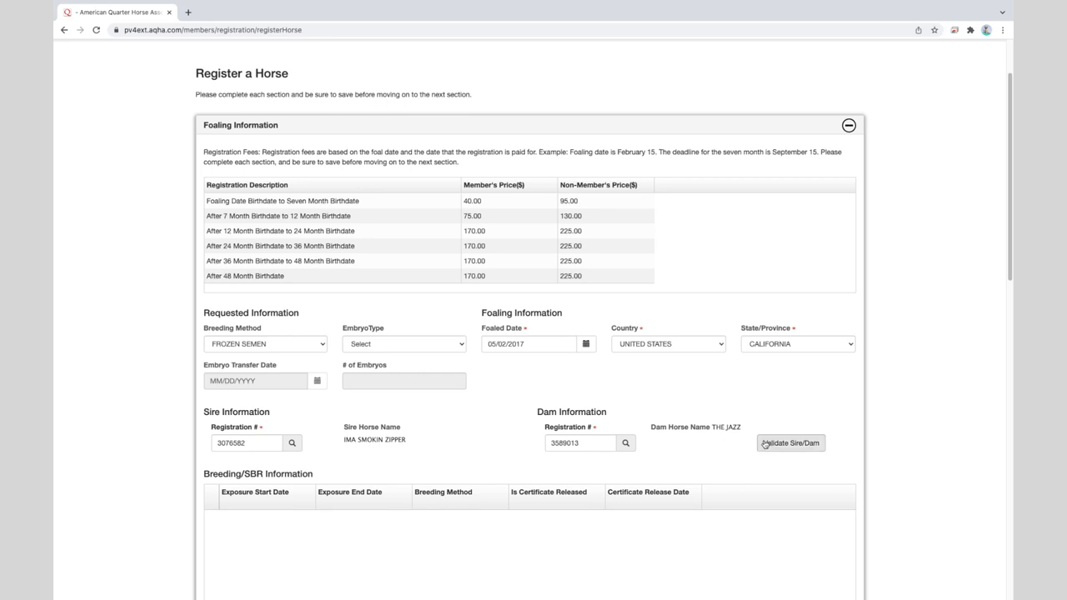
mouse_move(776, 447)
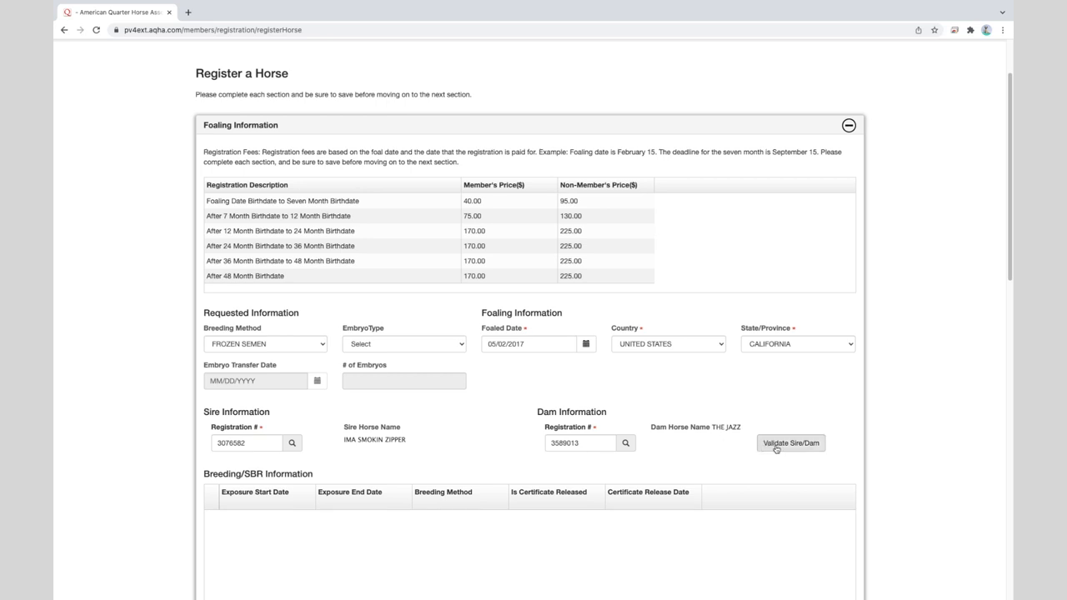
Validate the sire/dam pairing, selecting the frozen semen breeding record dated 06/17/2016
left_click(790, 444)
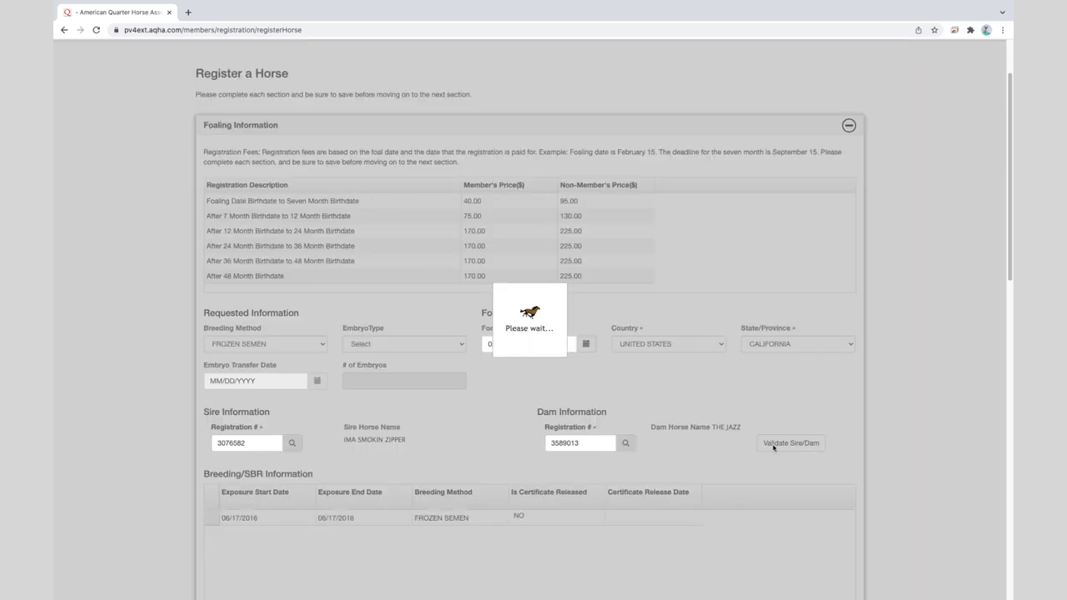
left_click(790, 443)
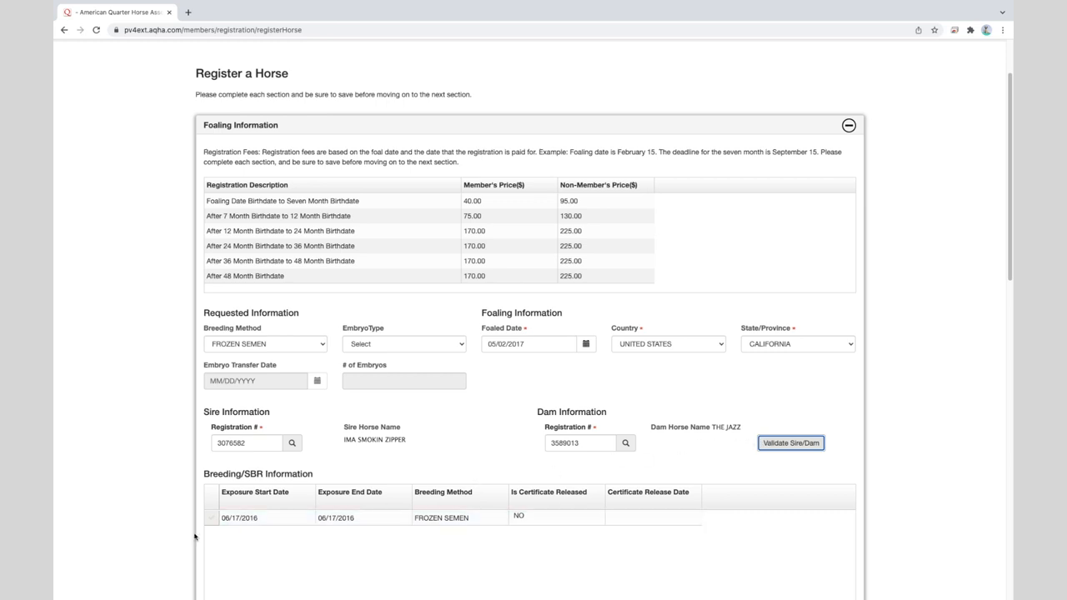
mouse_move(160, 532)
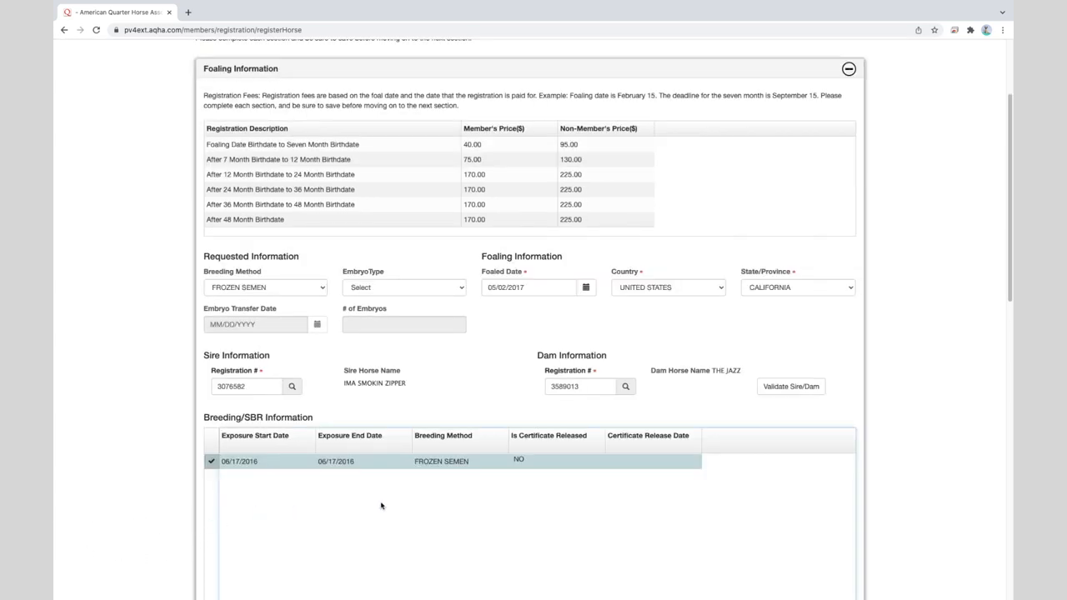
mouse_move(425, 500)
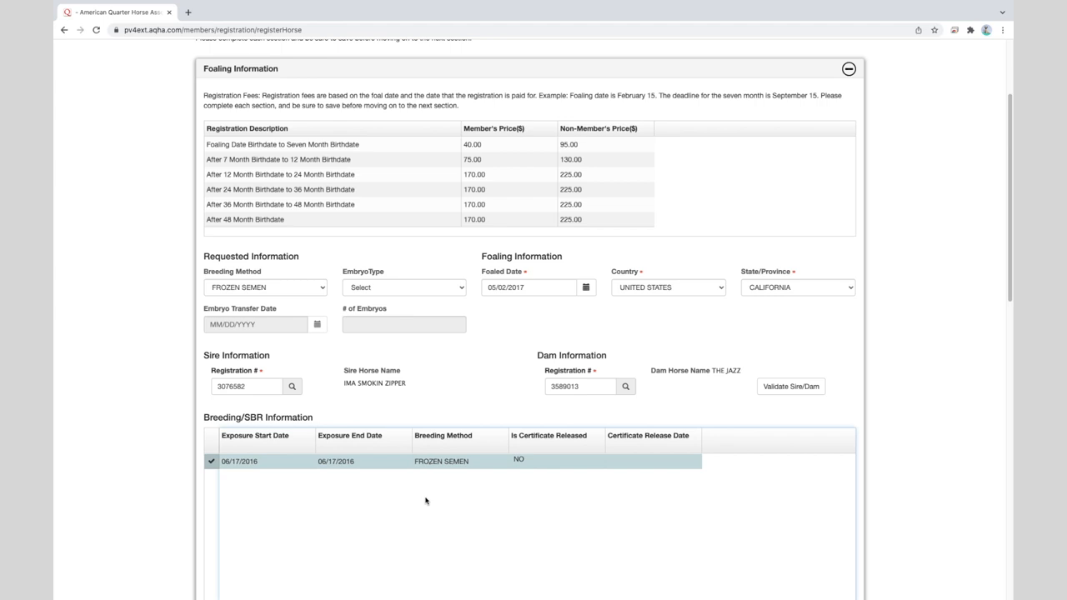
mouse_move(477, 493)
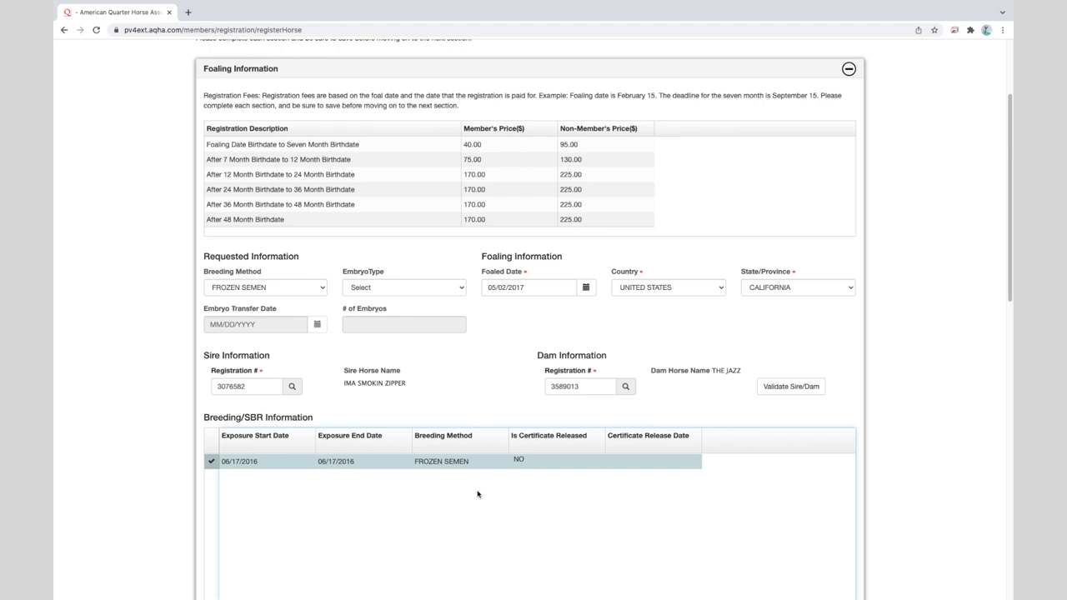
scroll("down", 3)
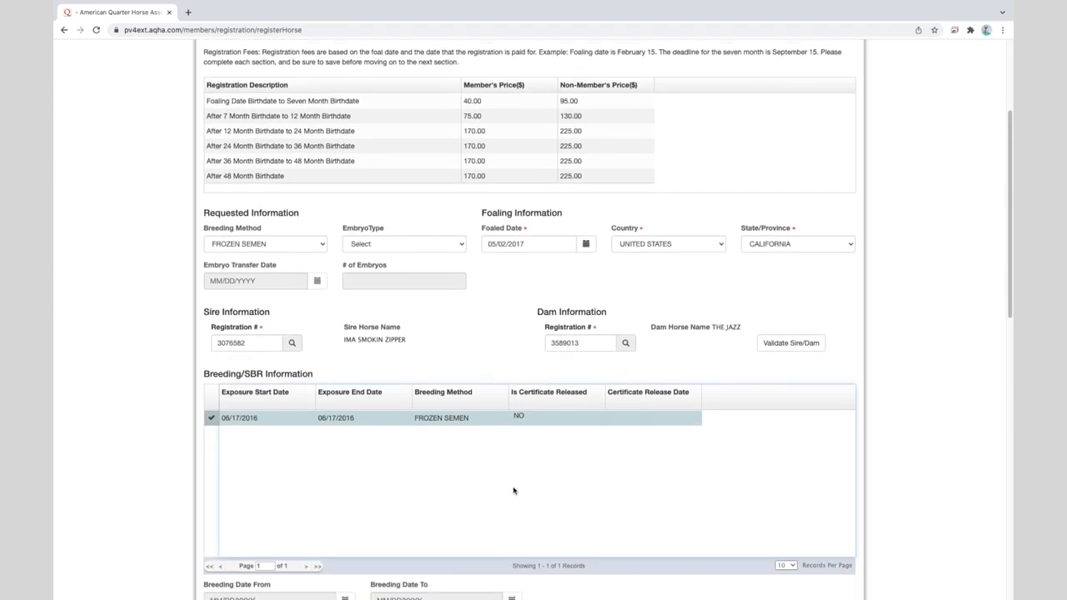
scroll("down", 3)
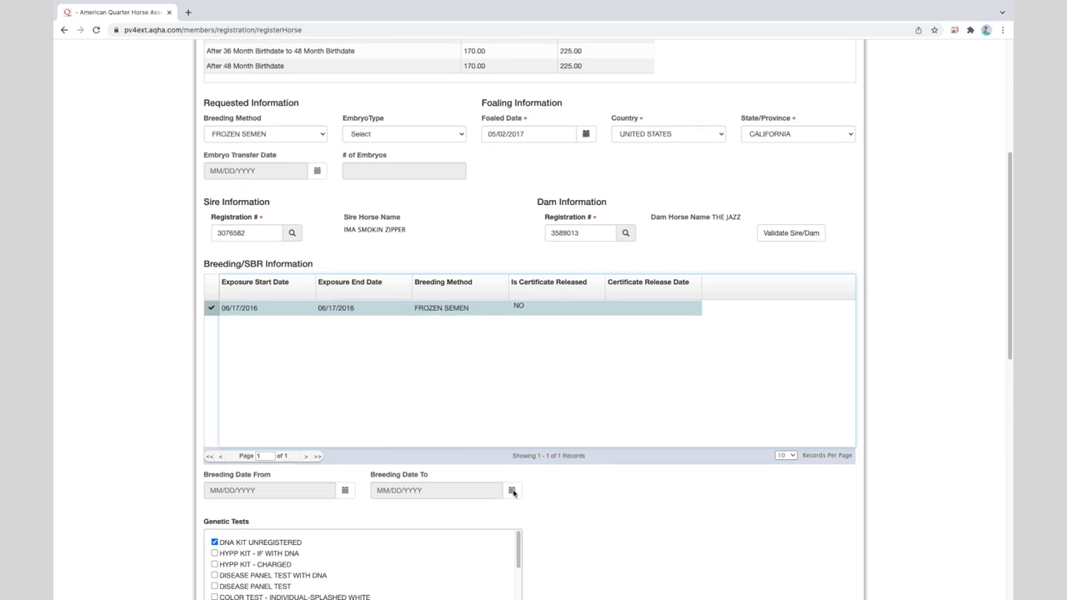
mouse_move(367, 497)
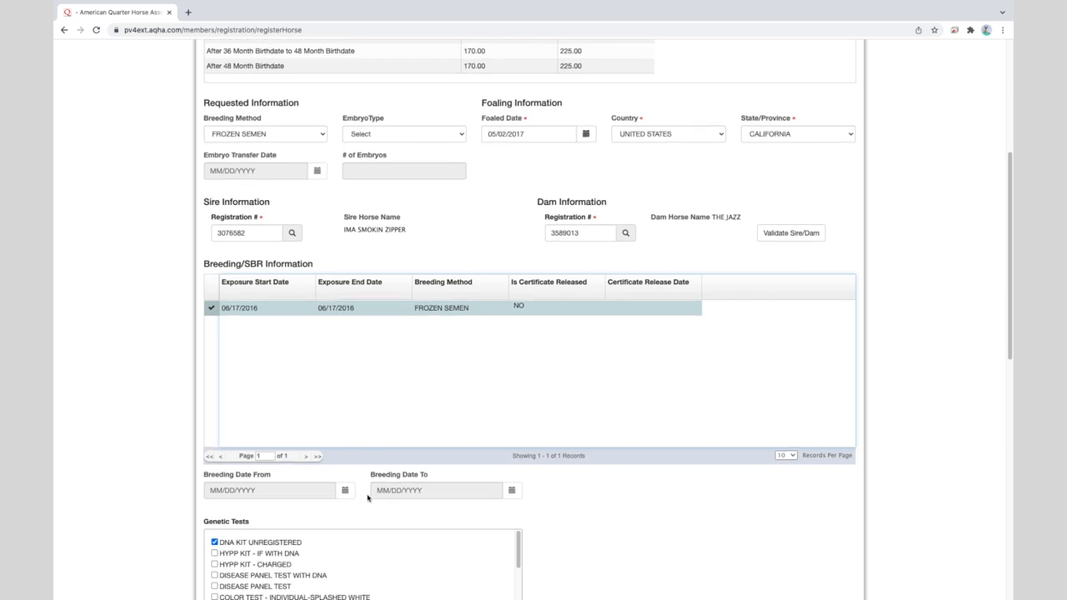
mouse_move(402, 500)
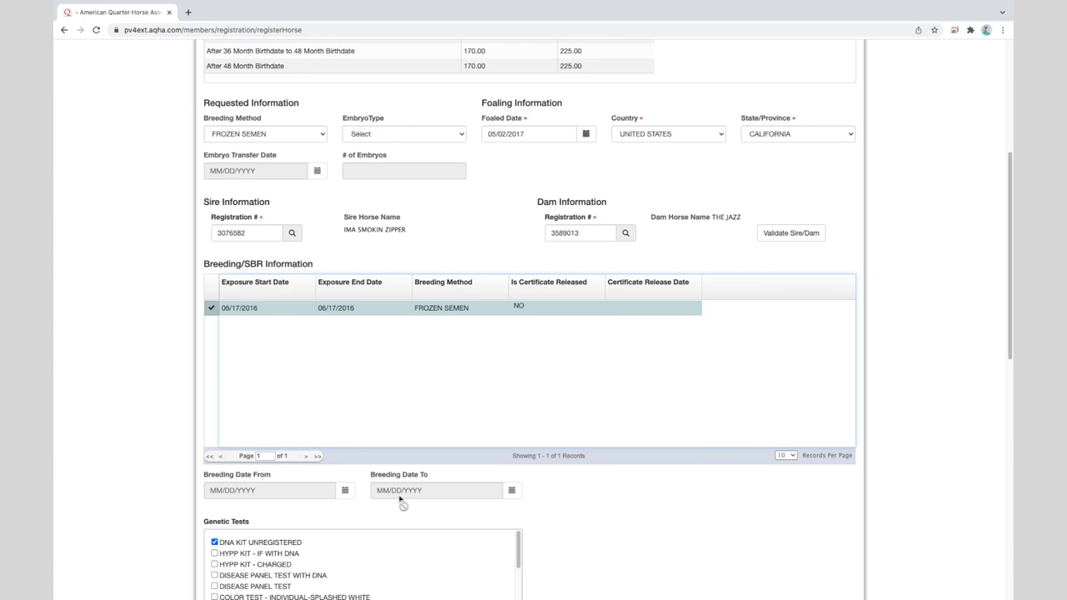
mouse_move(396, 494)
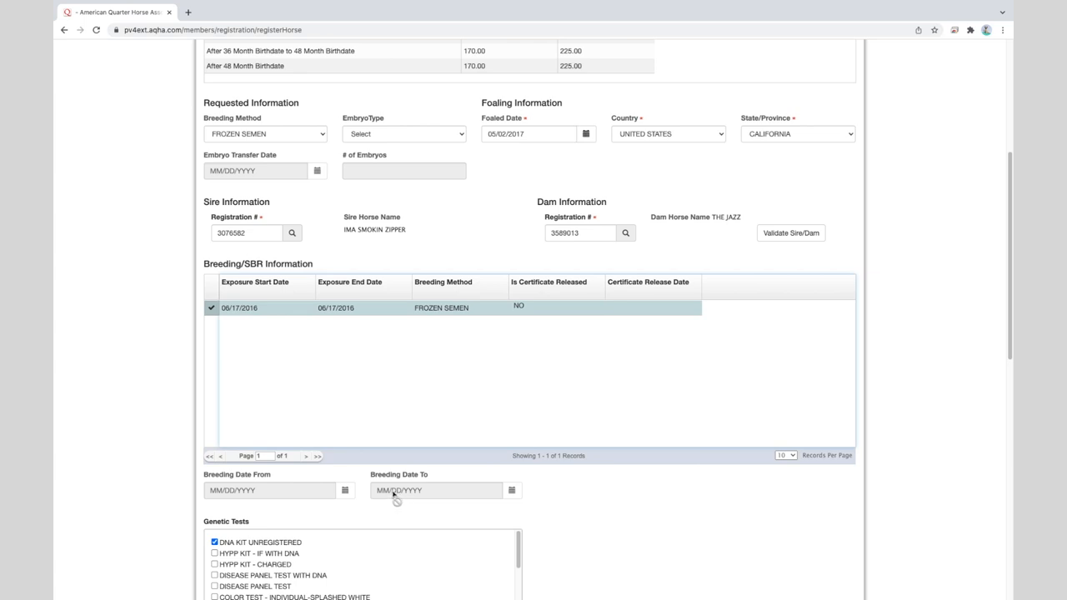
mouse_move(404, 497)
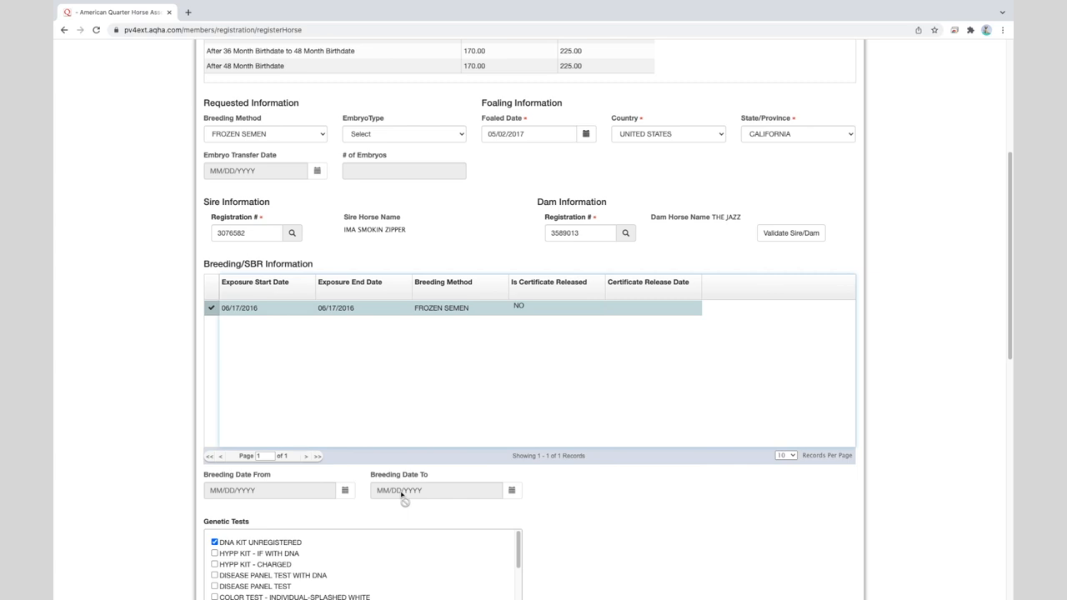
scroll("down", 3)
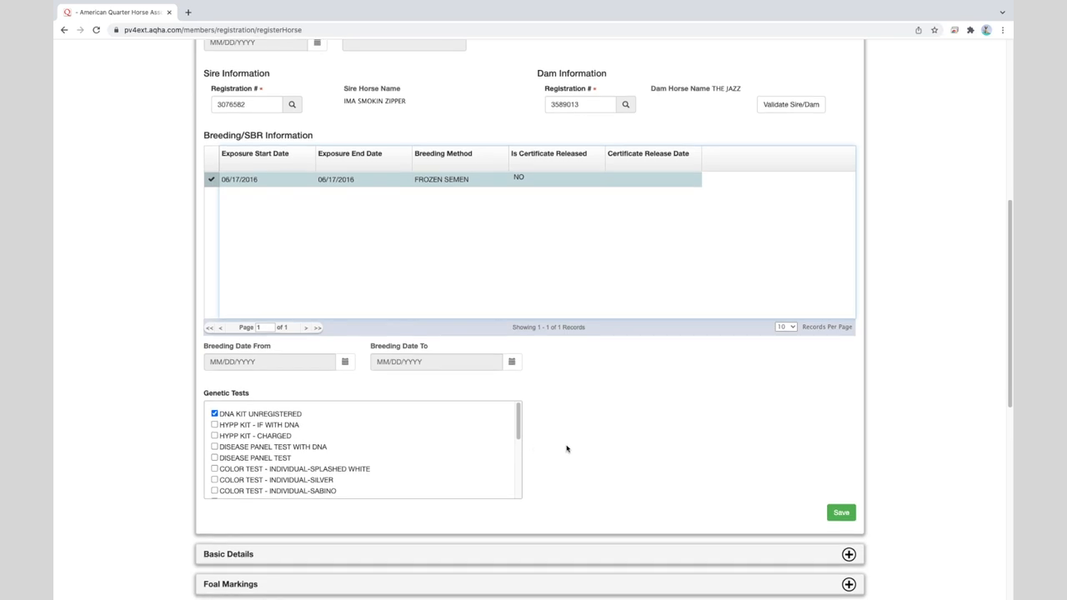
scroll("down", 3)
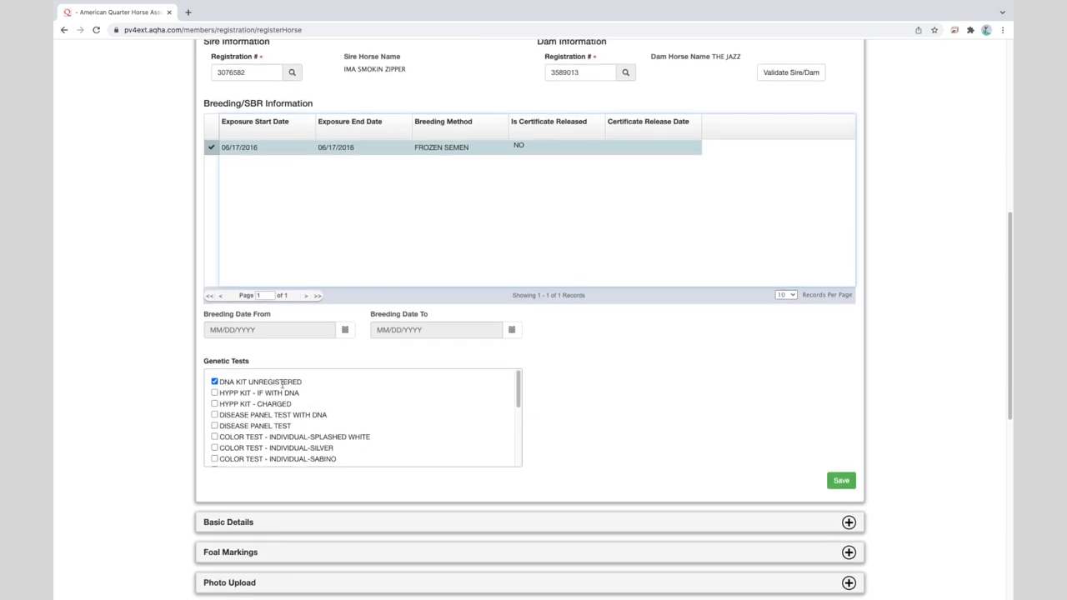
mouse_move(308, 383)
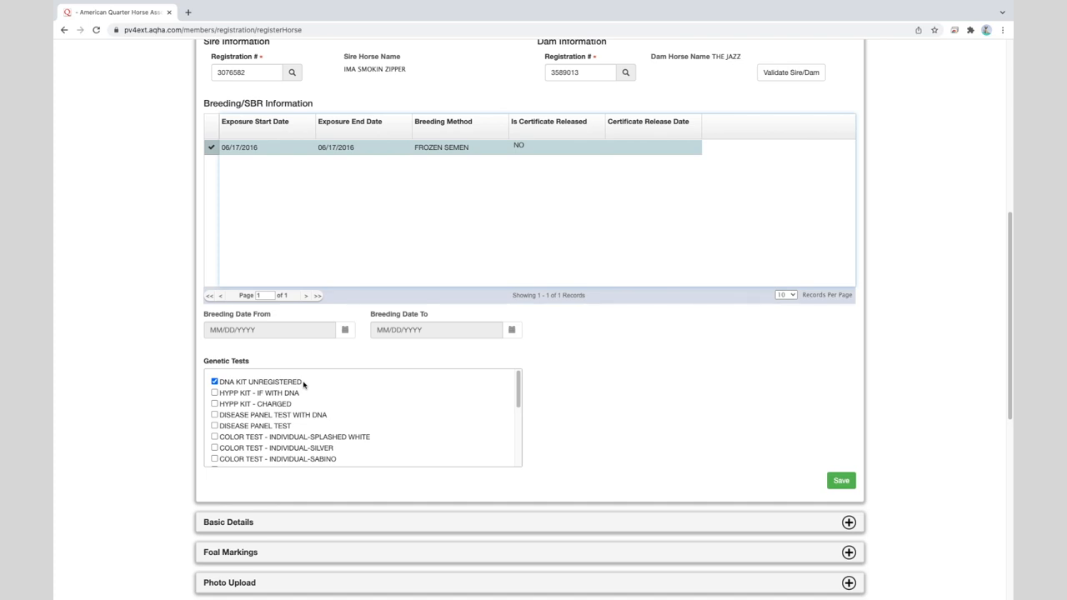
mouse_move(765, 464)
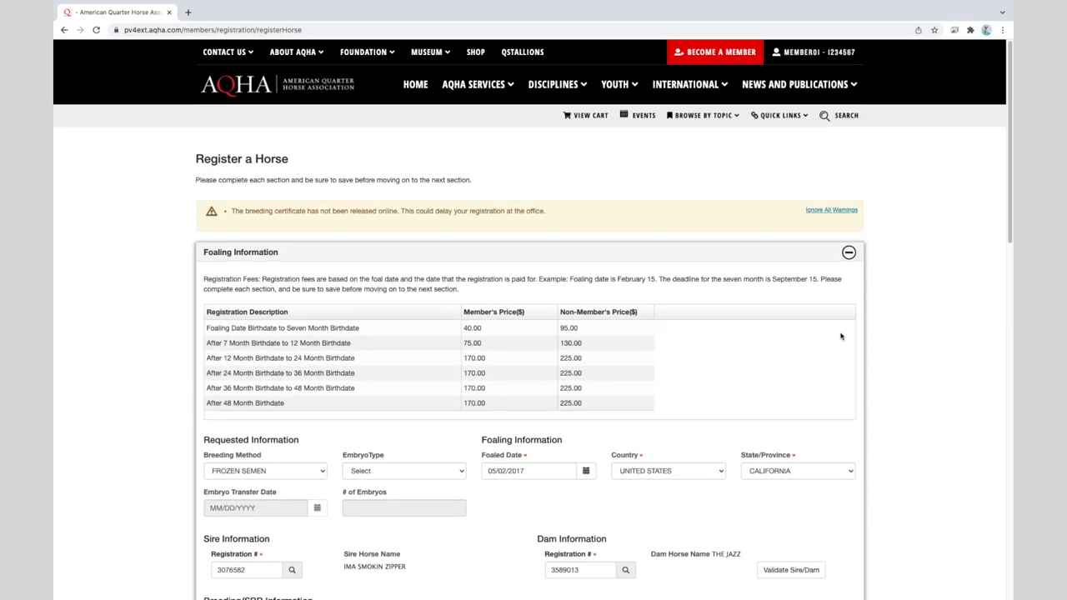
mouse_move(806, 345)
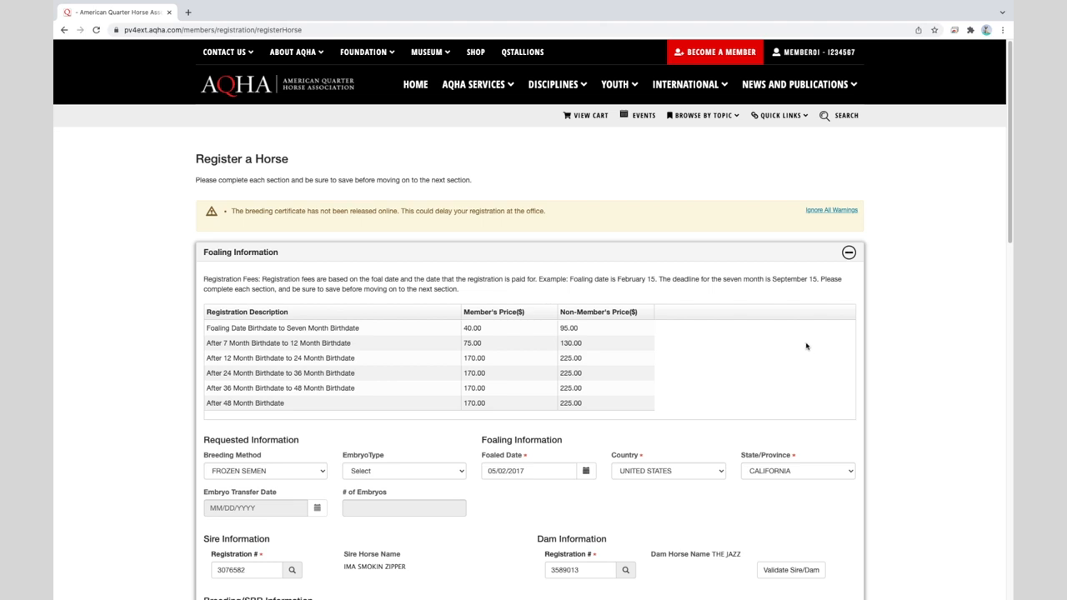
mouse_move(759, 343)
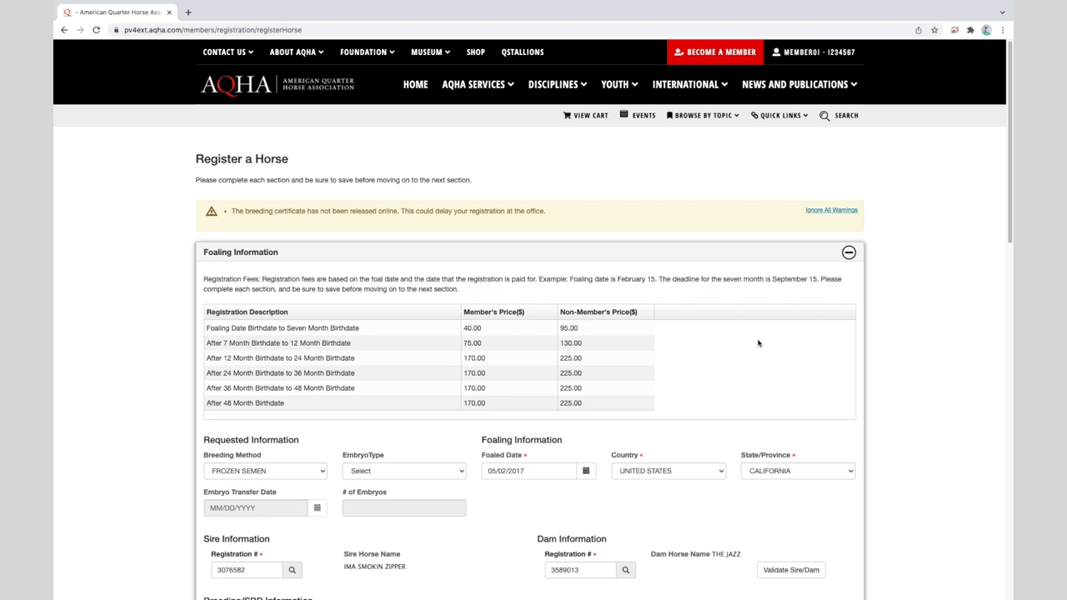
mouse_move(753, 340)
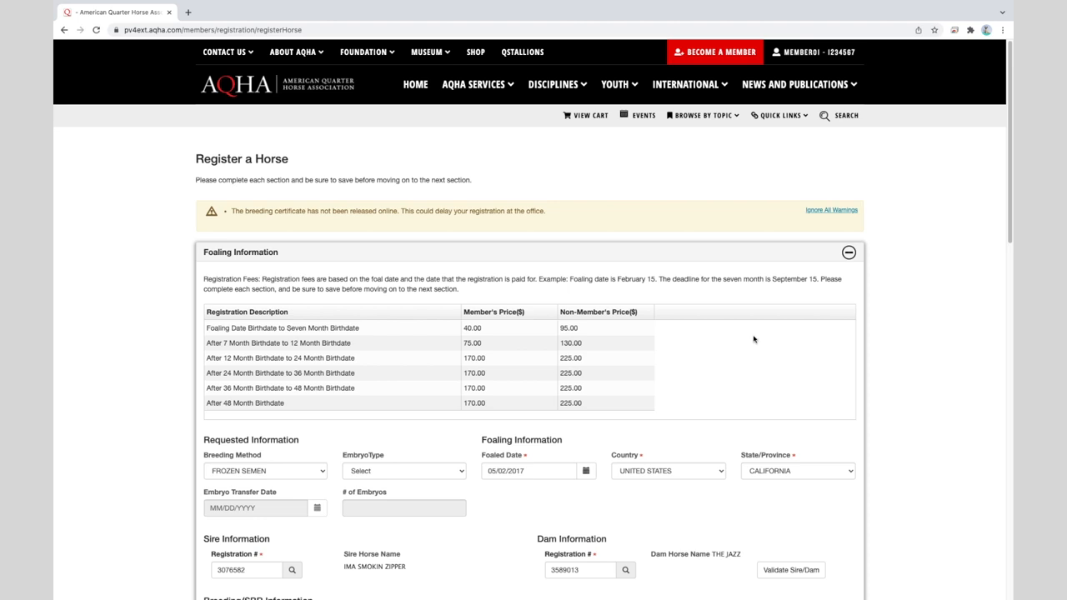
mouse_move(757, 343)
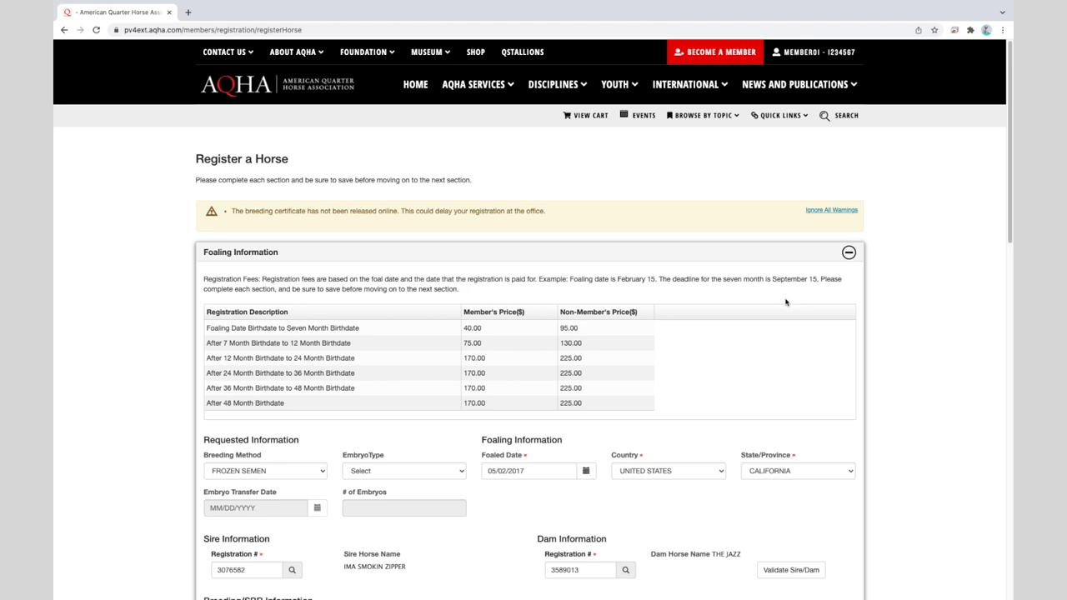
mouse_move(827, 215)
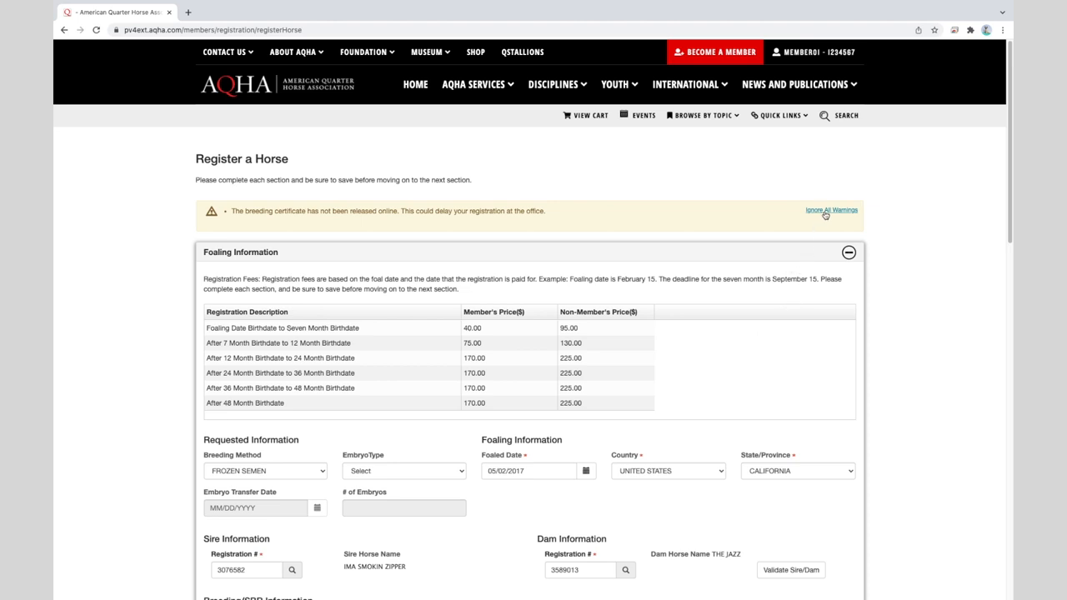
left_click(830, 210)
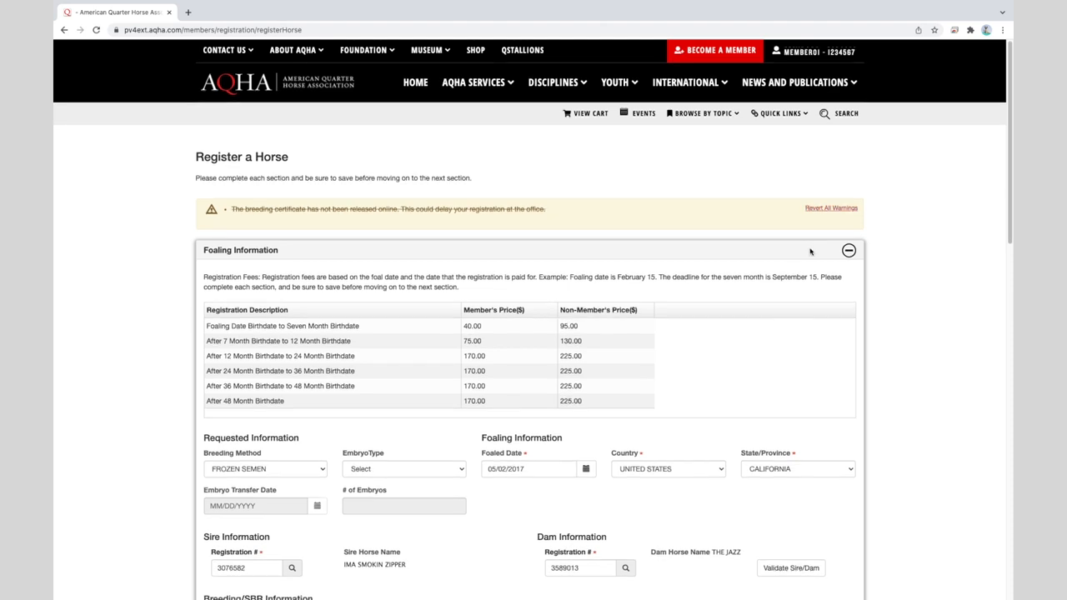
scroll("down", 3)
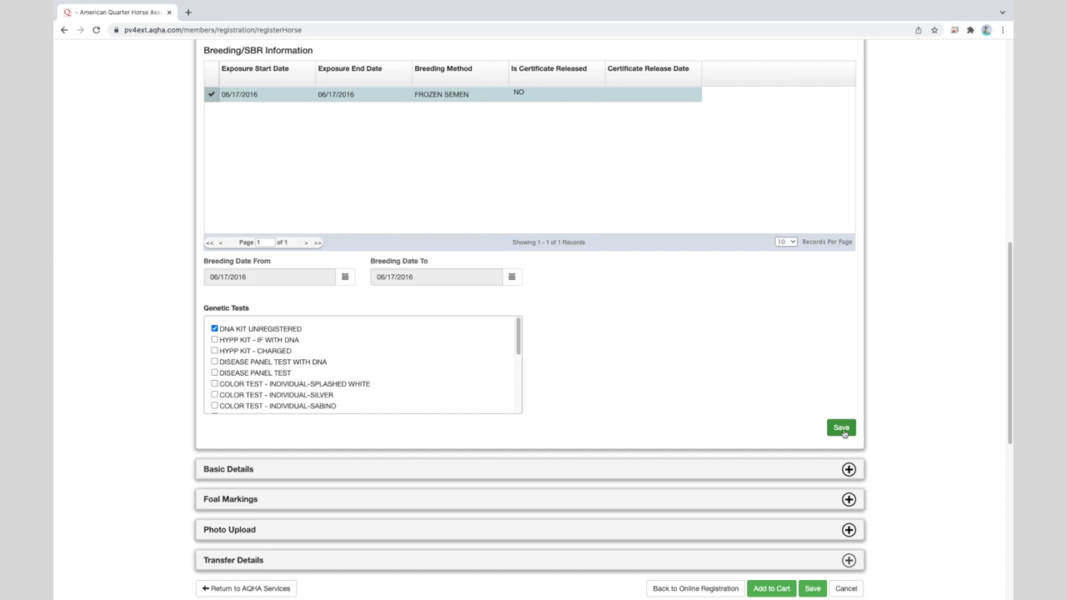
Save the Foaling Information section and move down to the remaining sections
left_click(841, 427)
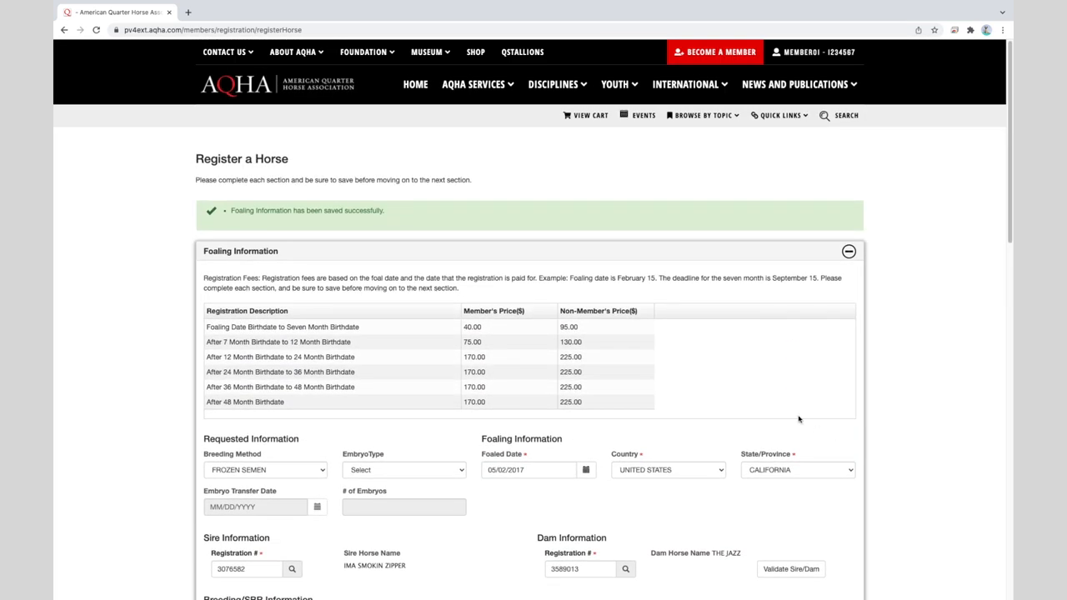
mouse_move(496, 309)
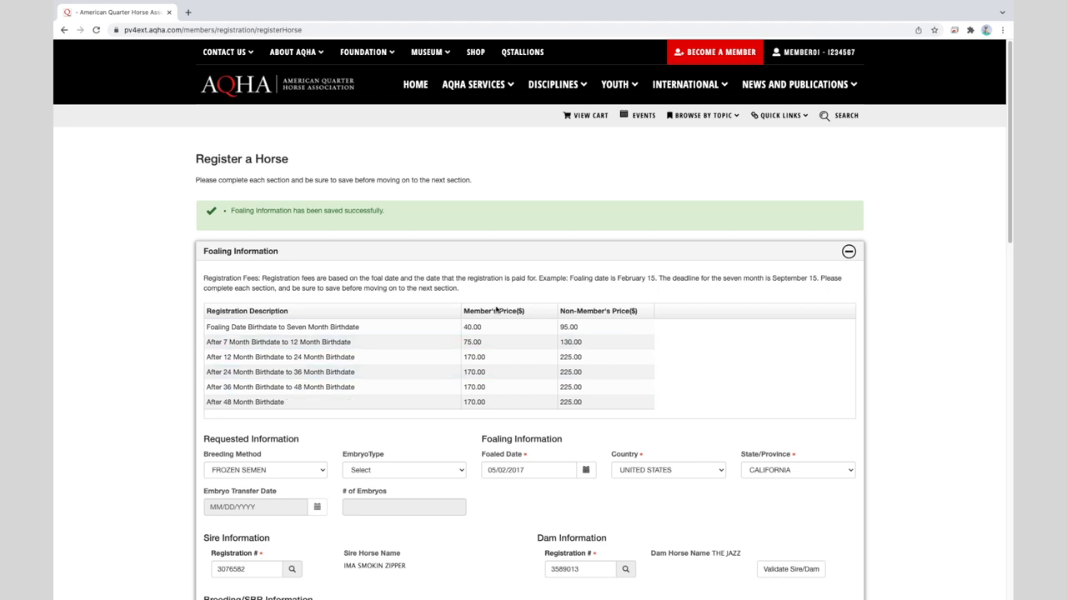
mouse_move(401, 227)
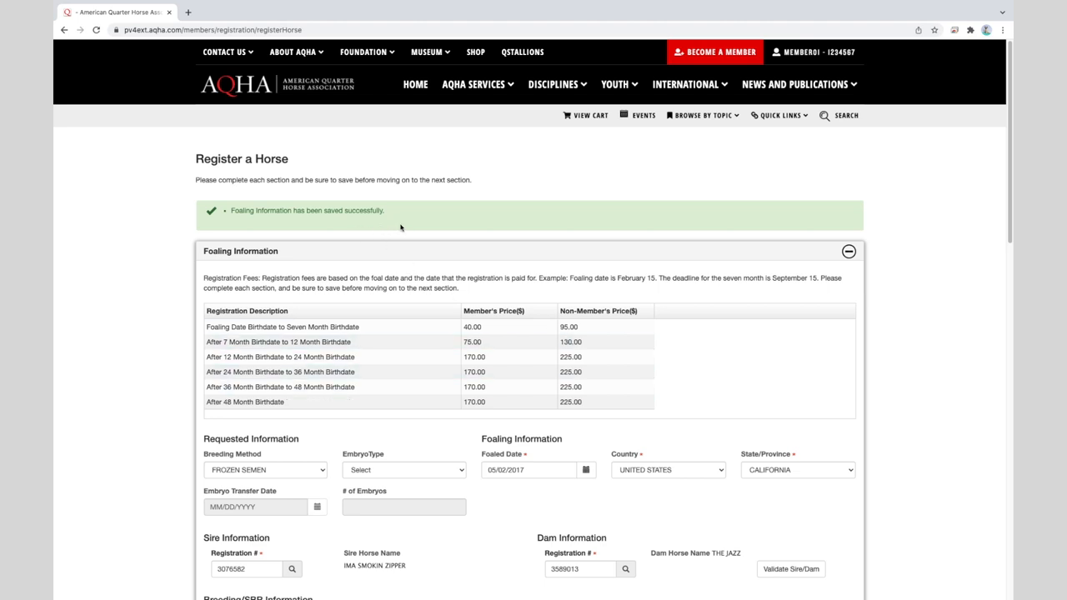
mouse_move(436, 226)
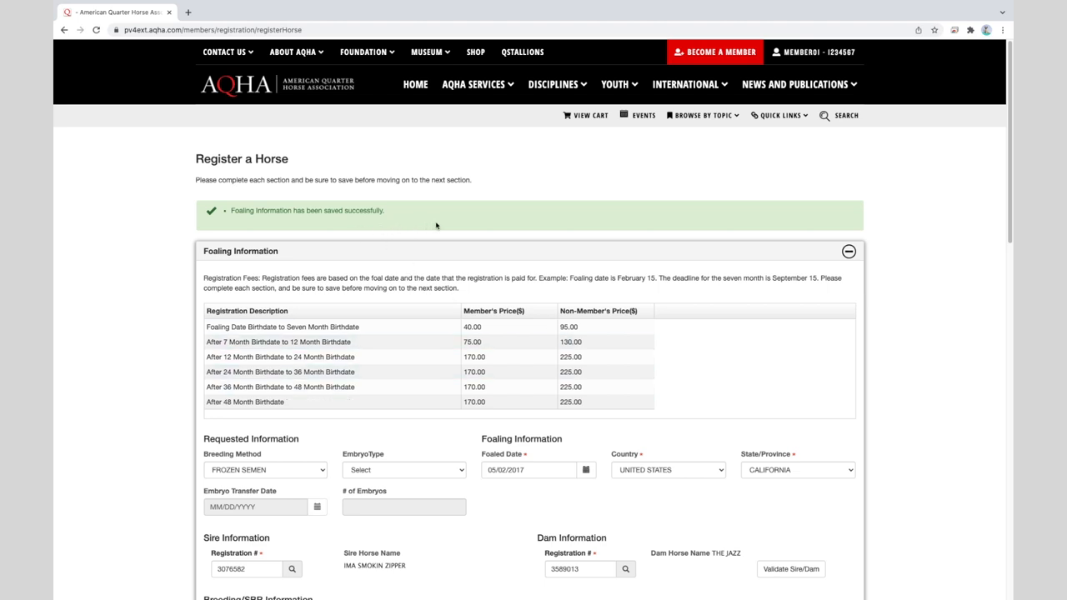
mouse_move(631, 274)
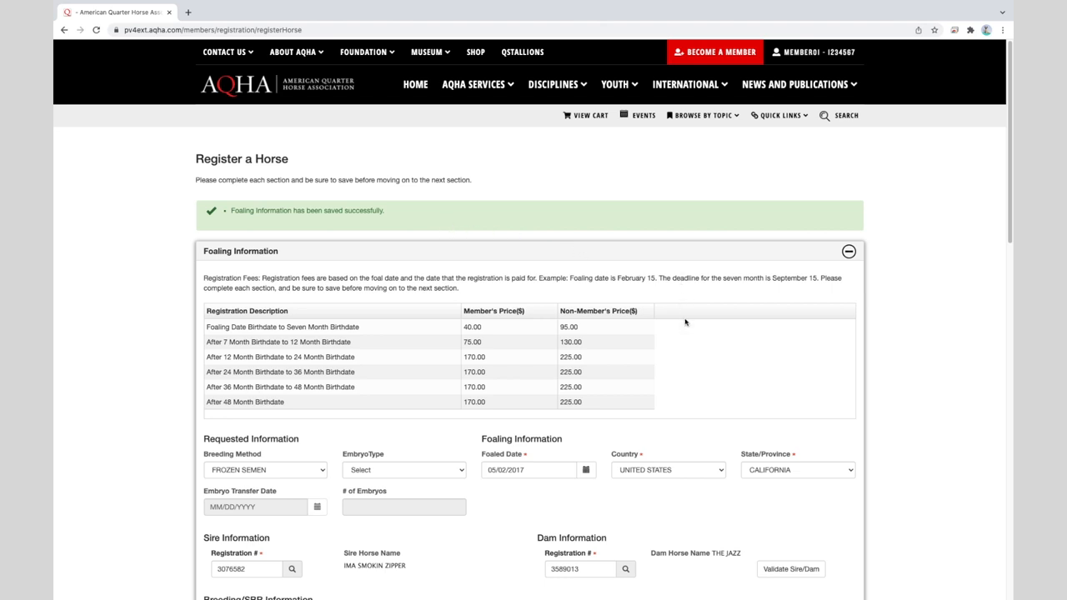
scroll("down", 3)
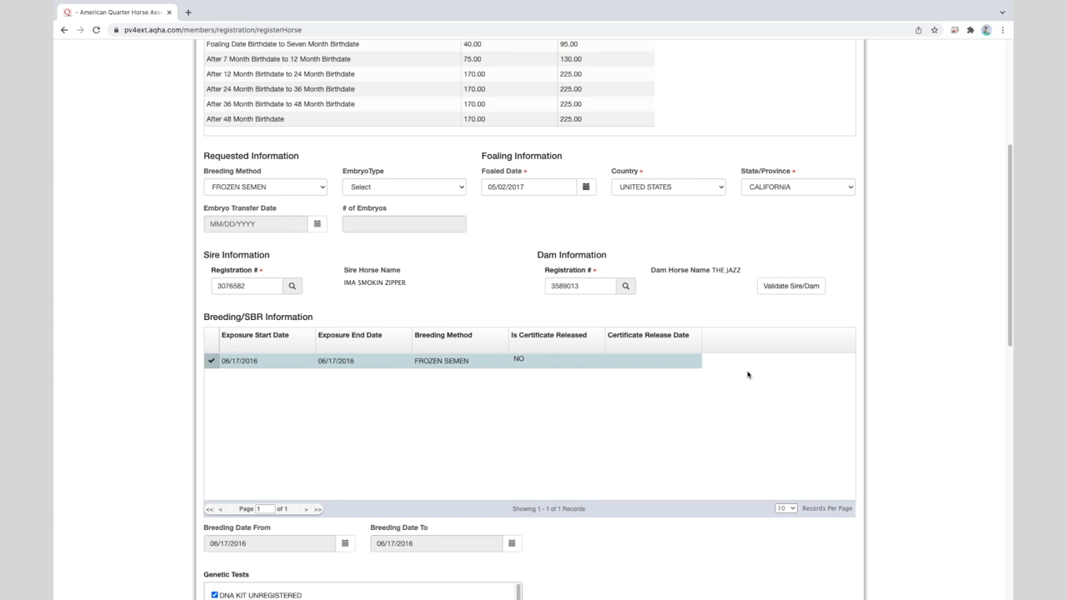
scroll("down", 3)
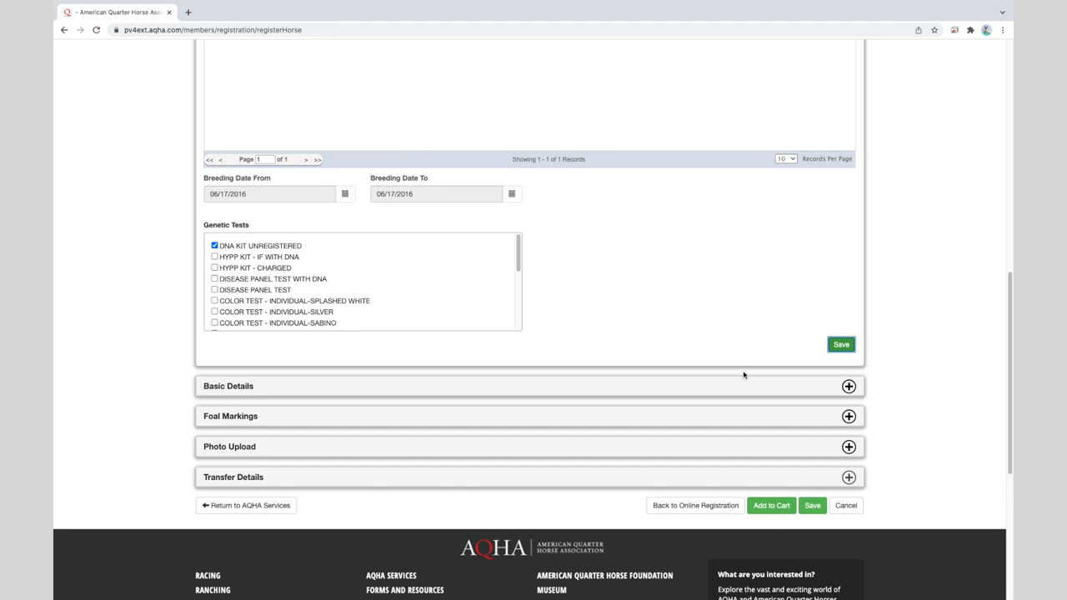
mouse_move(755, 372)
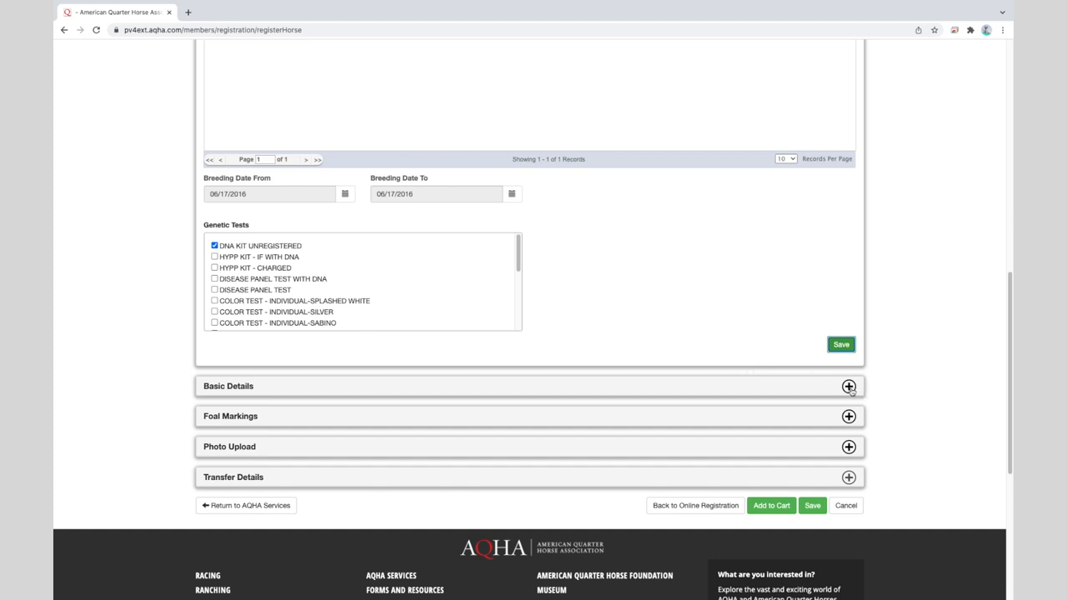
In Basic Details, enter horse name SA JAZZY ZIPPER and check its availability
left_click(849, 387)
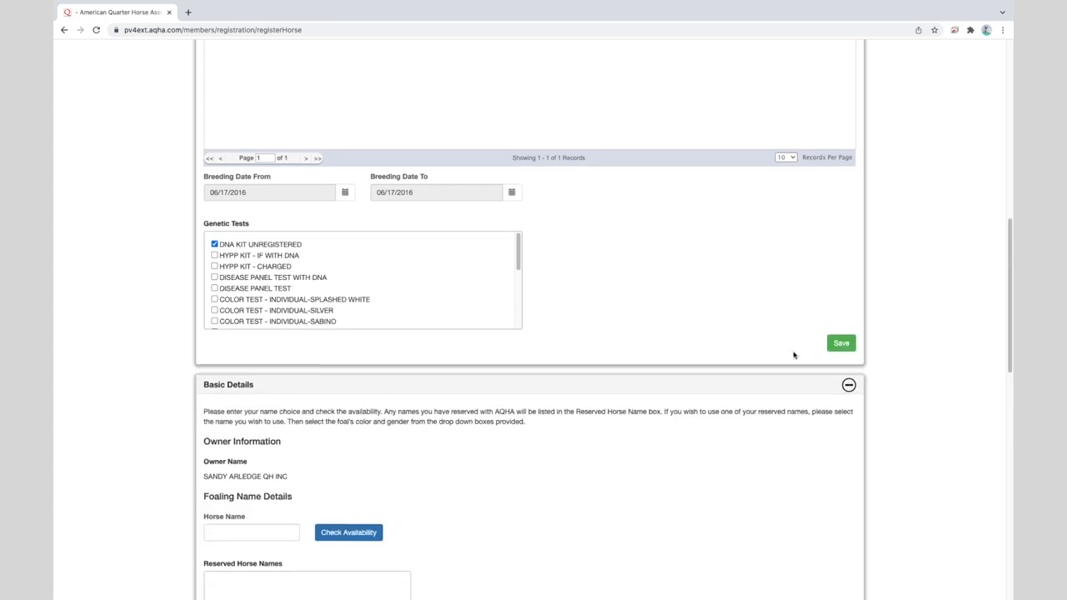
scroll("down", 3)
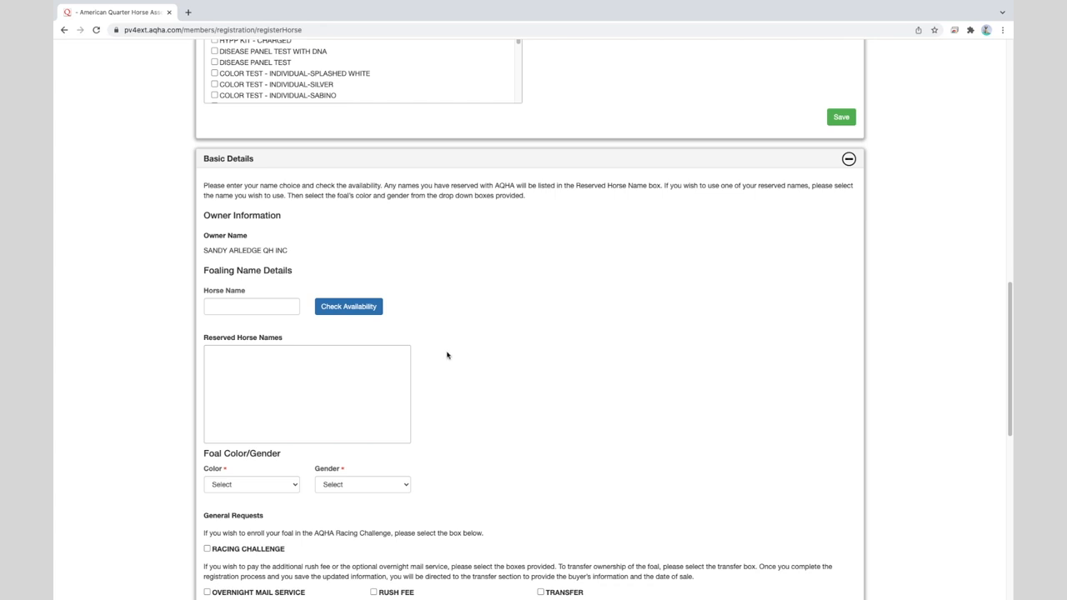
left_click(250, 307)
type("s")
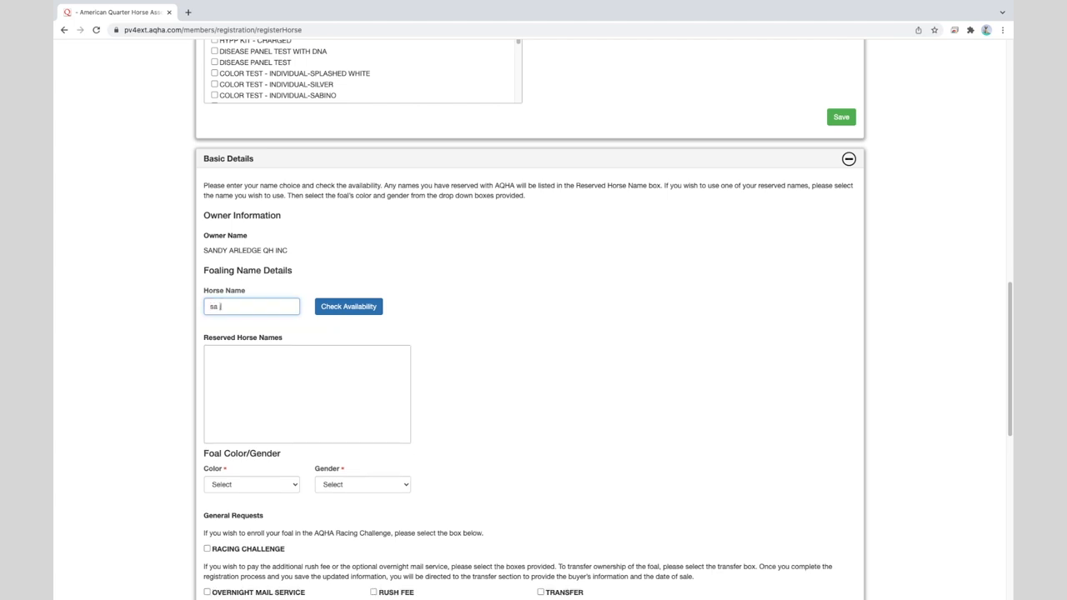
type("azzy")
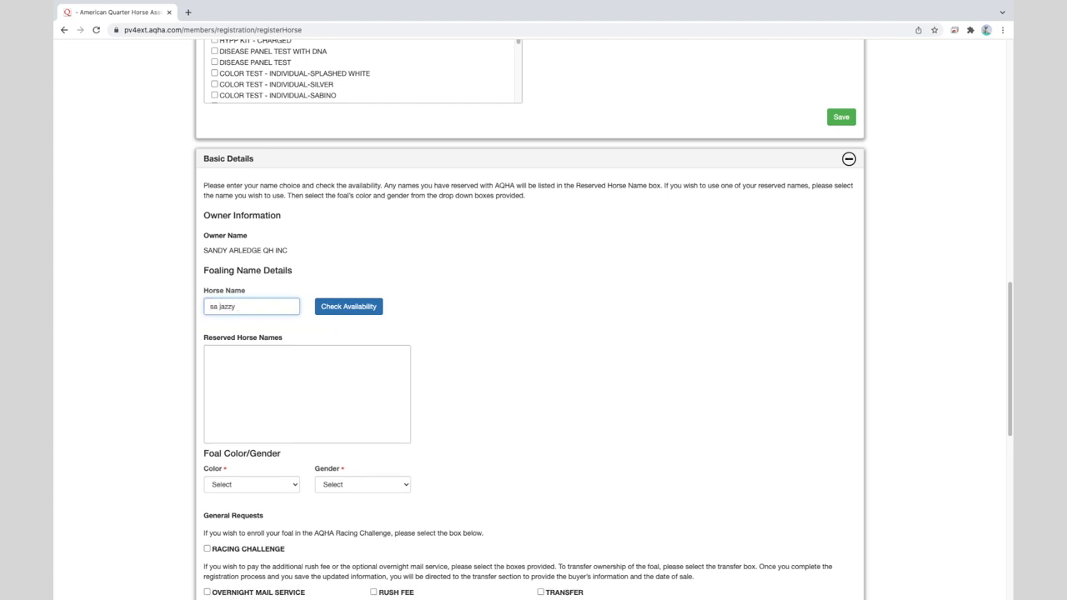
type("zipper")
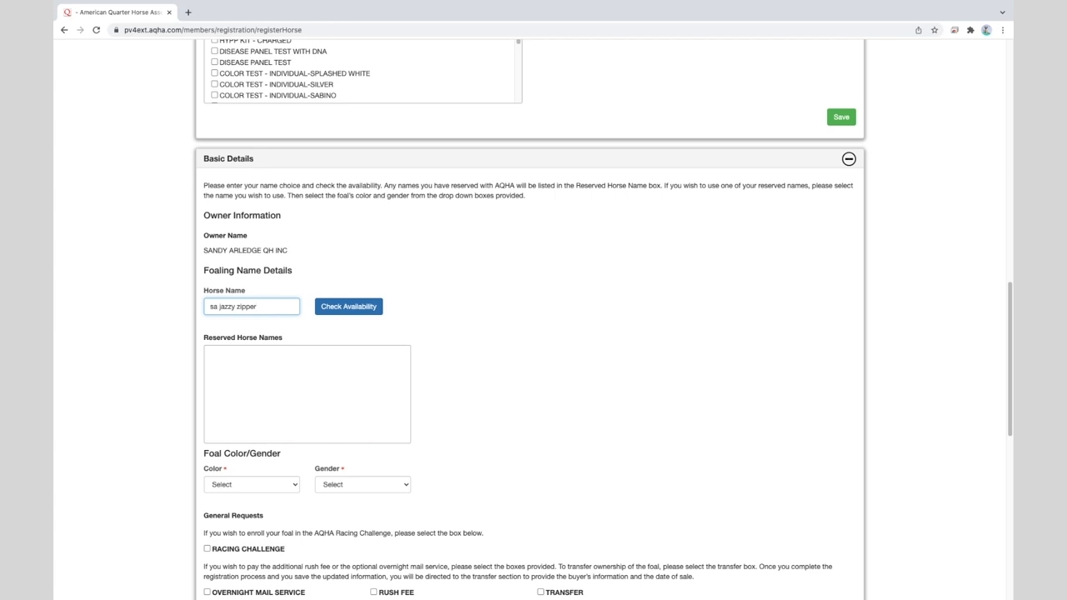
left_click(348, 307)
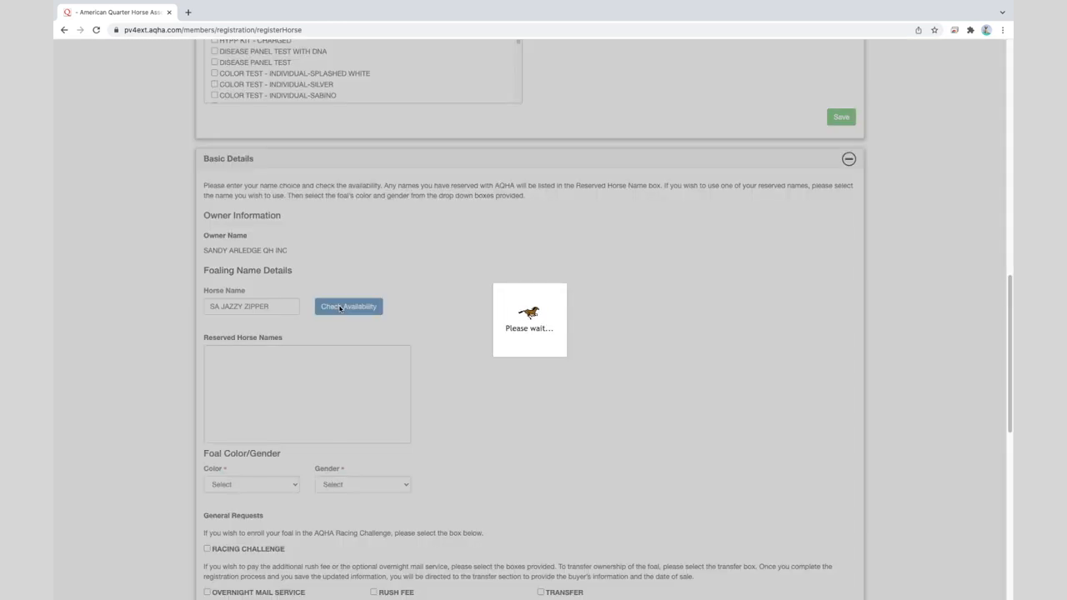
Confirm the availability result shows SA JAZZY ZIPPER as Name Available
left_click(349, 307)
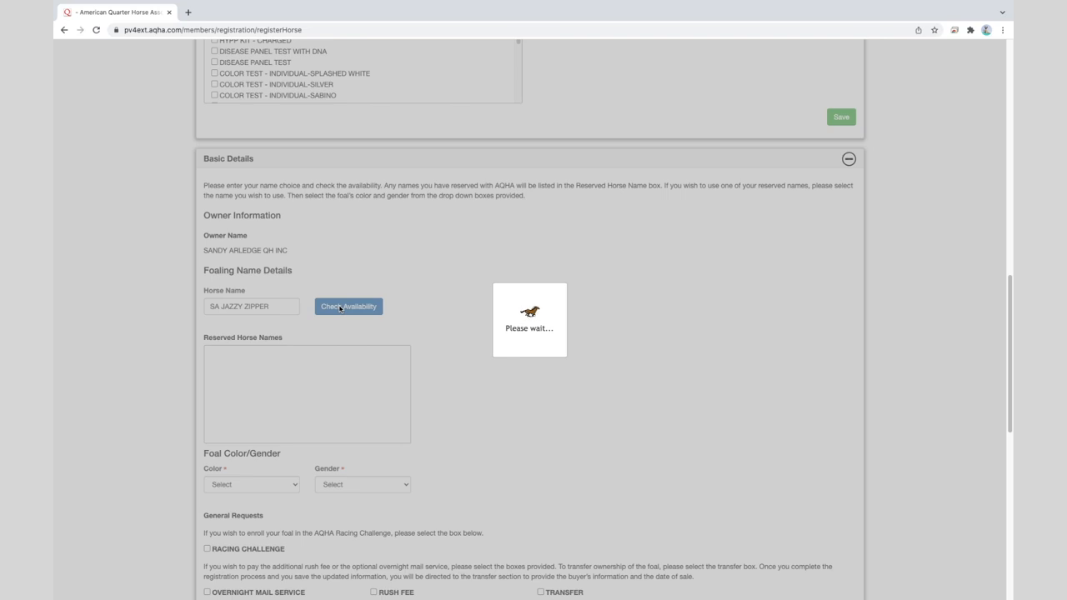
left_click(347, 307)
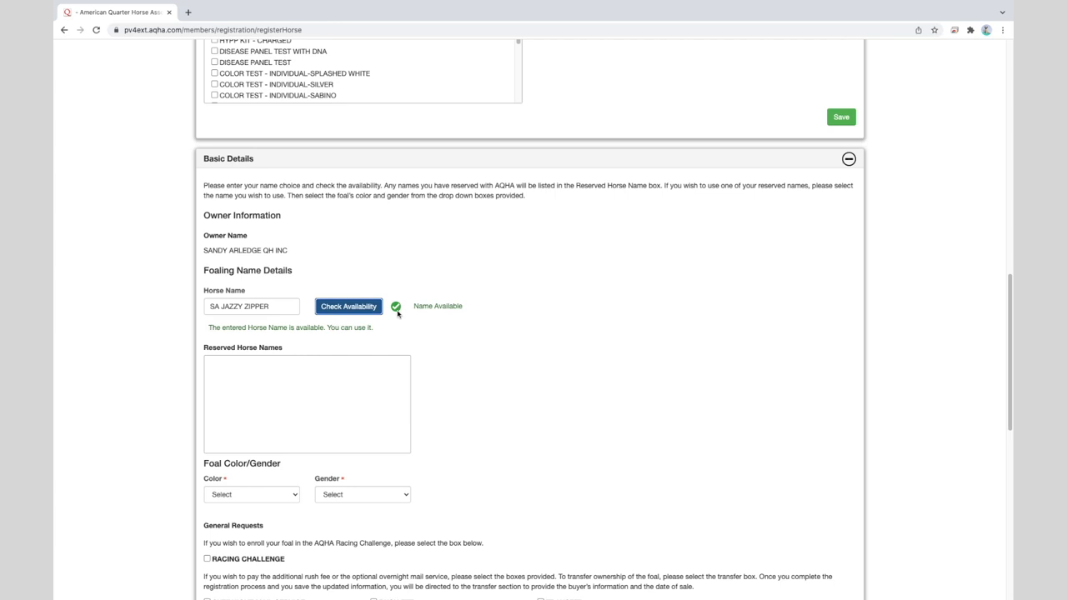
mouse_move(290, 372)
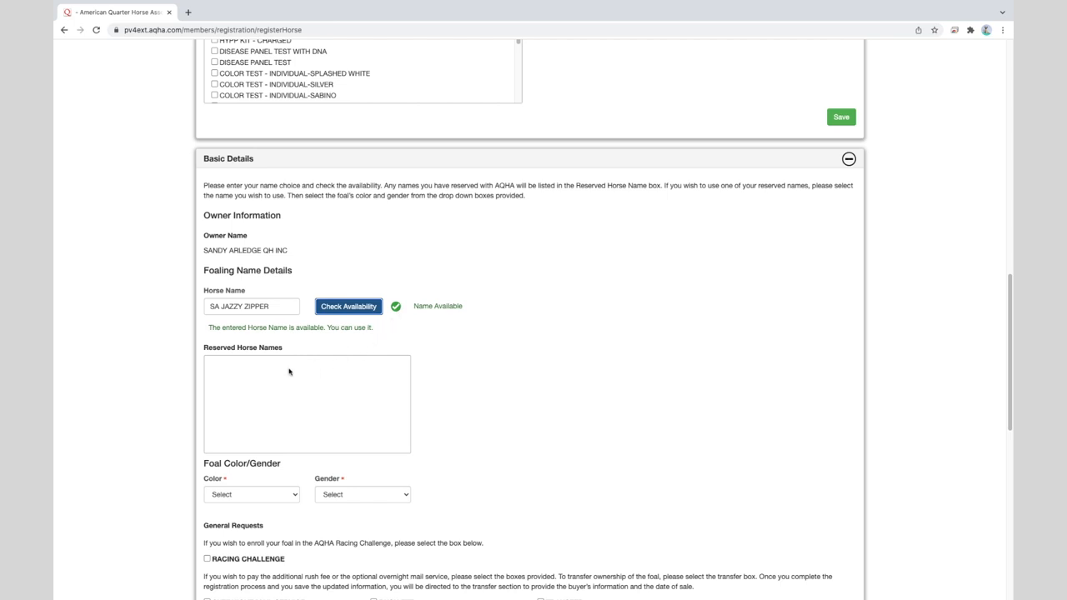
mouse_move(323, 382)
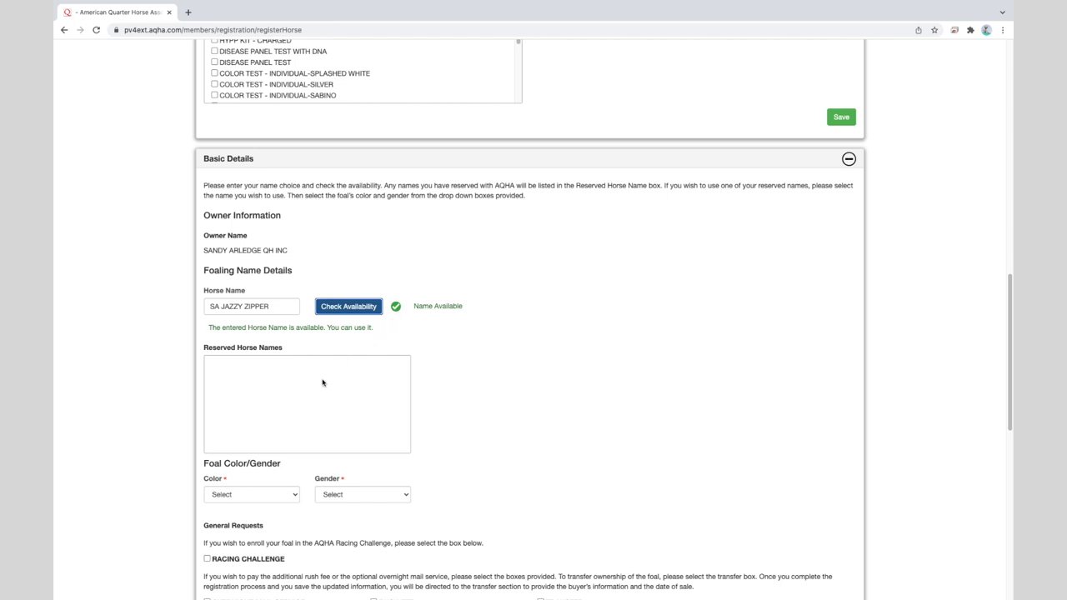
mouse_move(326, 383)
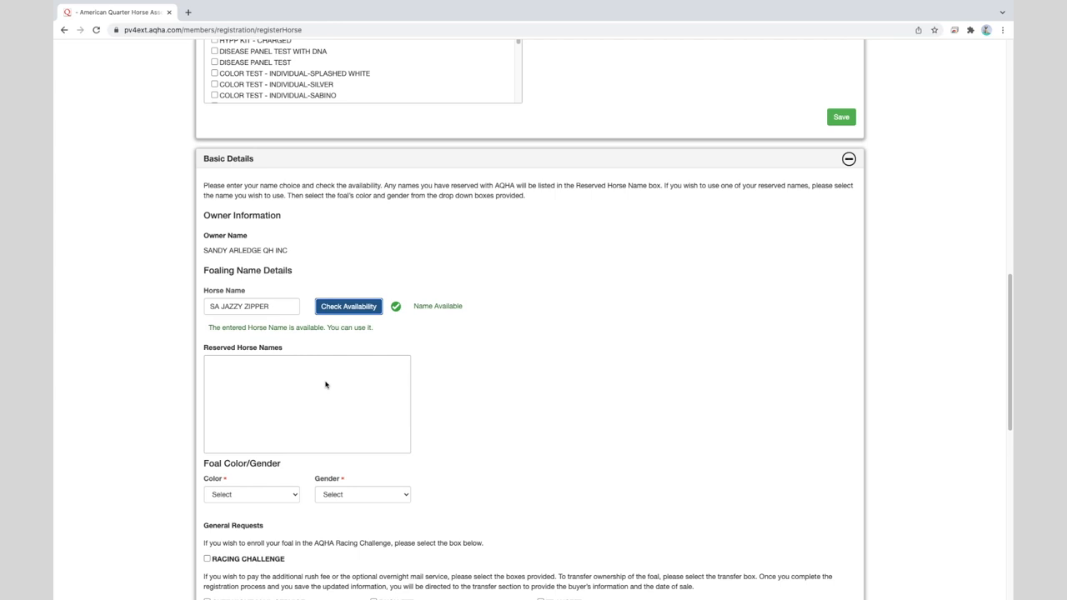
scroll("down", 3)
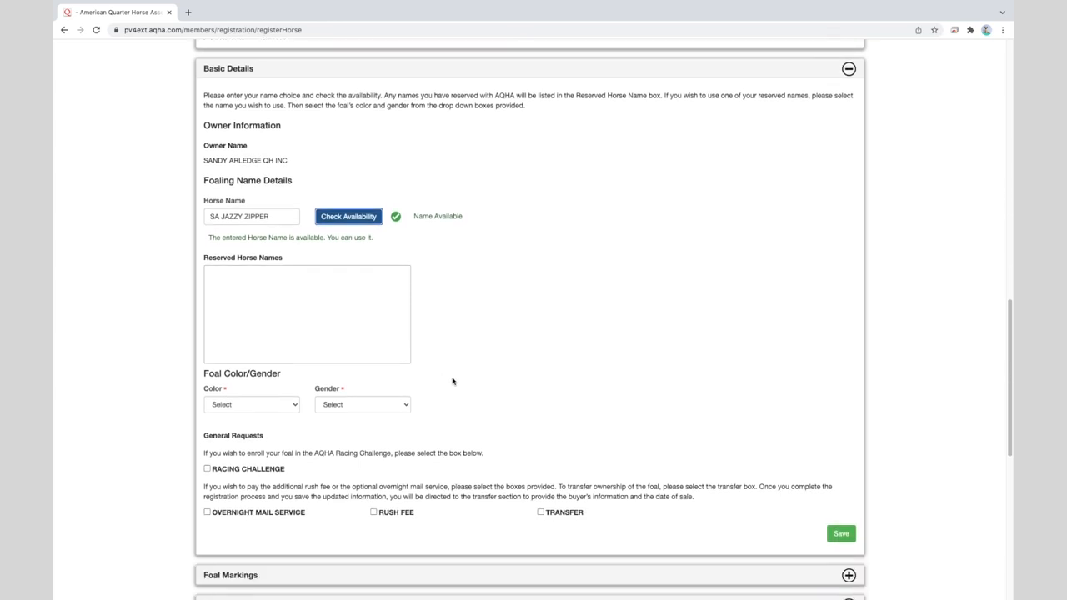
left_click(251, 405)
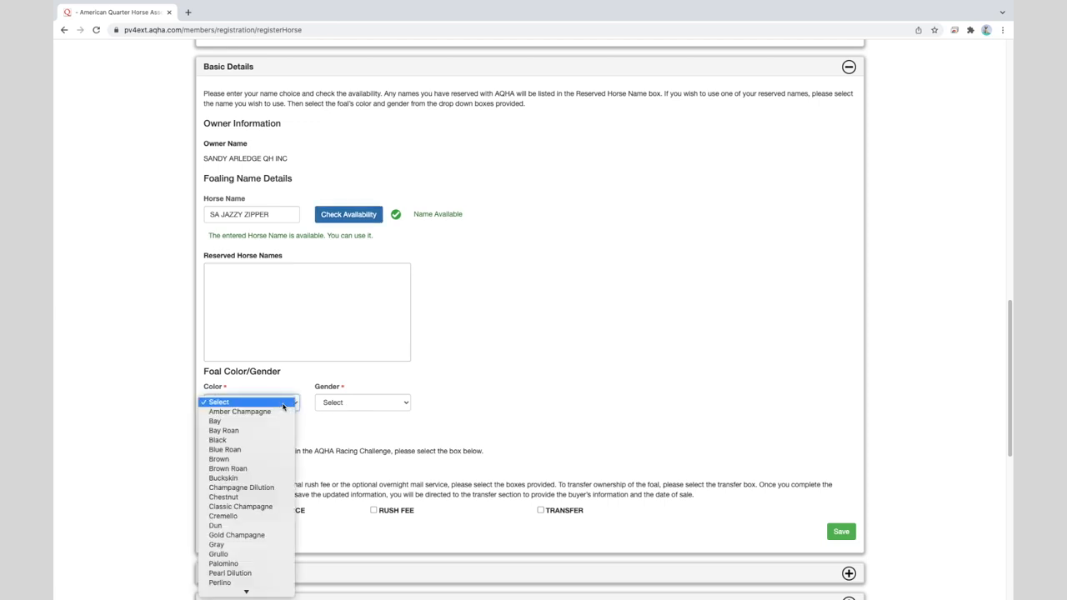
mouse_move(224, 497)
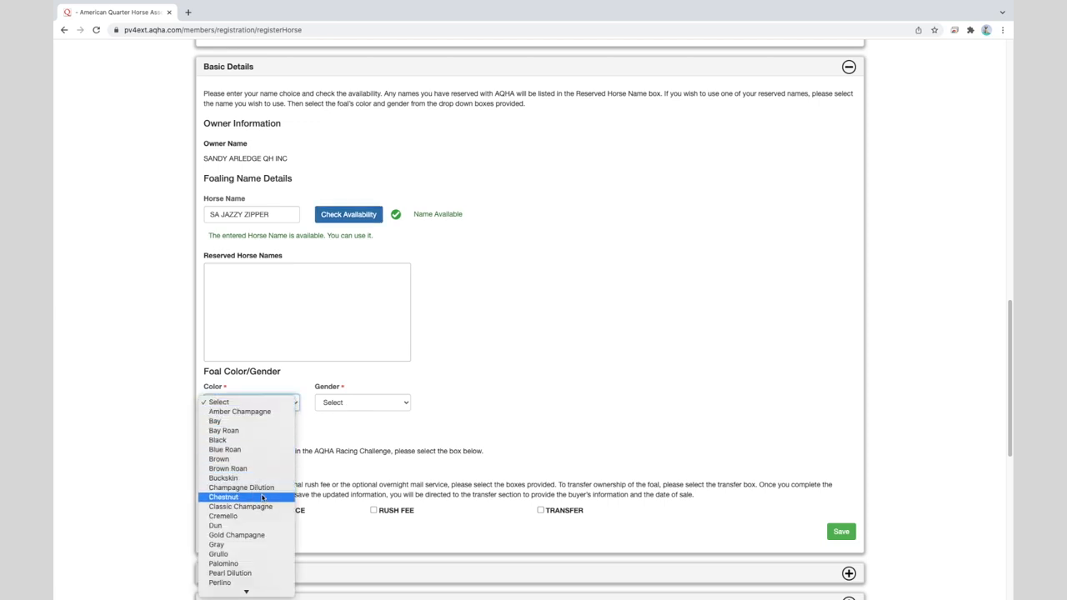
left_click(224, 496)
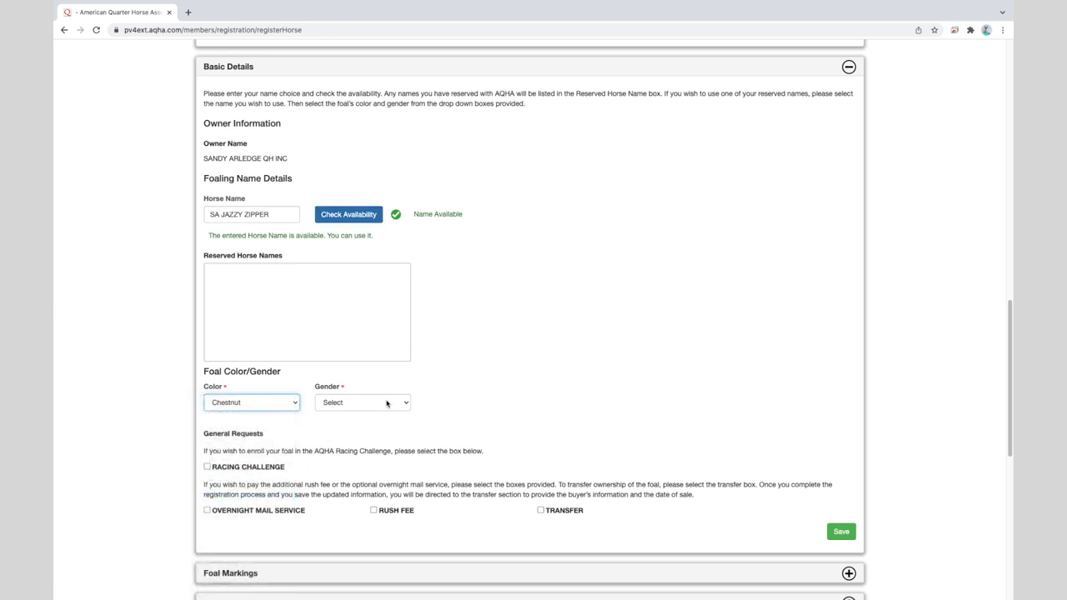
left_click(363, 401)
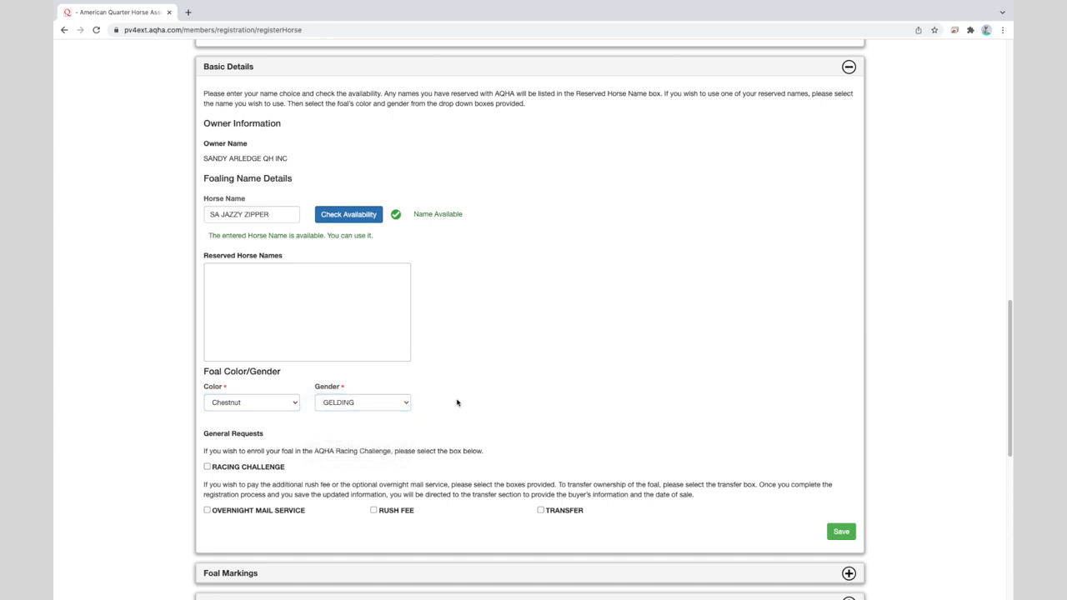
mouse_move(597, 382)
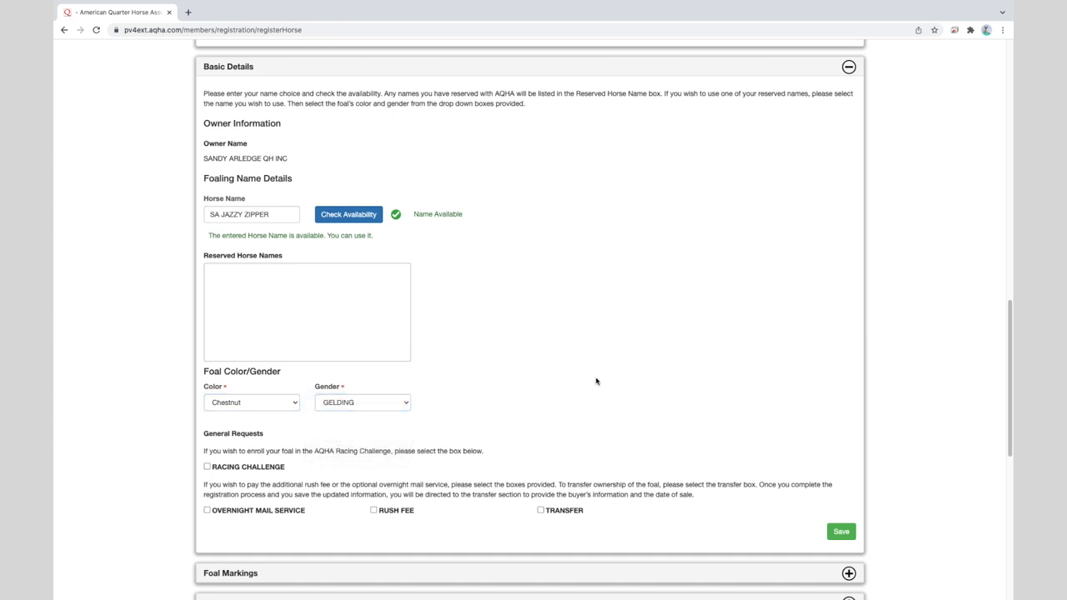
scroll("down", 3)
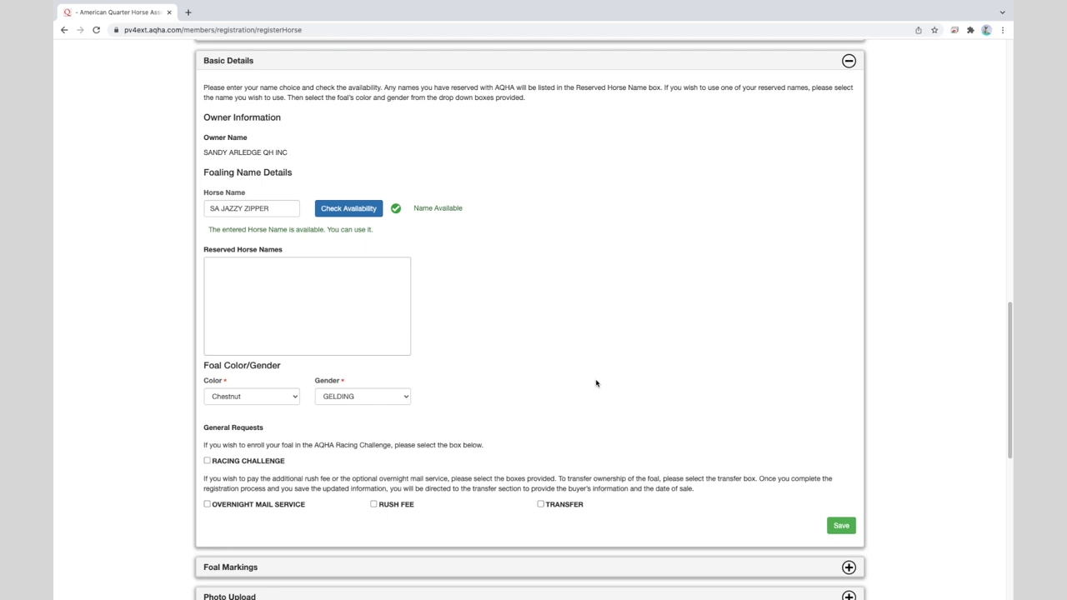
mouse_move(575, 444)
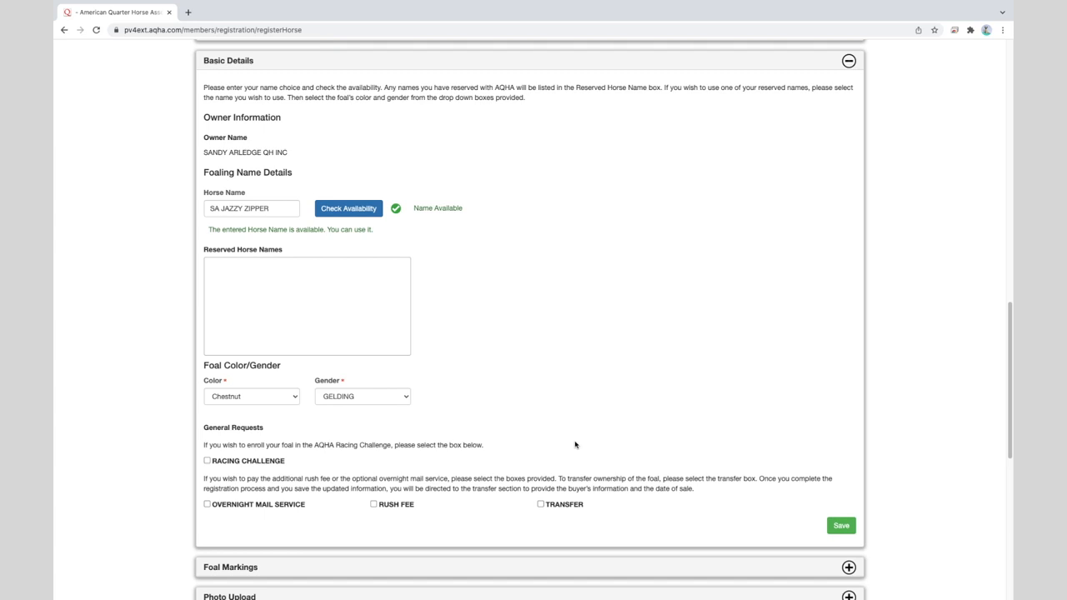
mouse_move(573, 444)
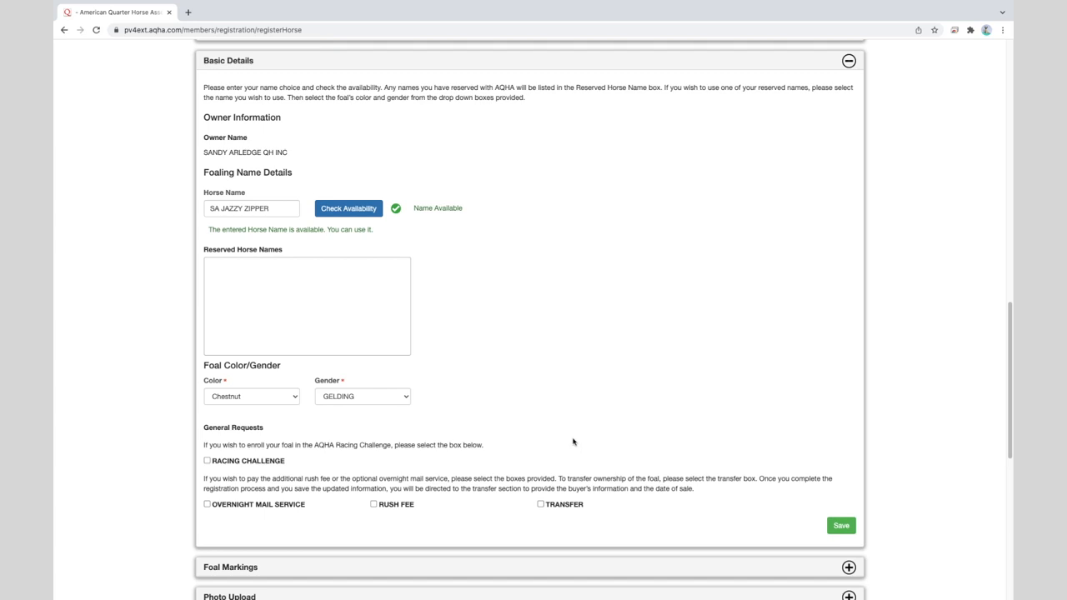
mouse_move(570, 441)
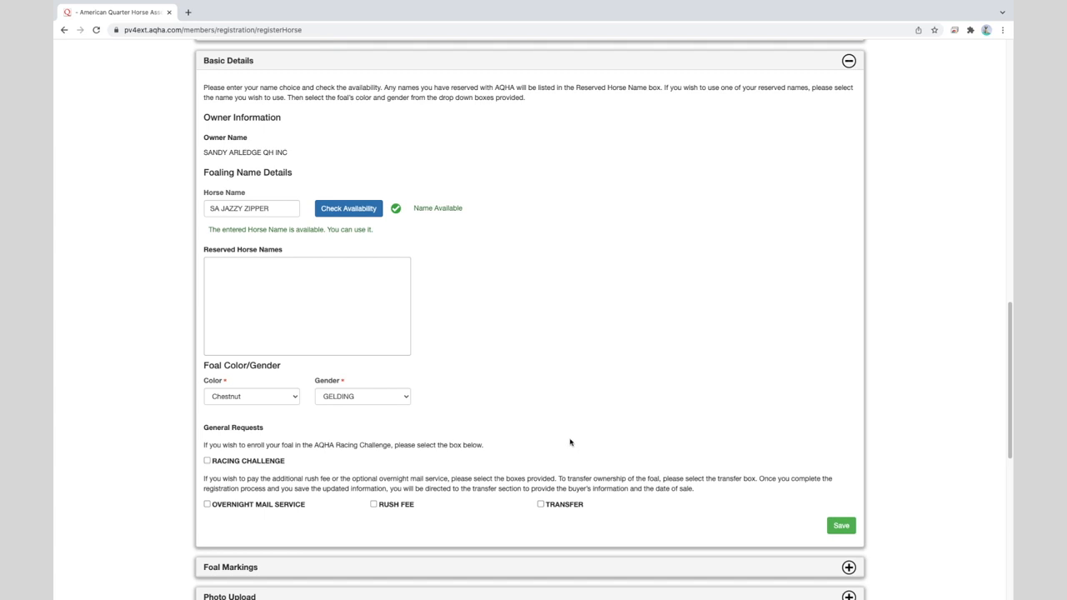
mouse_move(705, 454)
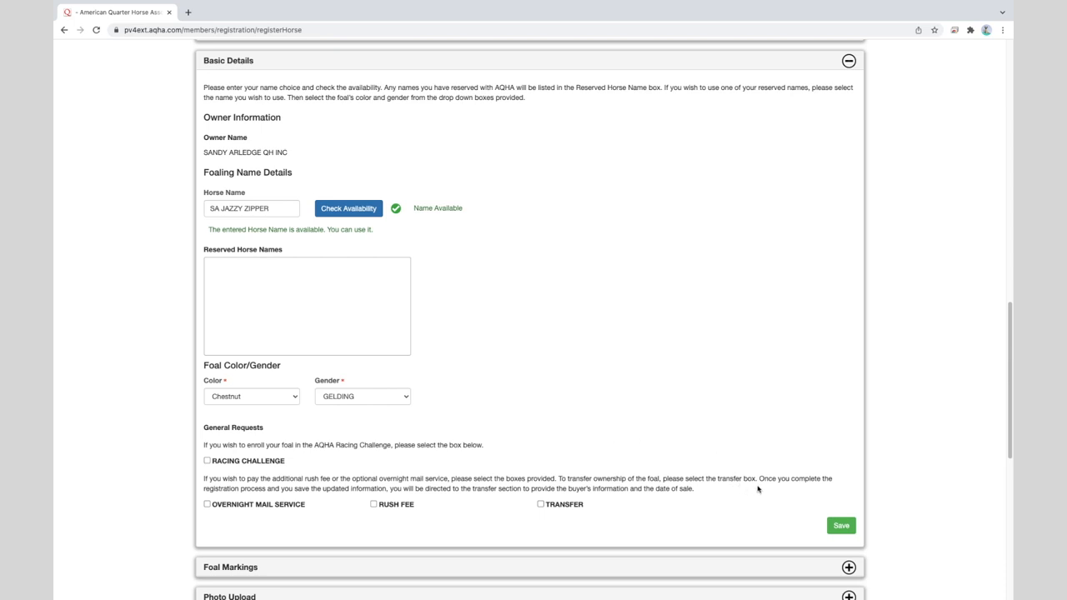
mouse_move(760, 497)
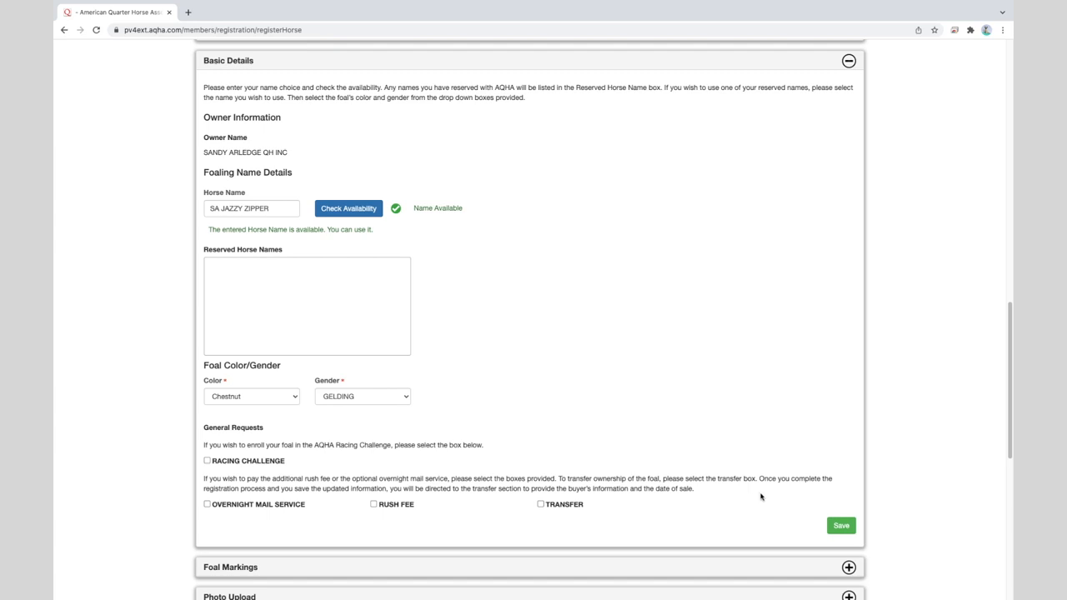
mouse_move(767, 497)
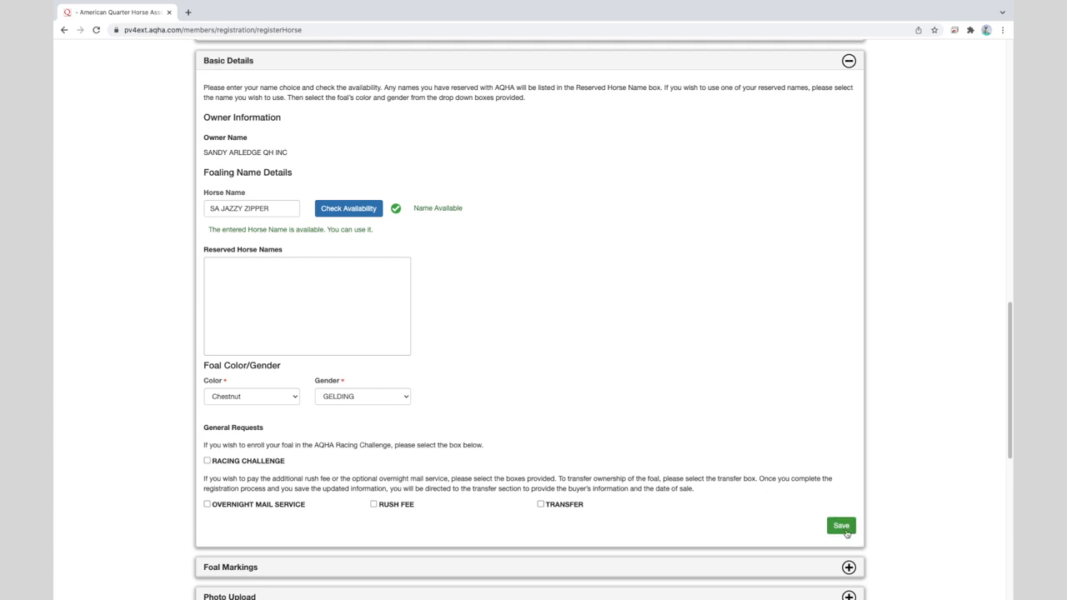
Save the Basic Details with name SA JAZZY ZIPPER, Chestnut Gelding
left_click(840, 526)
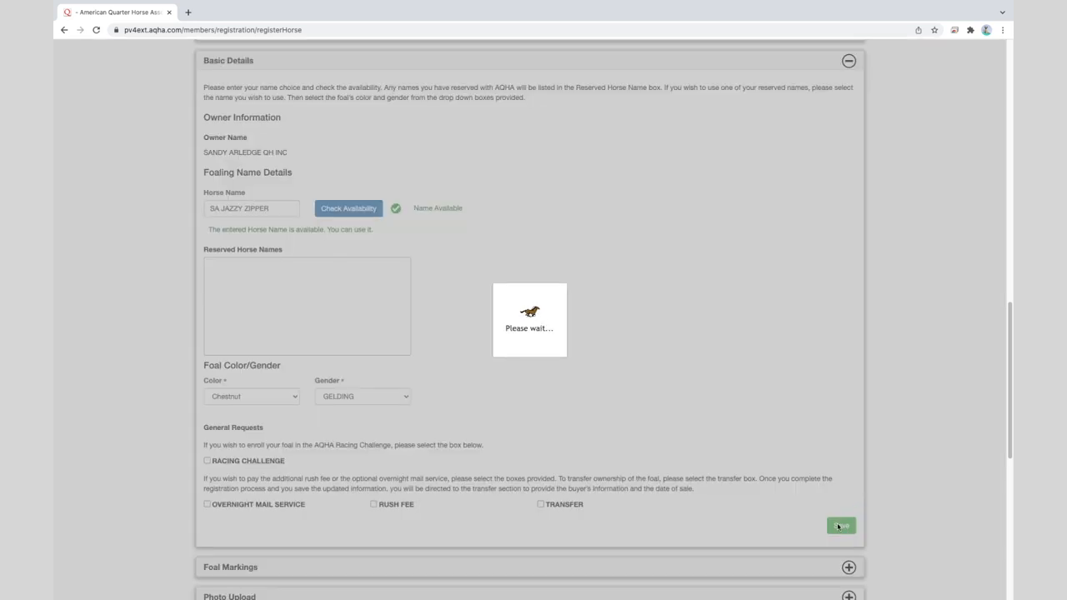
left_click(840, 525)
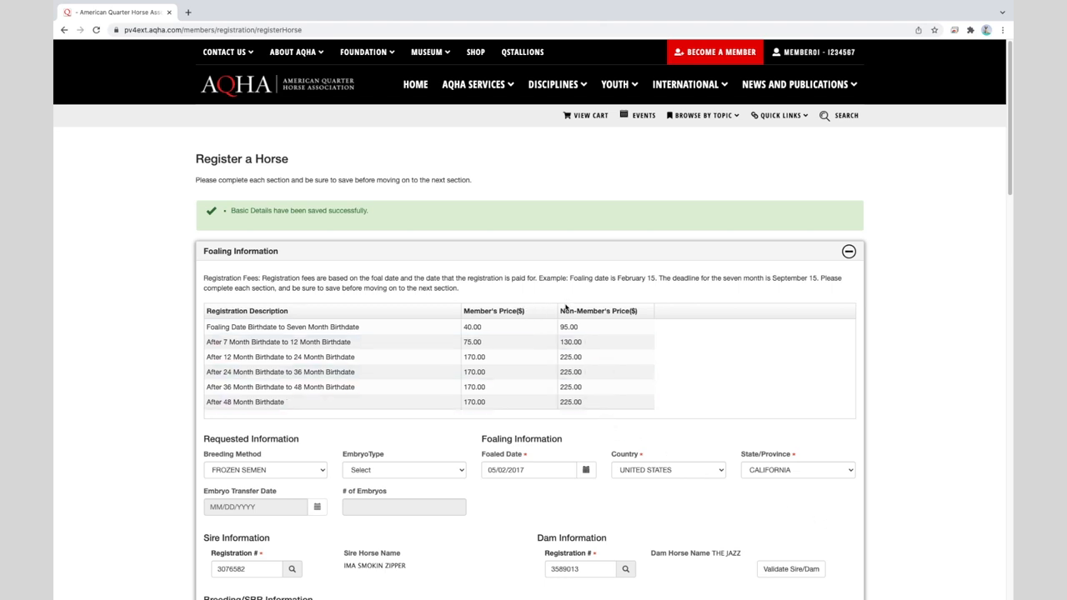
mouse_move(458, 224)
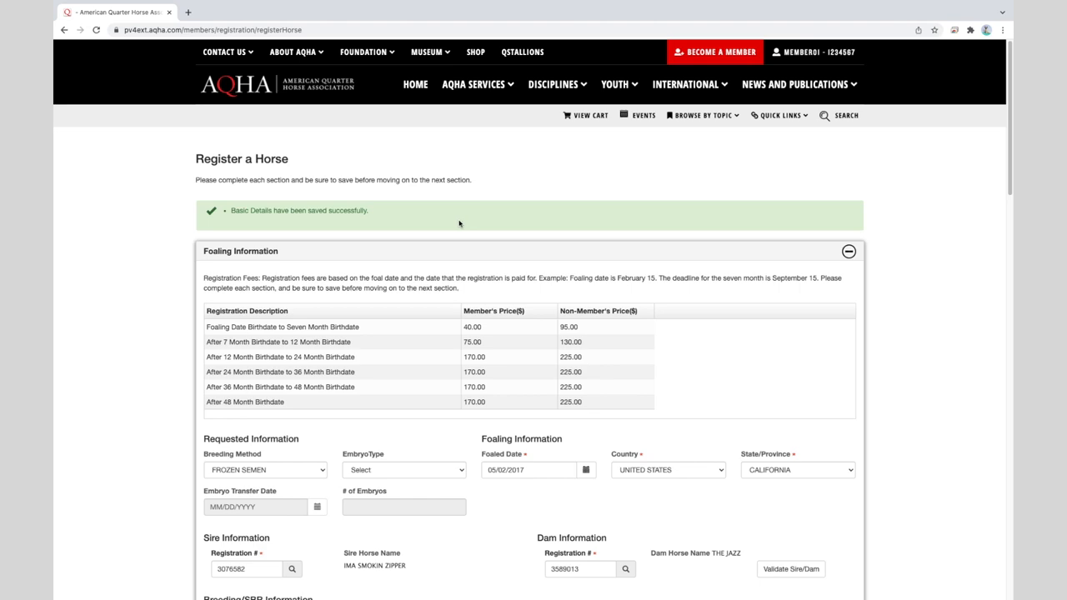
mouse_move(645, 302)
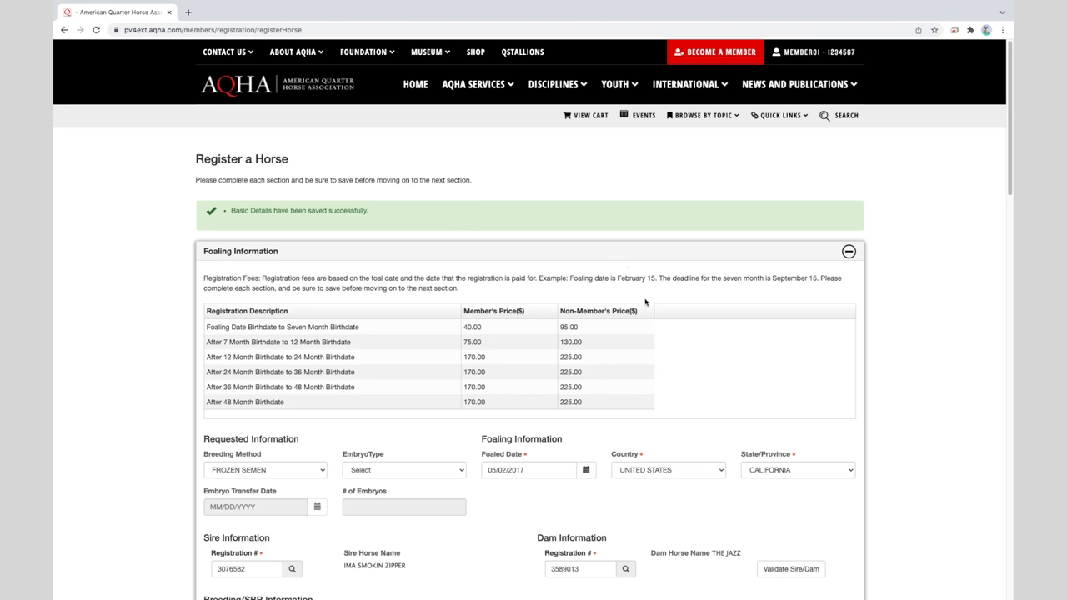
scroll("down", 3)
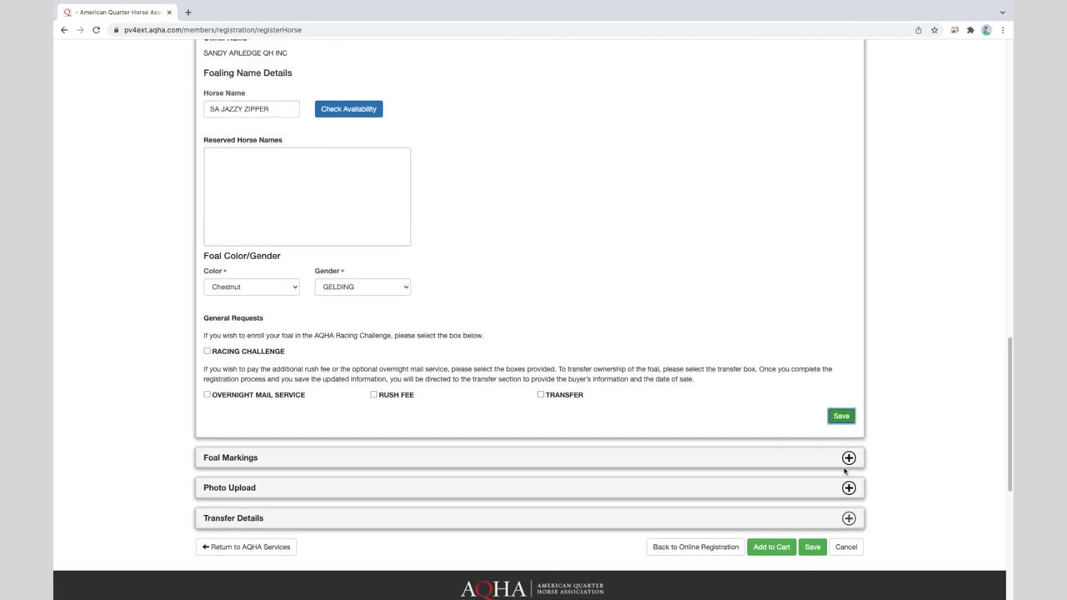
Expand the Foal Markings section to view the body markings and brands lists
left_click(849, 456)
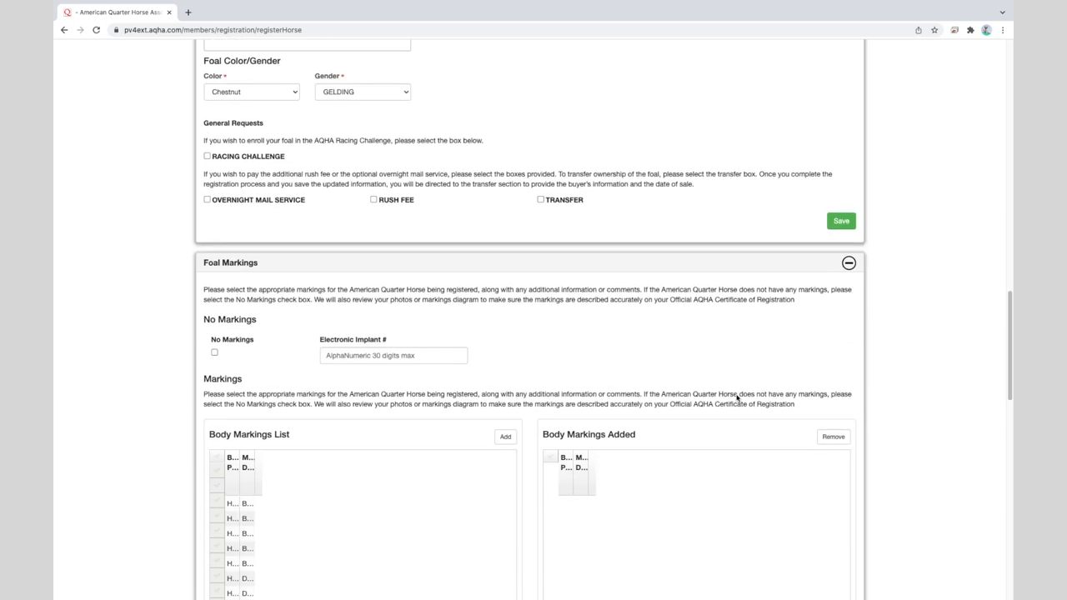
scroll("down", 3)
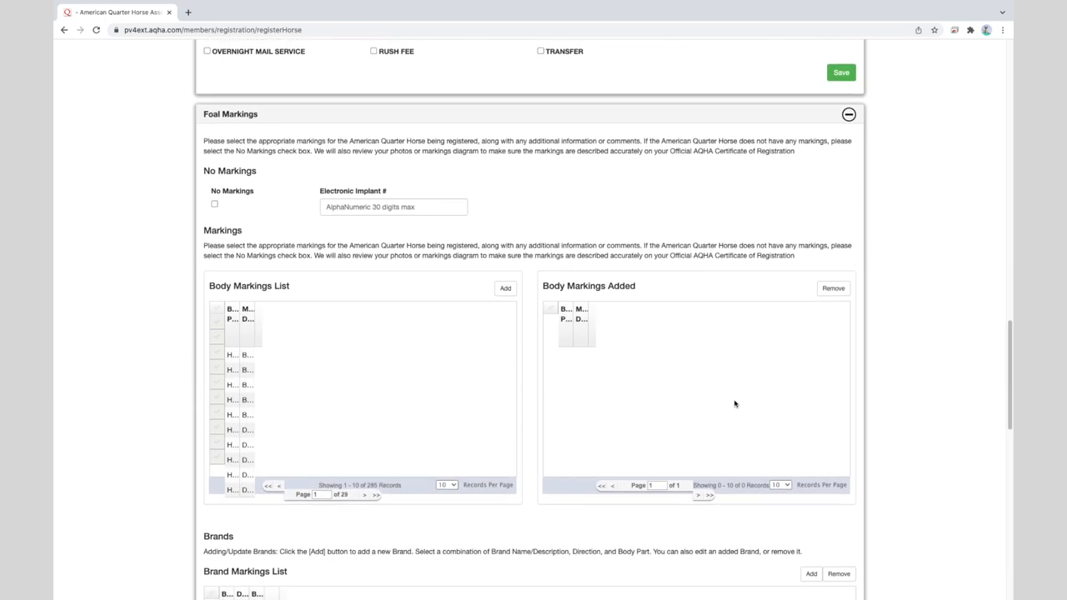
scroll("down", 3)
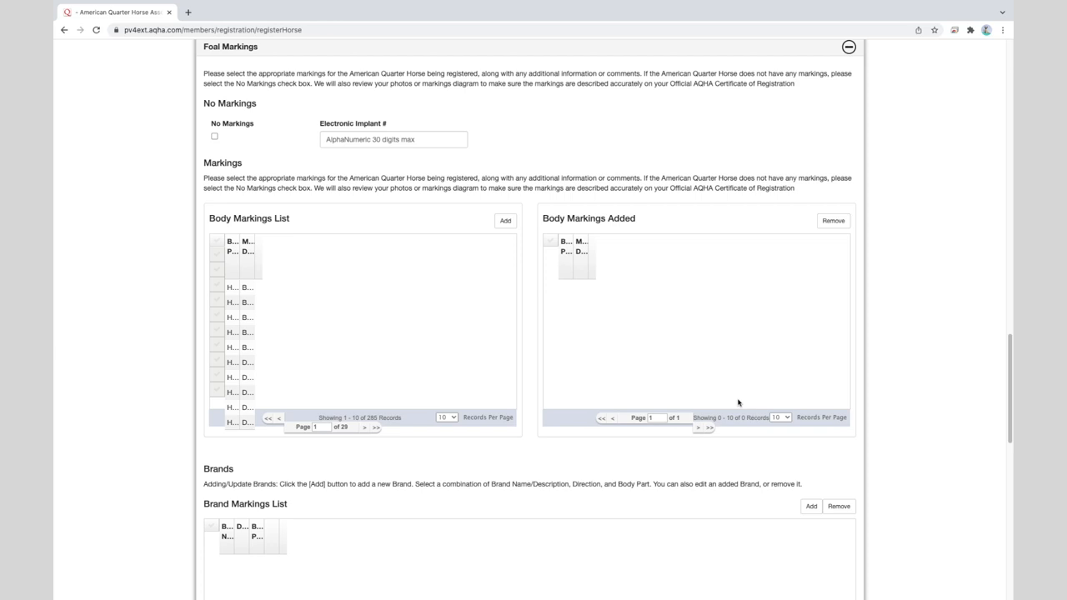
mouse_move(223, 142)
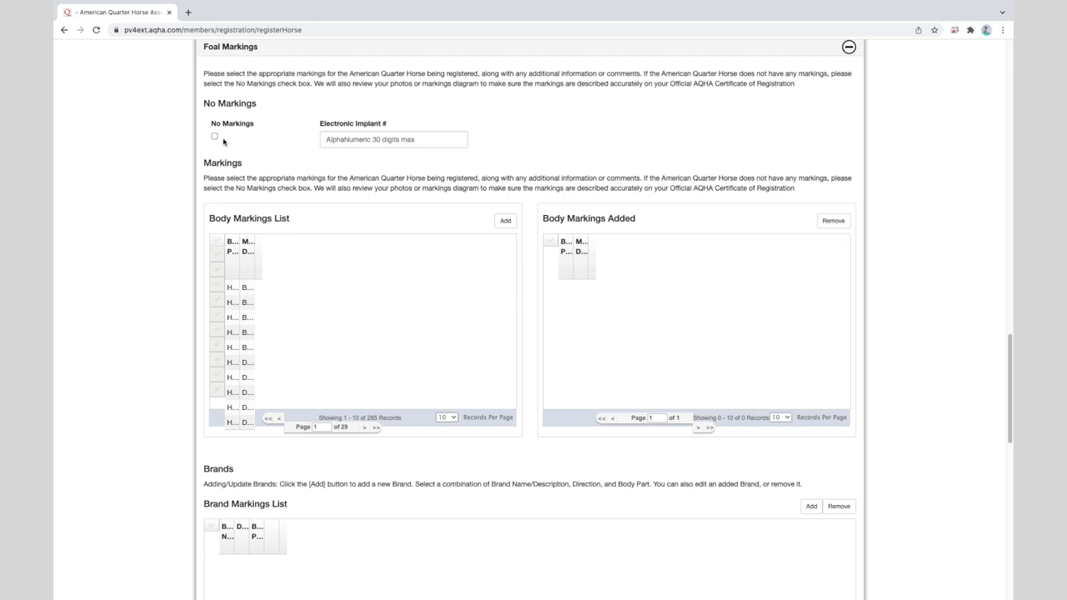
mouse_move(244, 140)
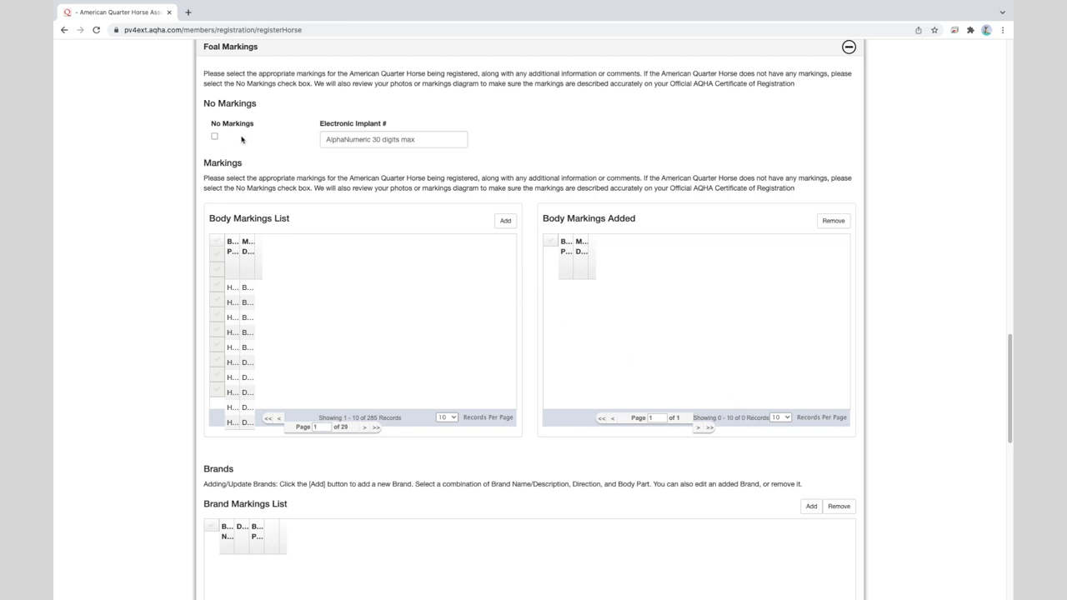
mouse_move(242, 141)
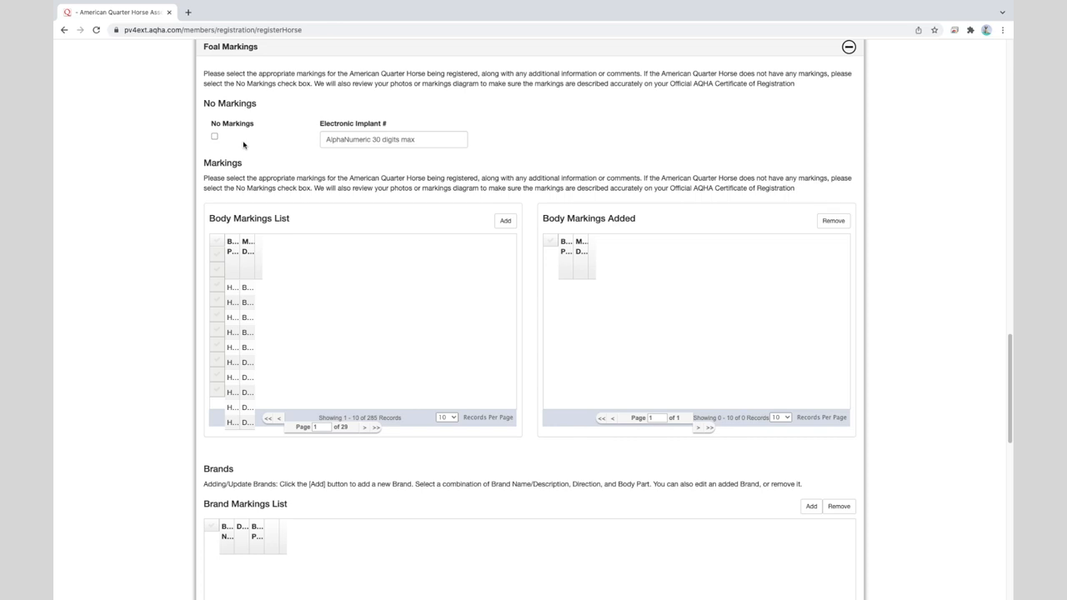
mouse_move(260, 148)
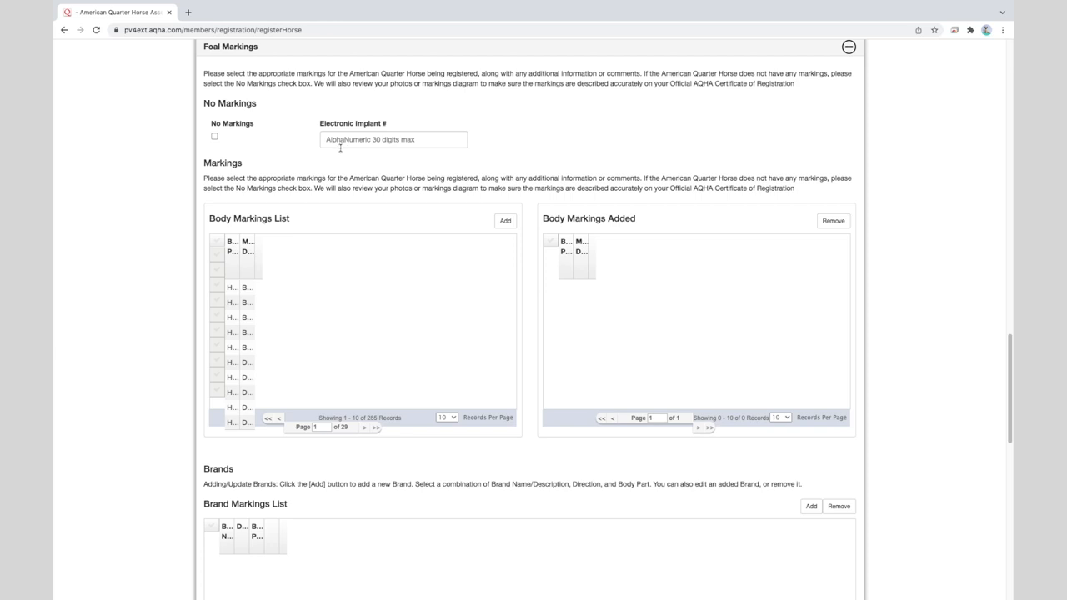
mouse_move(307, 180)
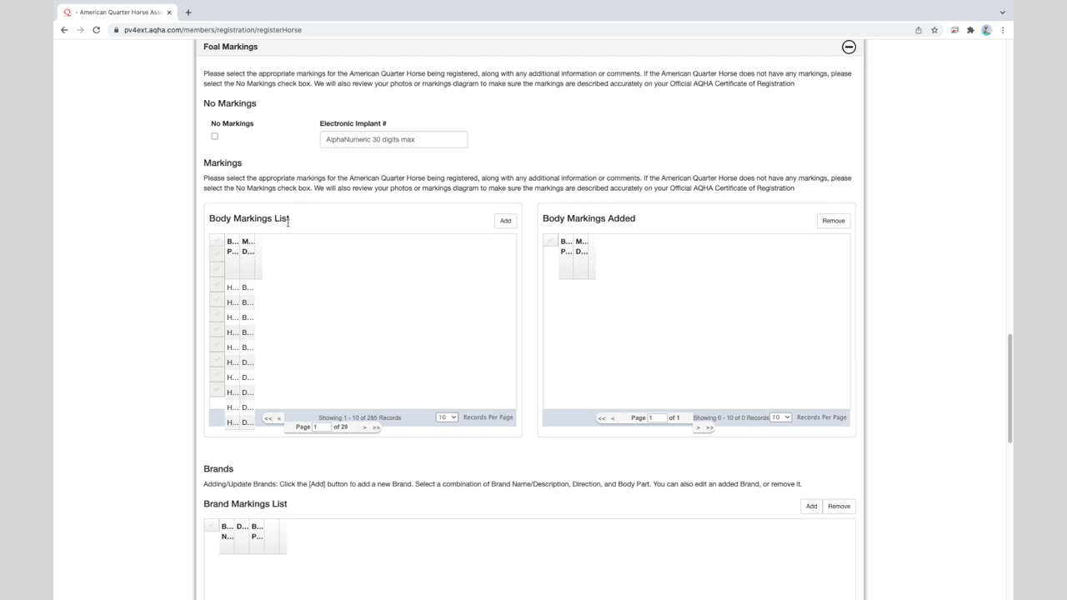
mouse_move(290, 226)
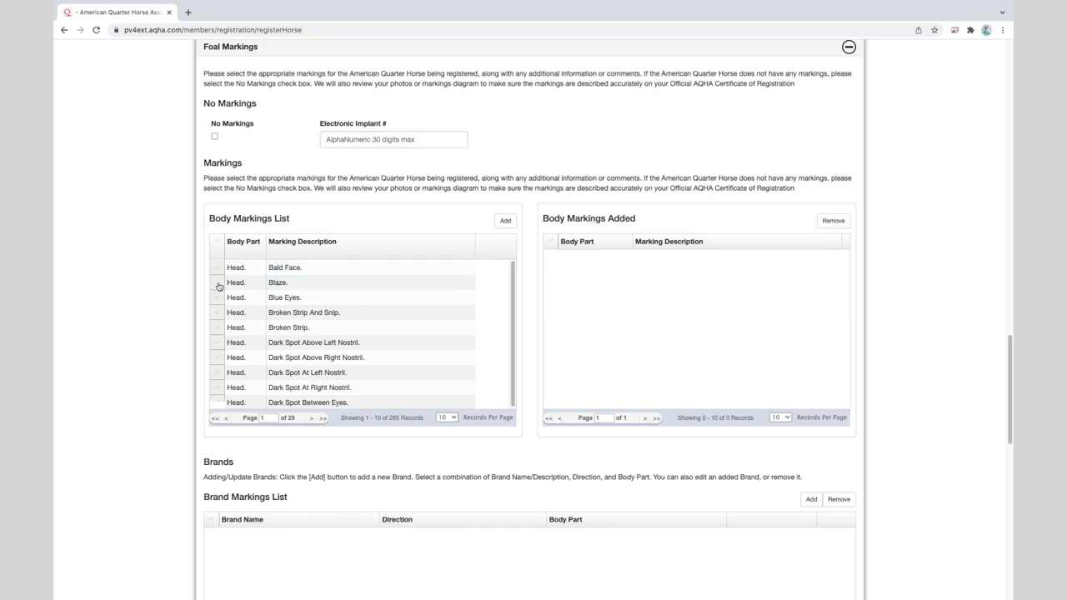
Page the body markings list to page 20 and select Left Hind Socks On Hind Feet
left_click(217, 284)
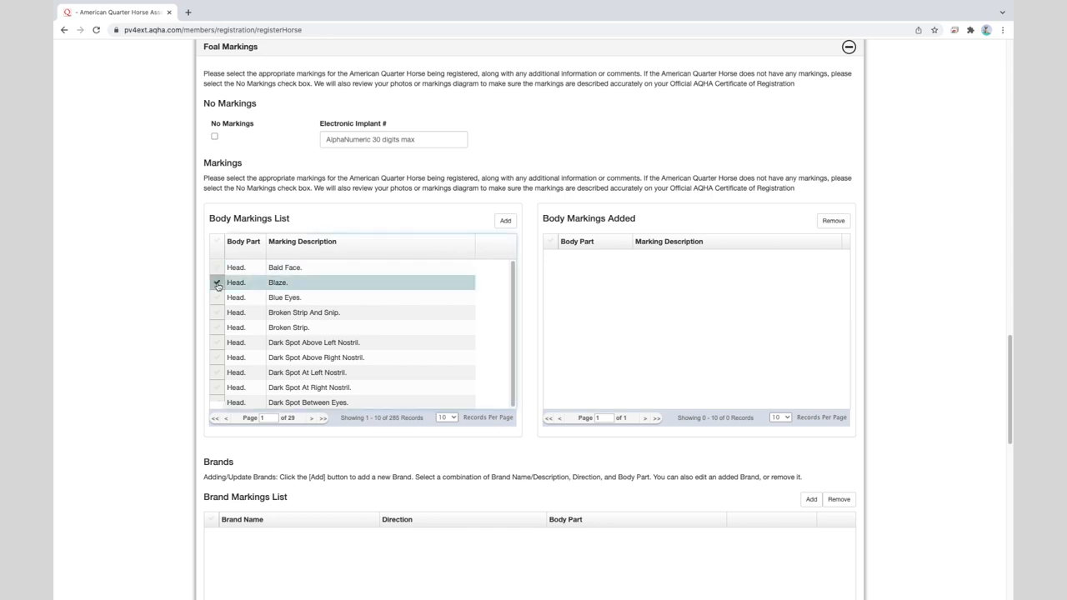
left_click(217, 282)
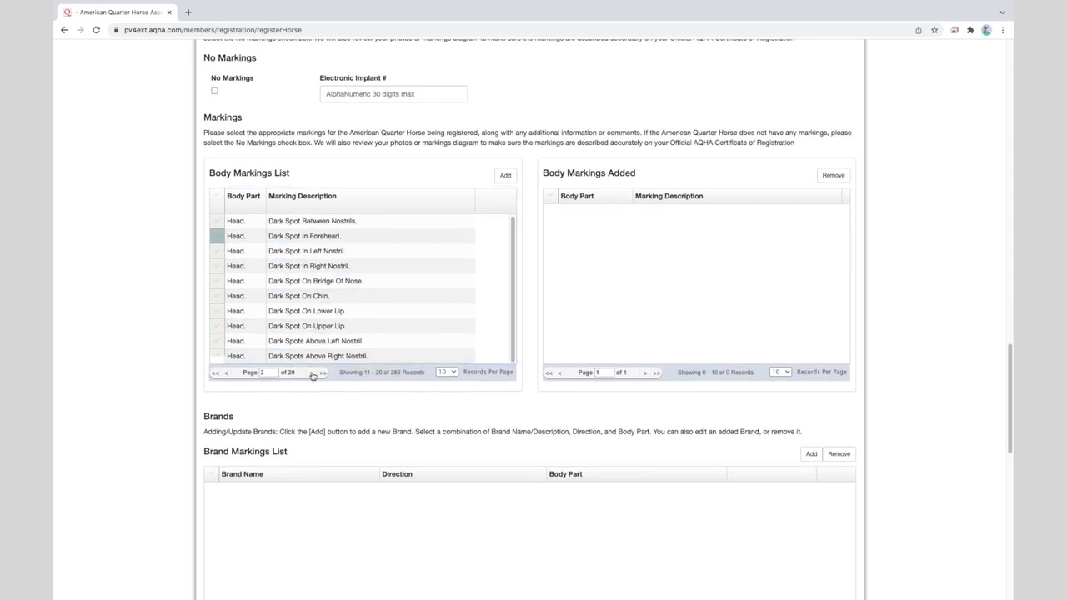
left_click(323, 373)
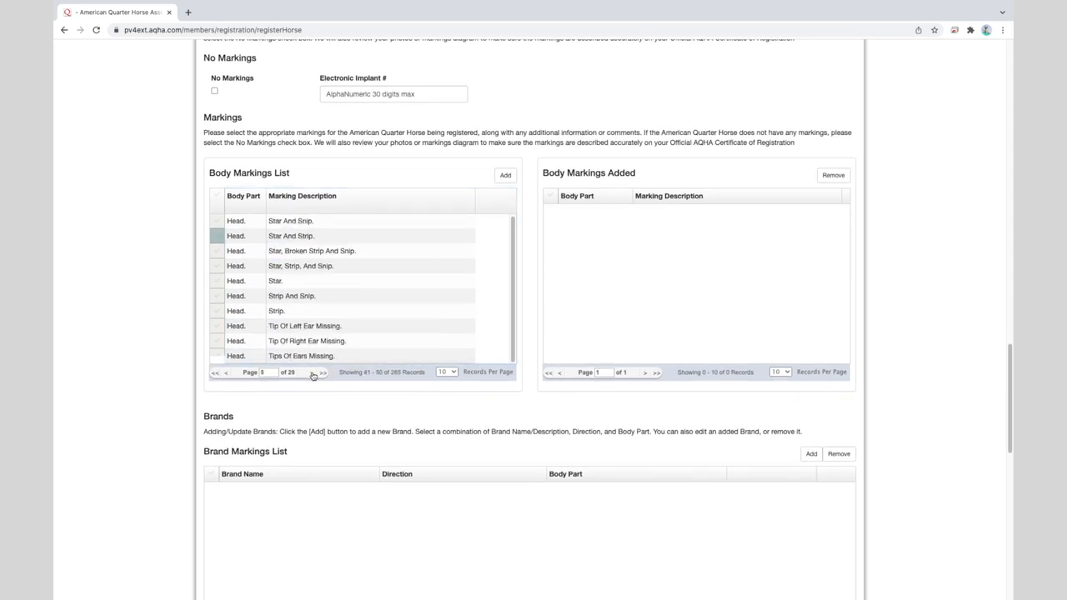
left_click(323, 374)
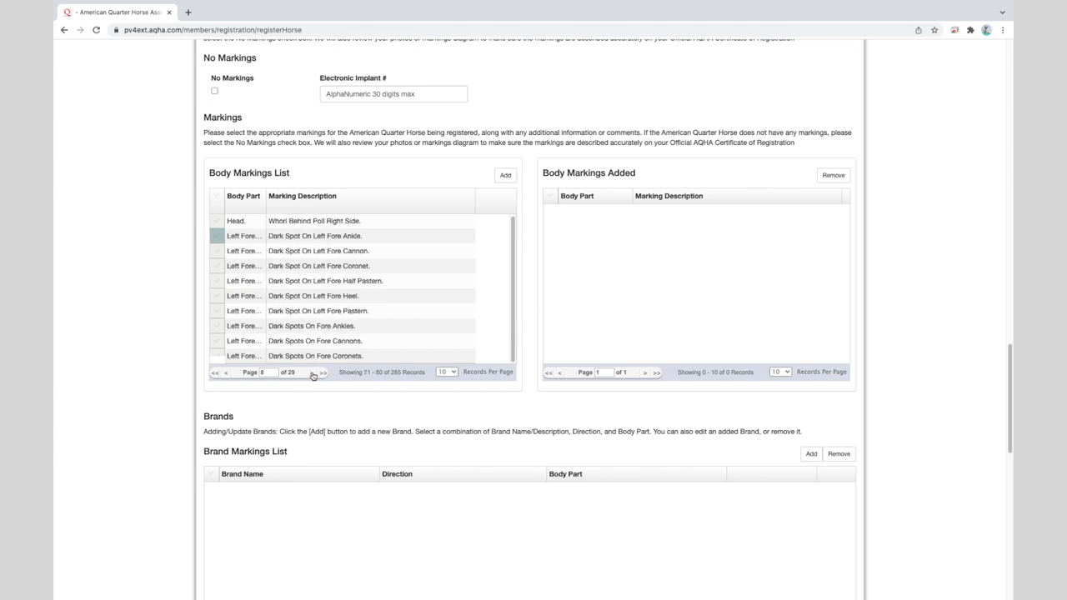
left_click(323, 372)
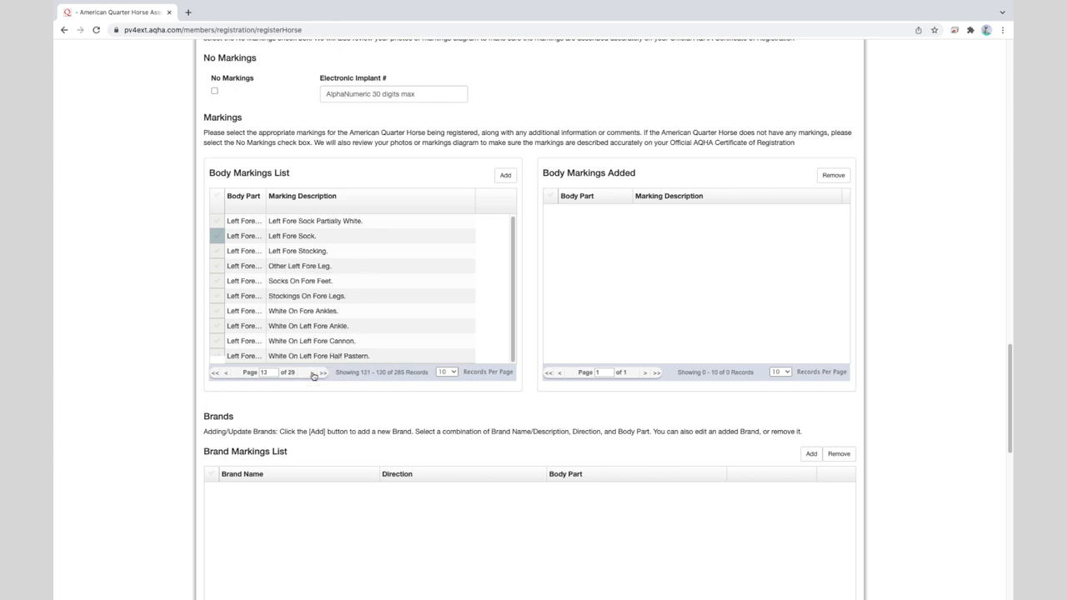
left_click(324, 372)
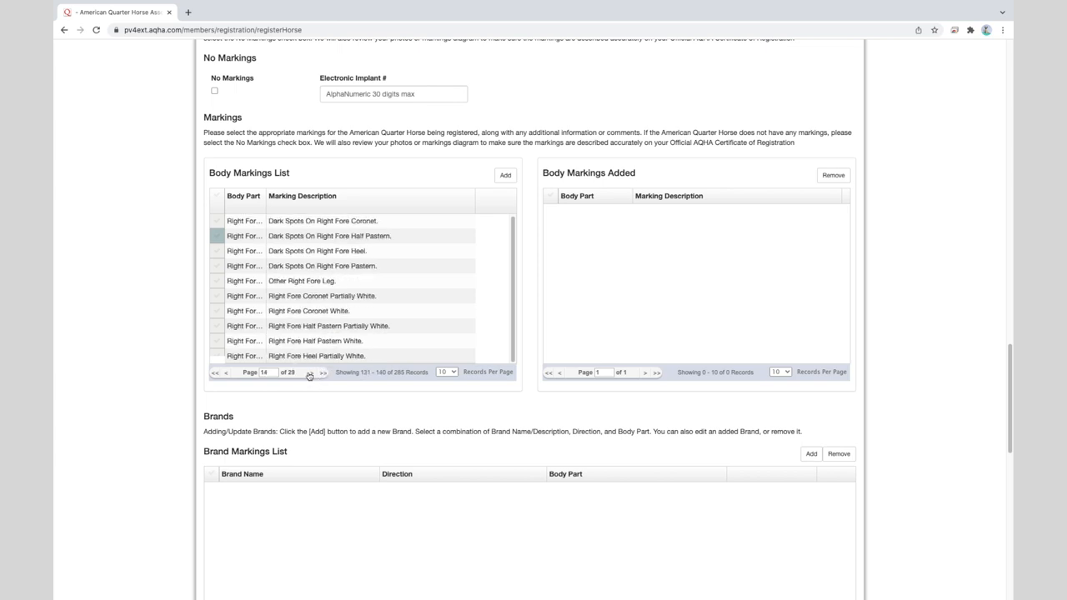
left_click(315, 374)
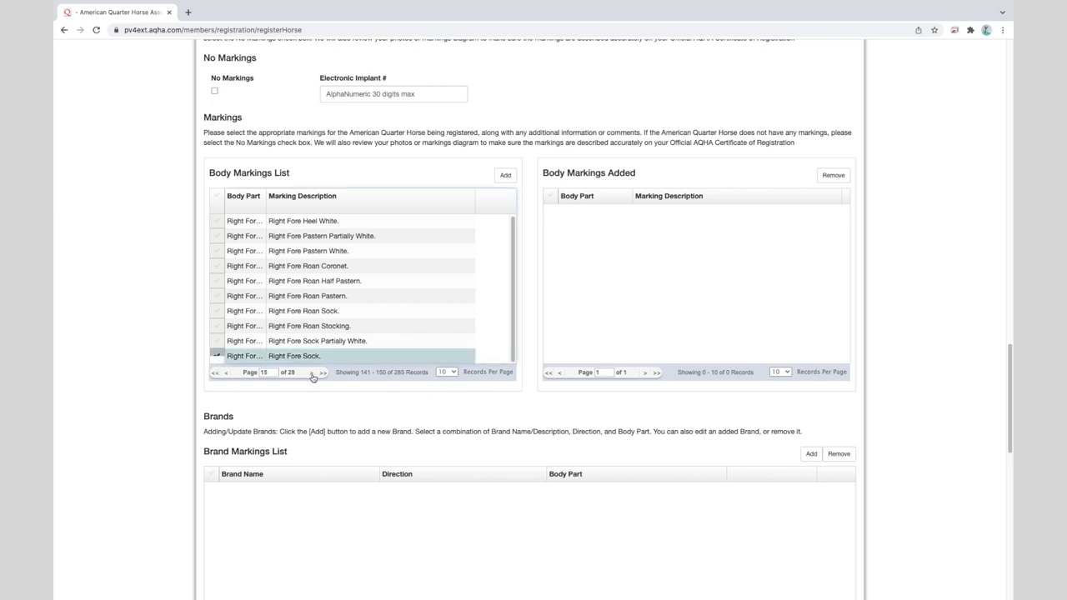
left_click(323, 372)
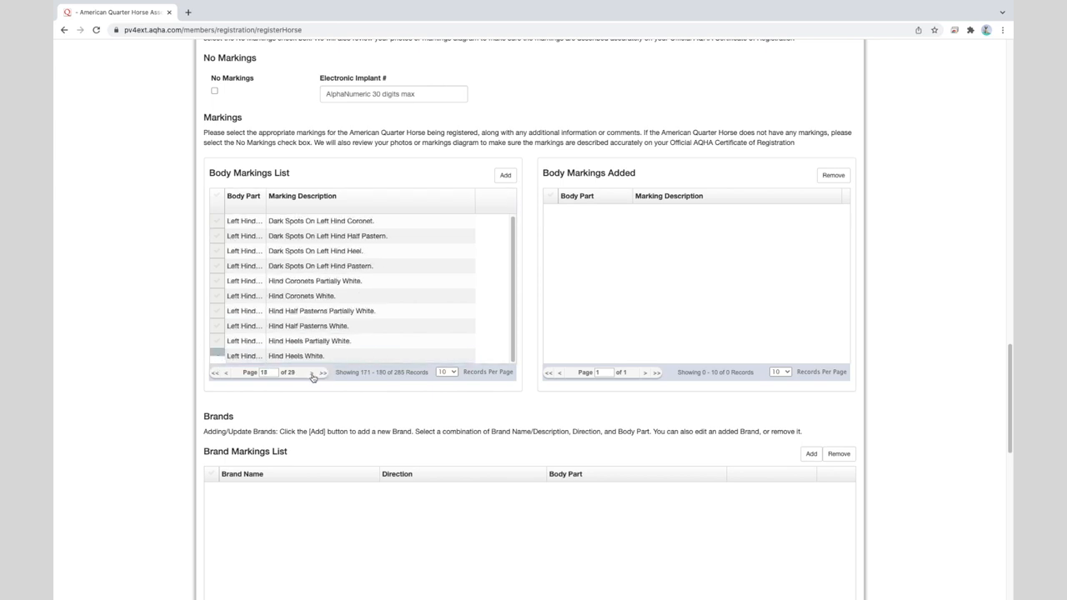
left_click(324, 374)
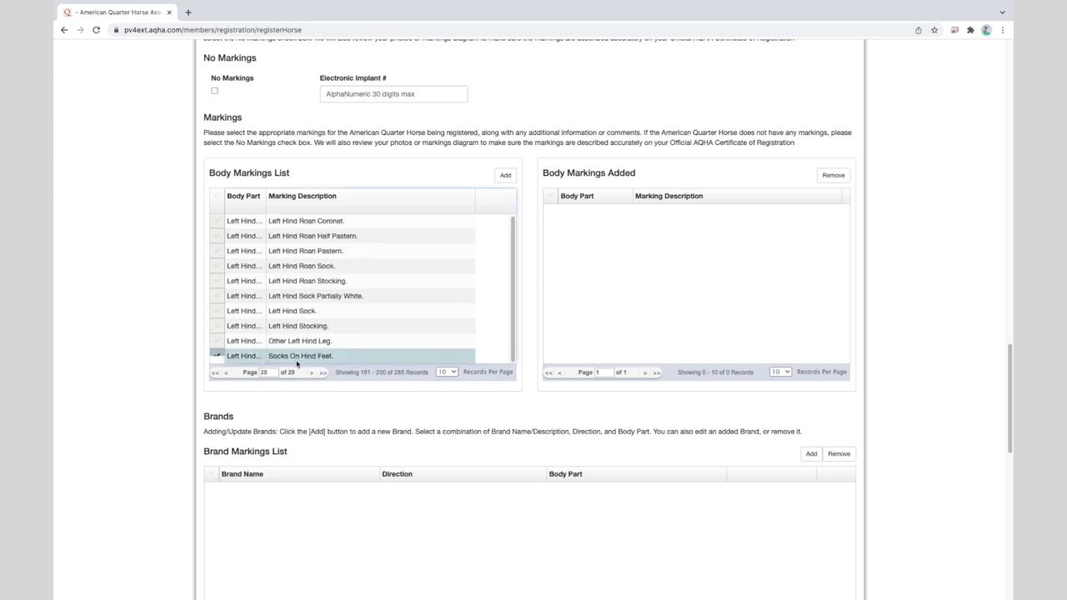
left_click(300, 265)
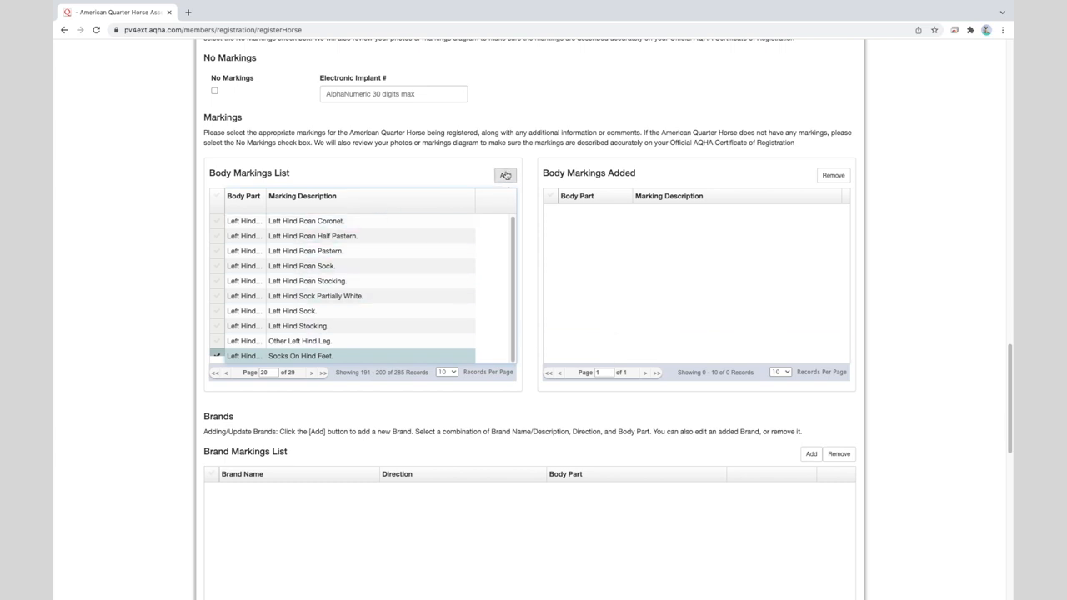
Add the chosen markings and check the Left Hind Leg Socks On Hind Feet entry
left_click(505, 175)
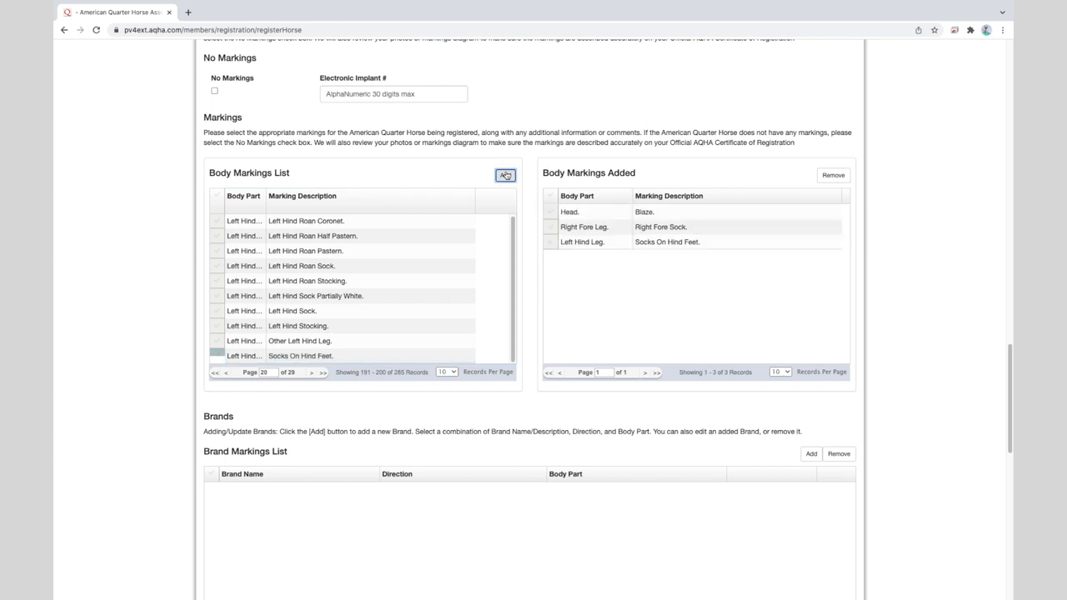
left_click(667, 242)
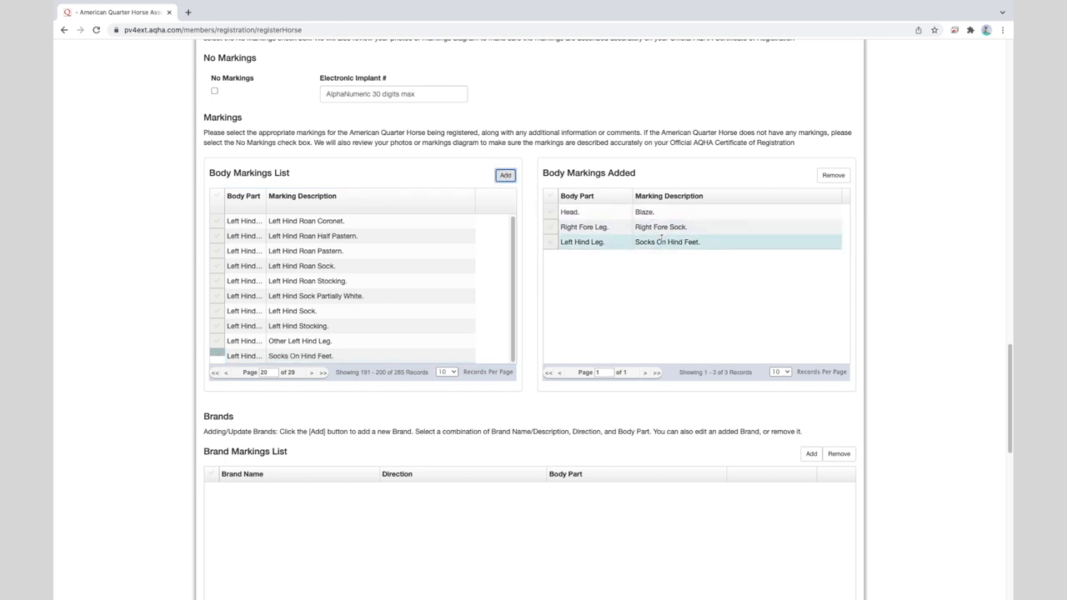
mouse_move(675, 237)
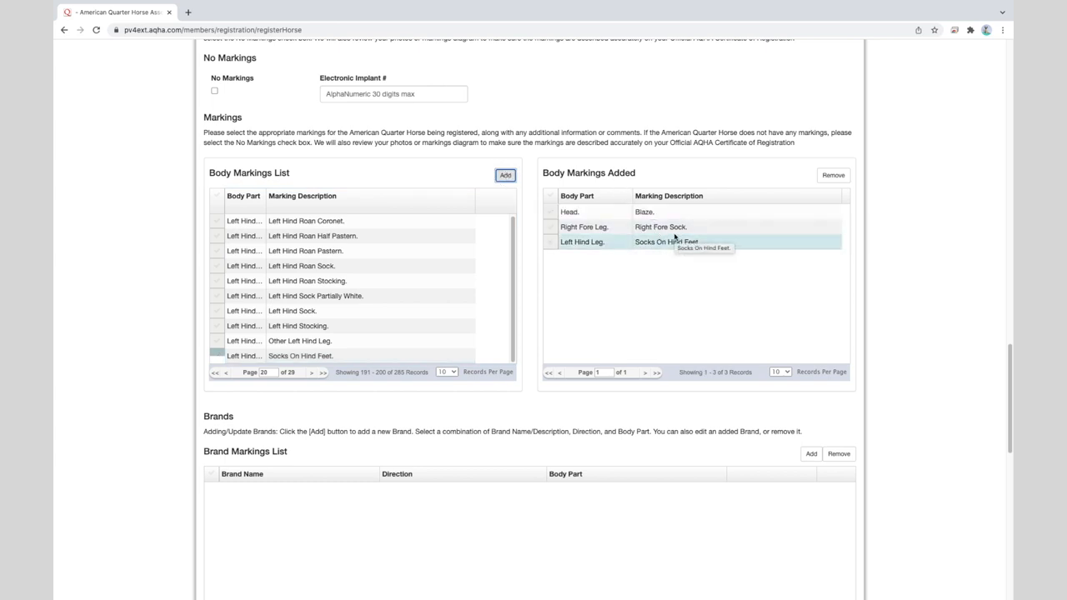
mouse_move(730, 242)
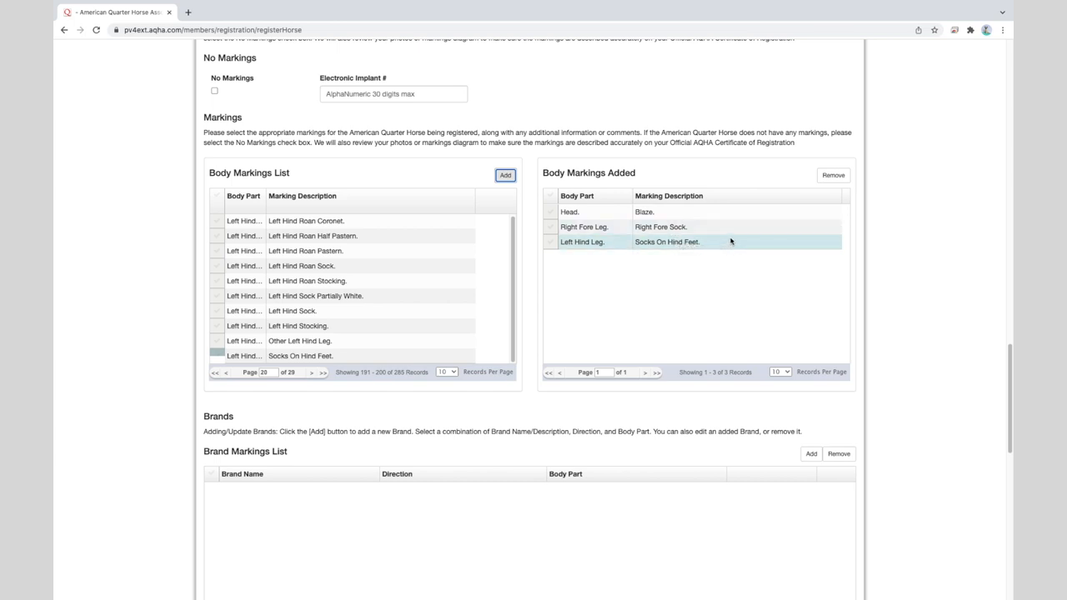
mouse_move(732, 242)
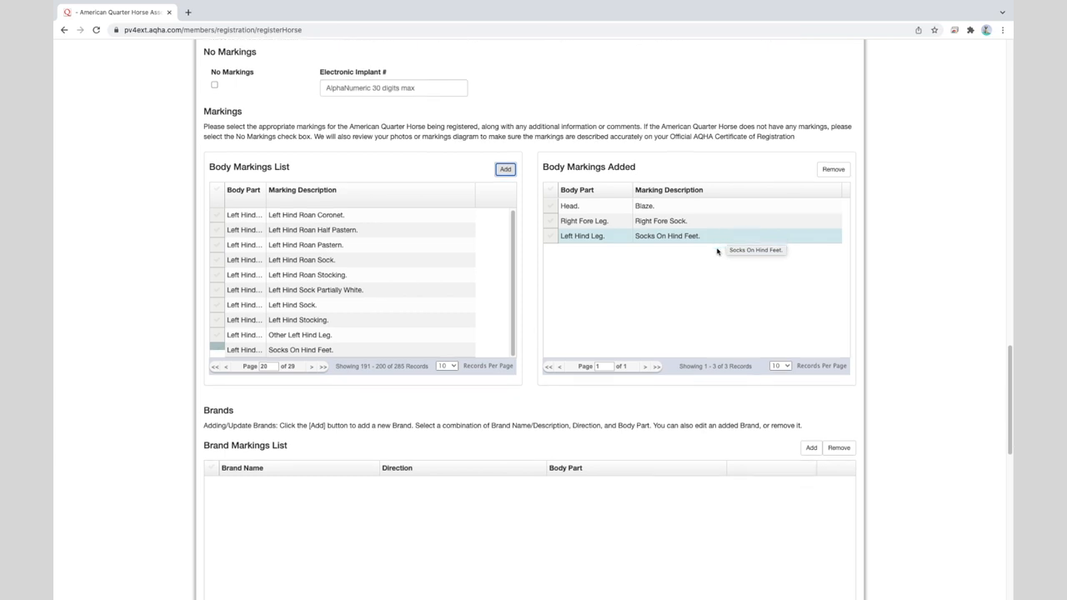
scroll("down", 3)
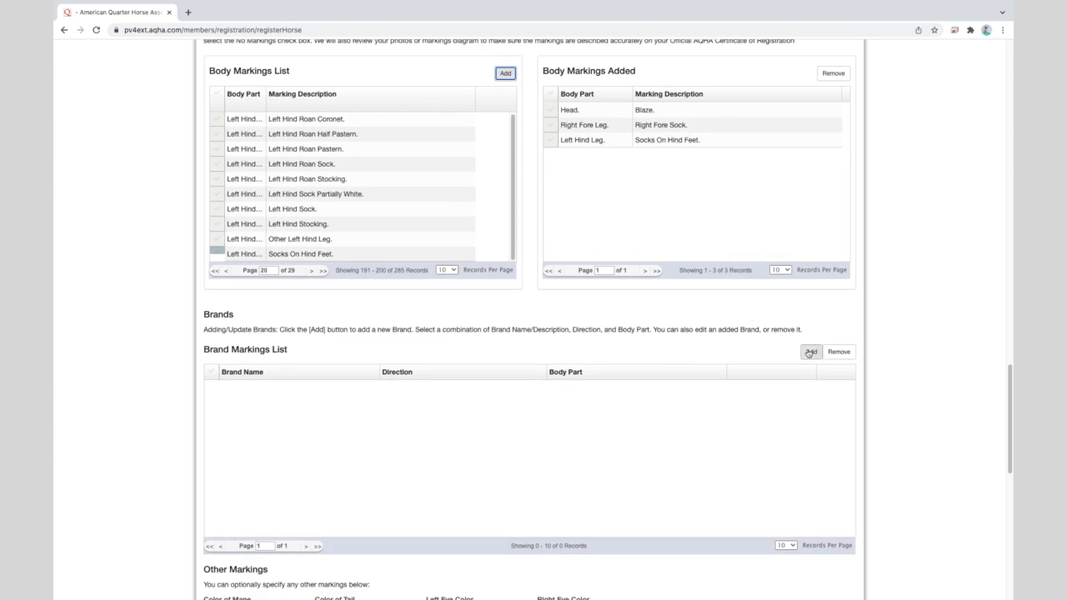
left_click(810, 350)
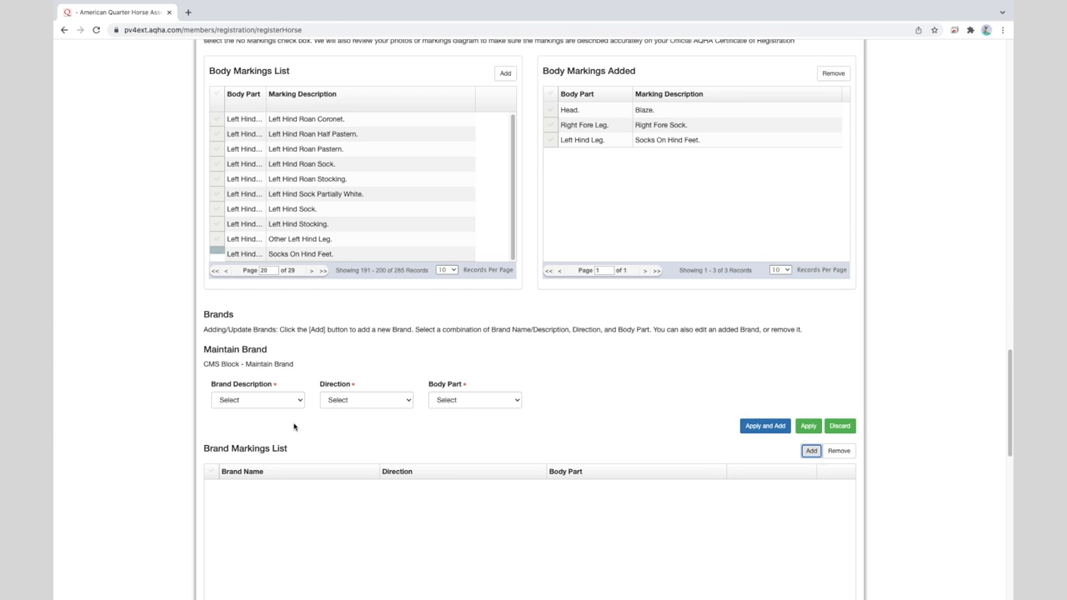
left_click(257, 400)
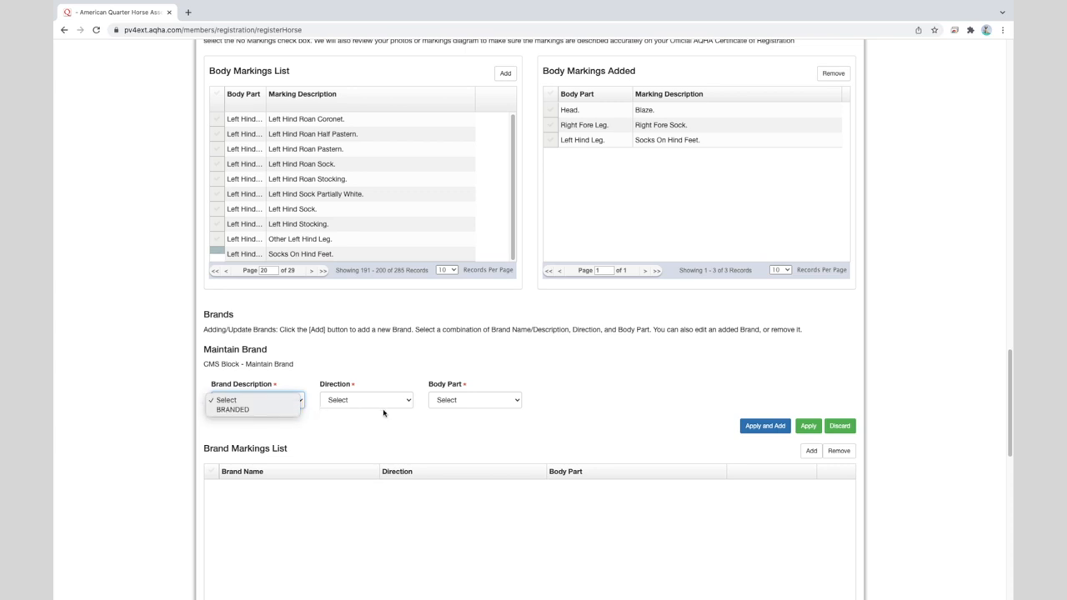
left_click(253, 400)
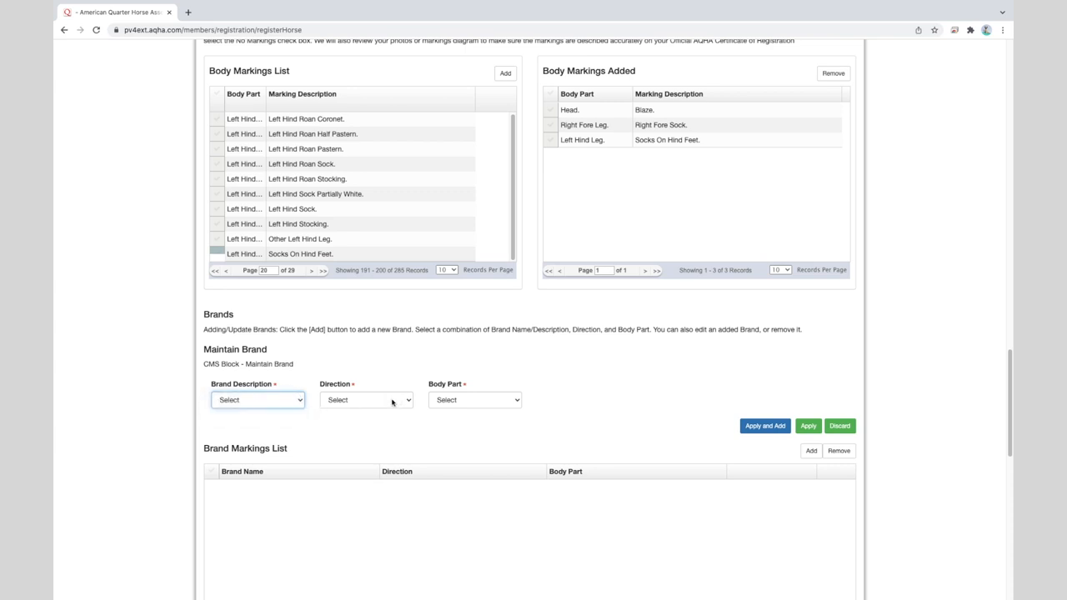
left_click(365, 400)
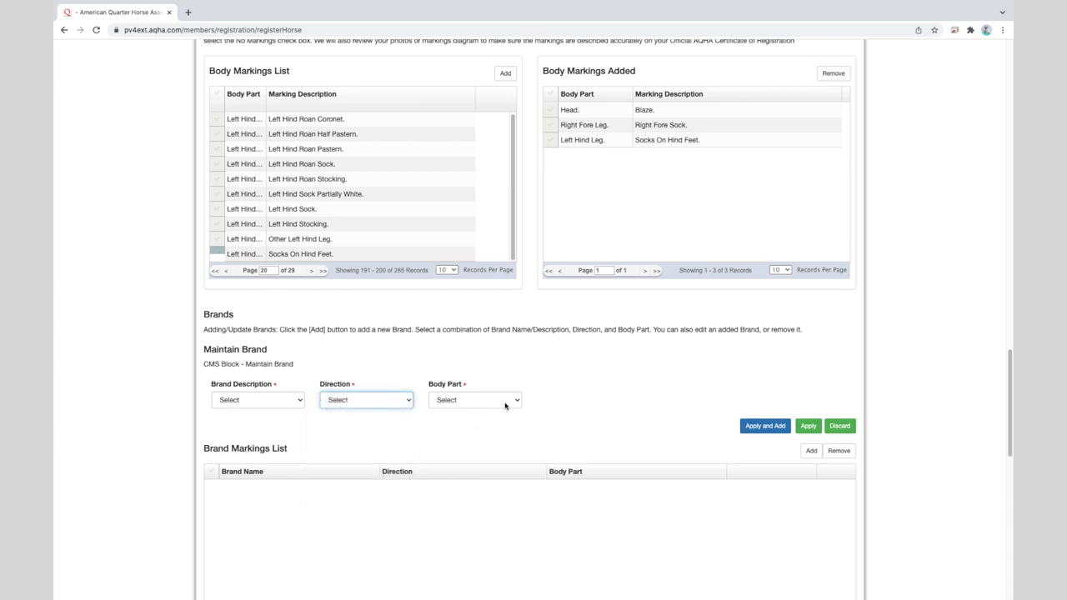
left_click(473, 400)
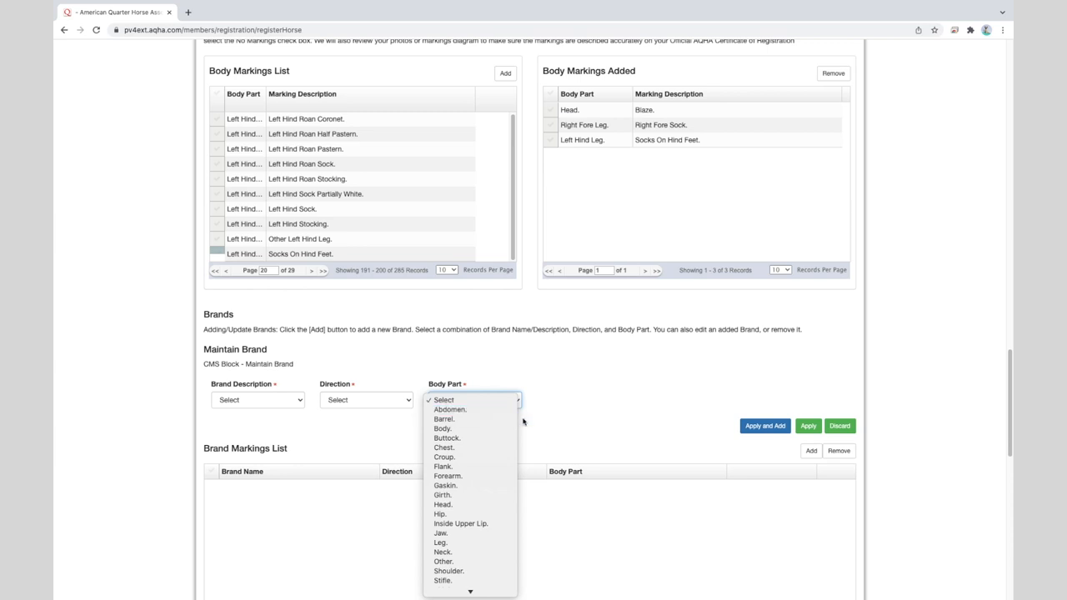
mouse_move(520, 447)
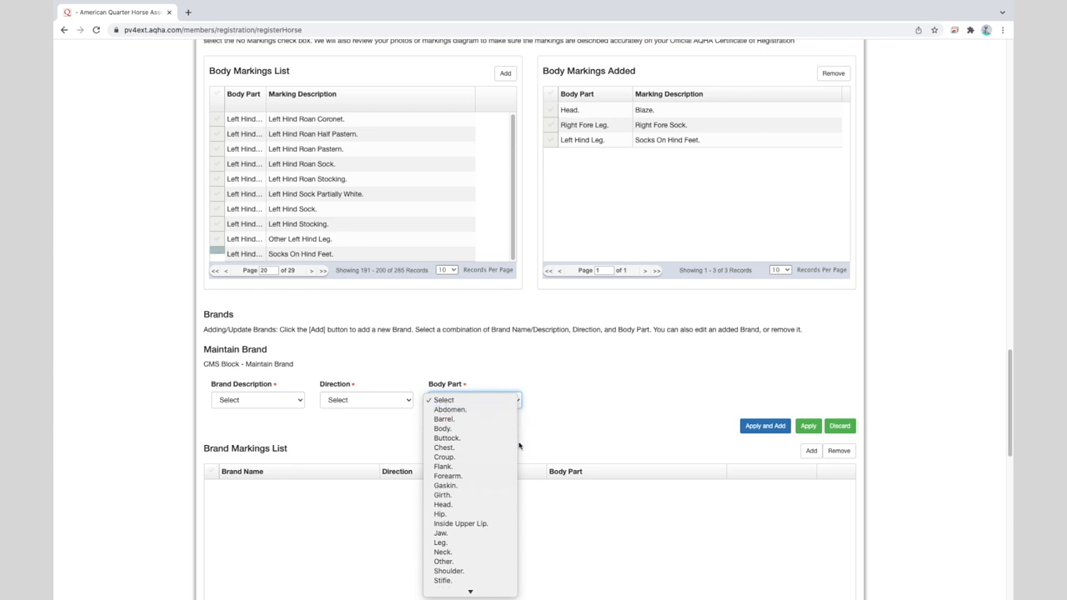
left_click(591, 412)
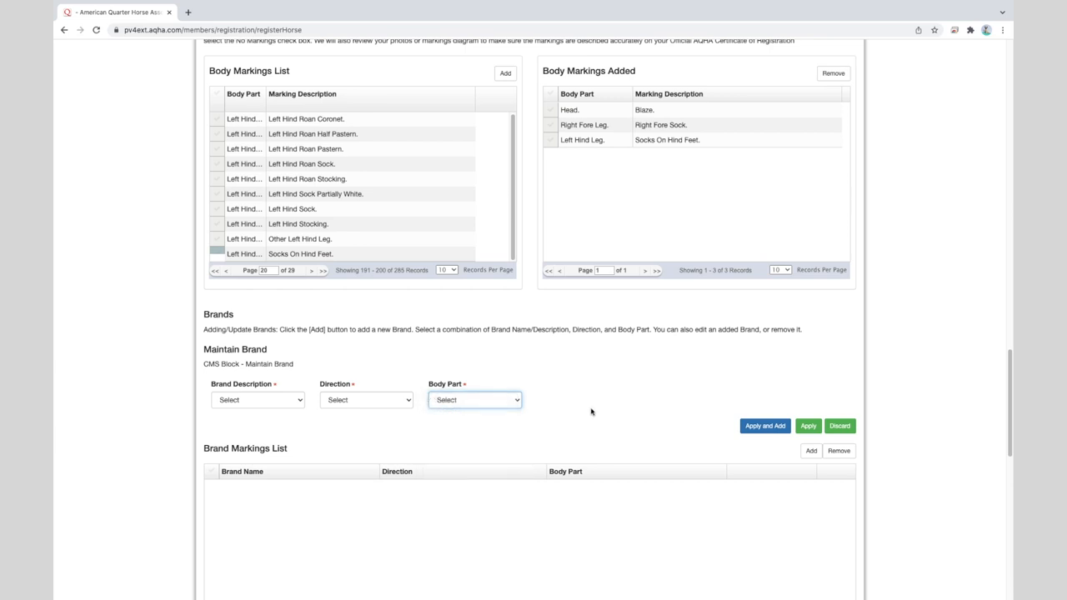
mouse_move(679, 382)
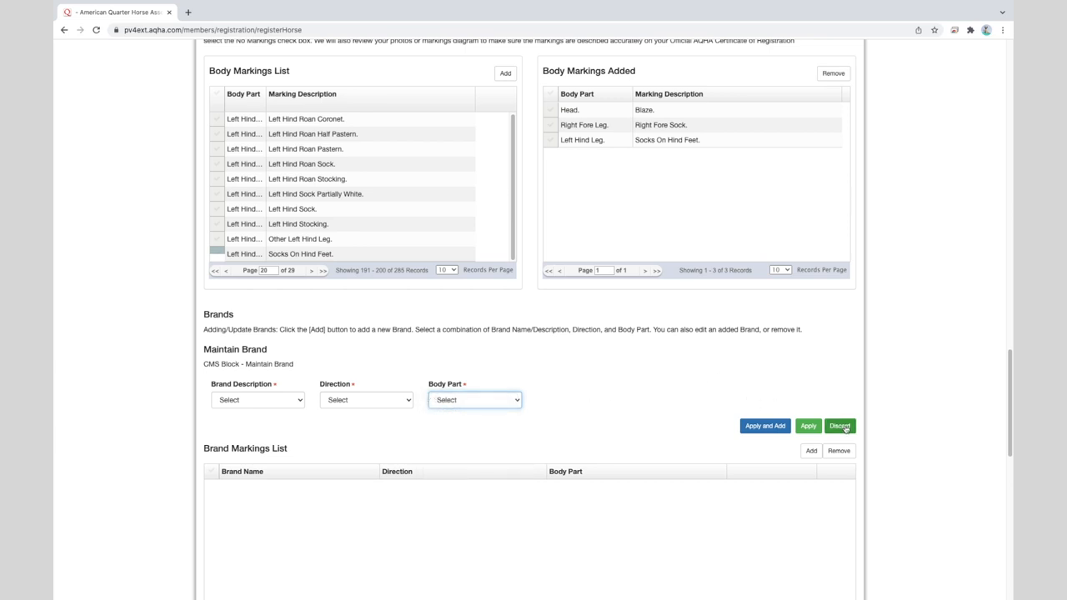
left_click(841, 427)
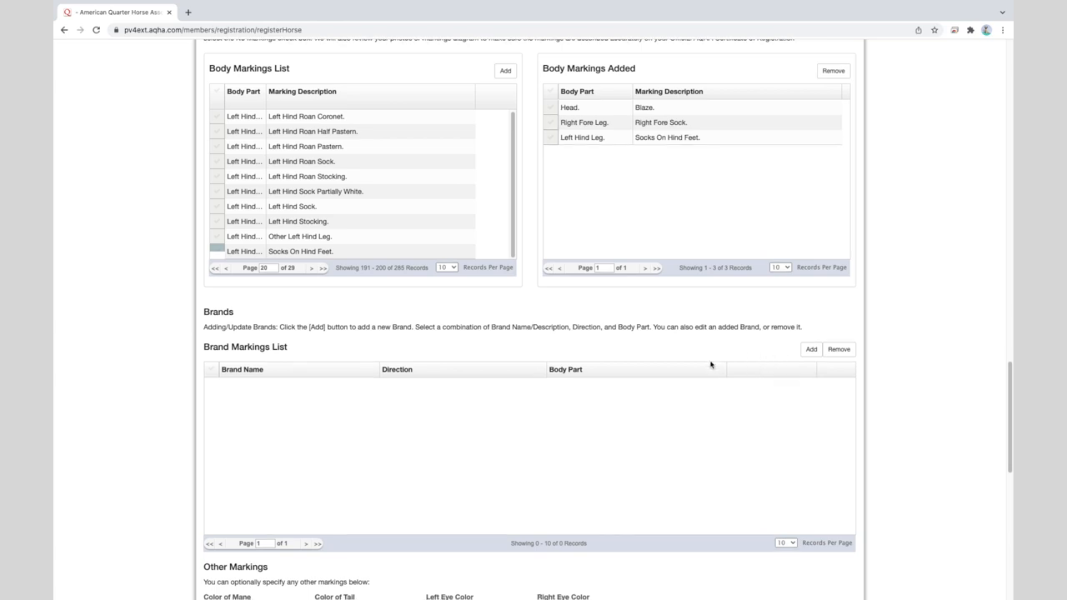
Set Color of Mane, Color of Tail, Left Eye and Right Eye all to Brown
scroll("down", 3)
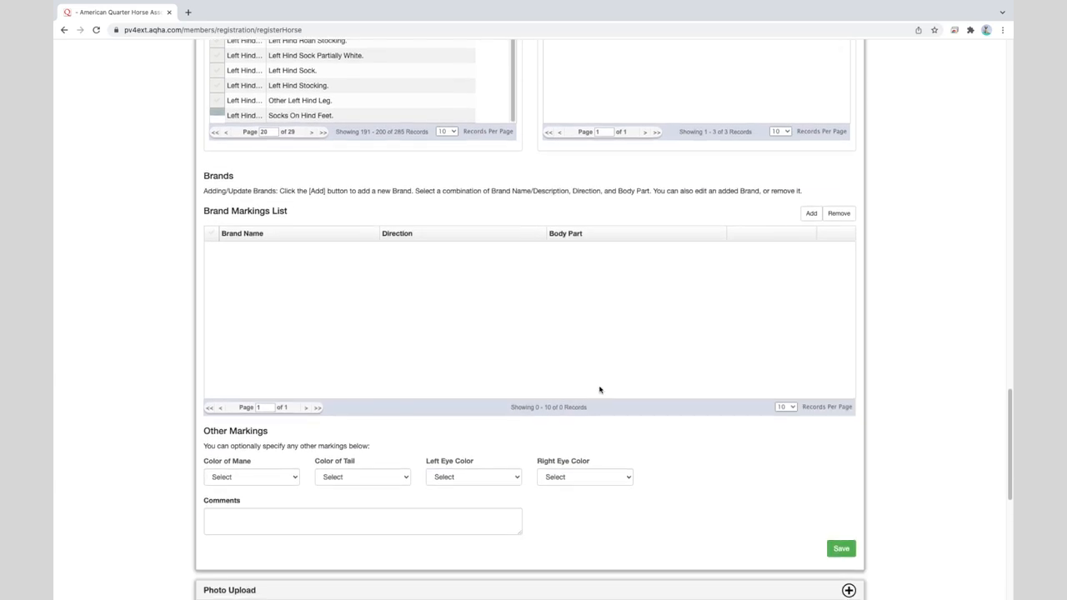
left_click(250, 477)
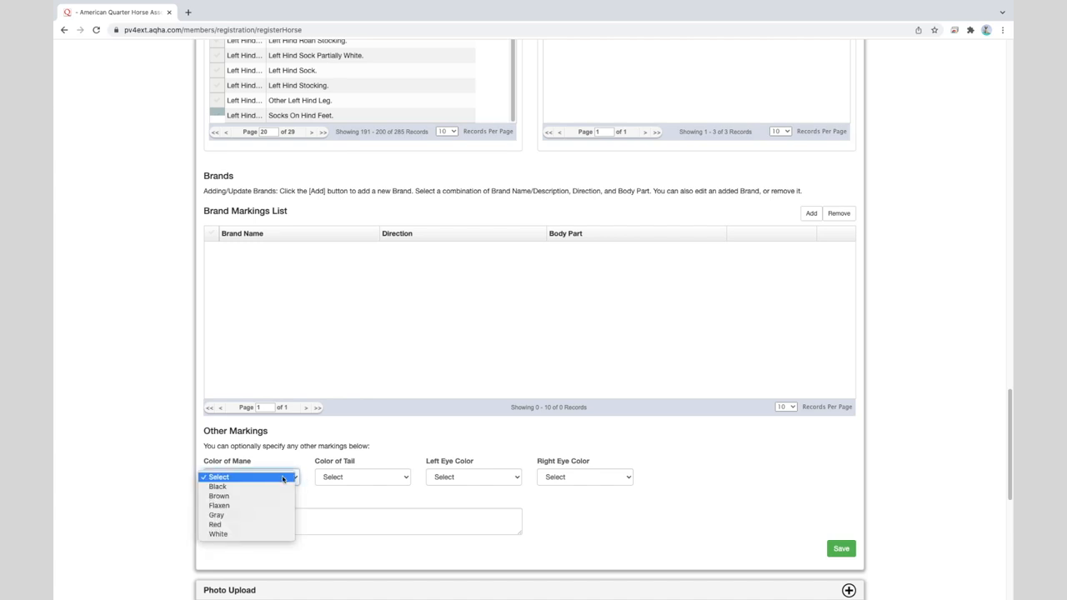
left_click(219, 497)
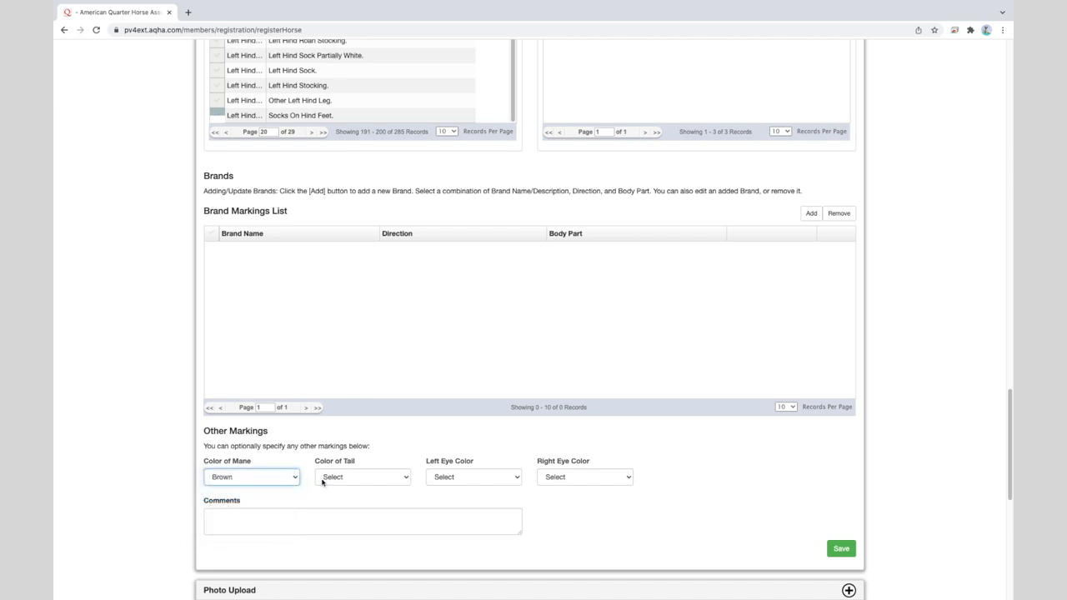
left_click(363, 477)
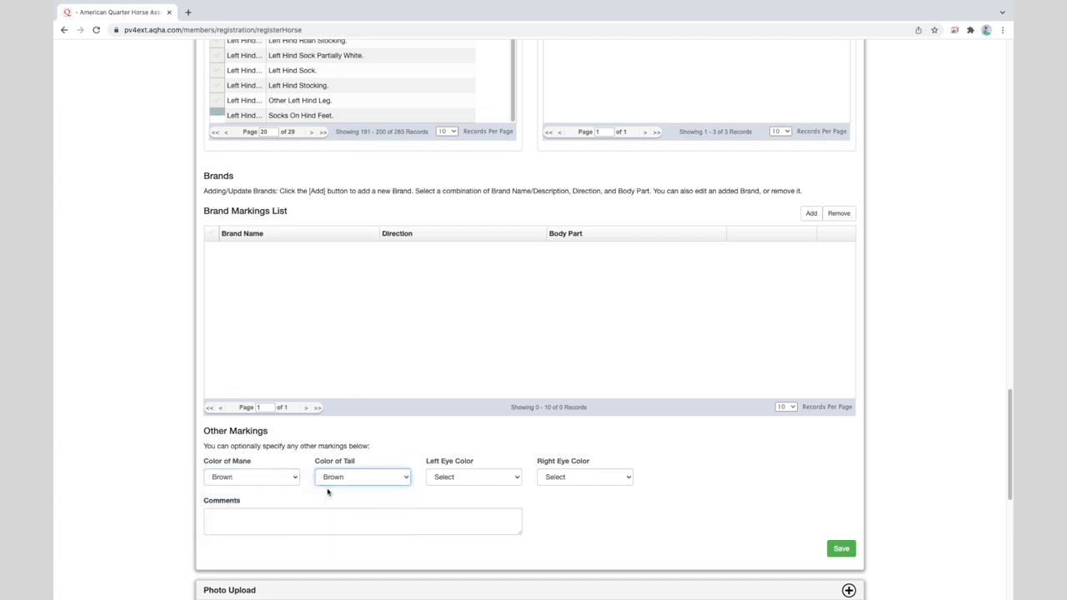
left_click(474, 476)
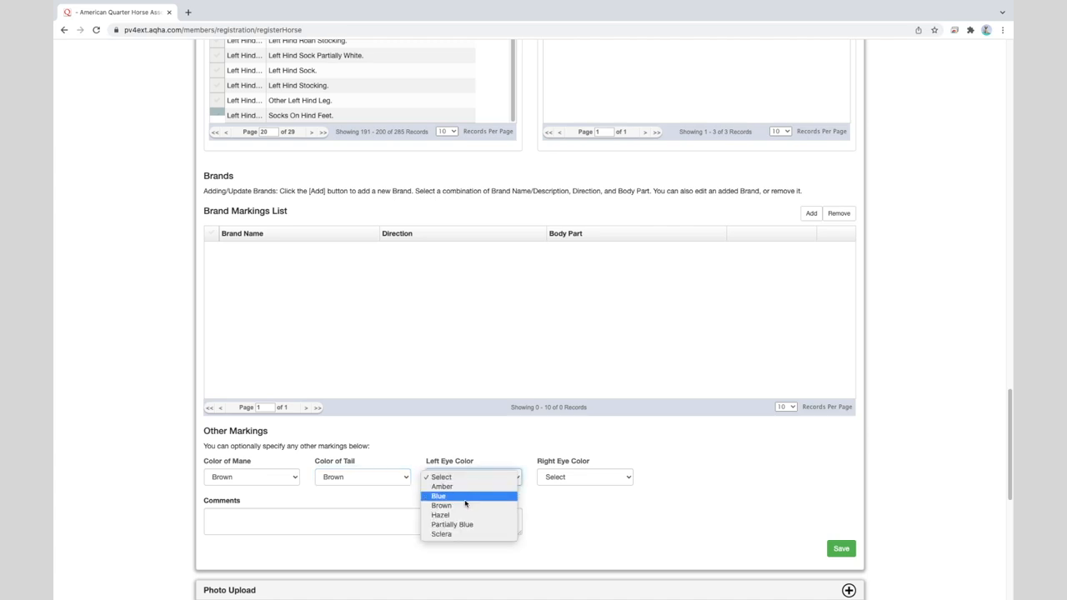
left_click(440, 505)
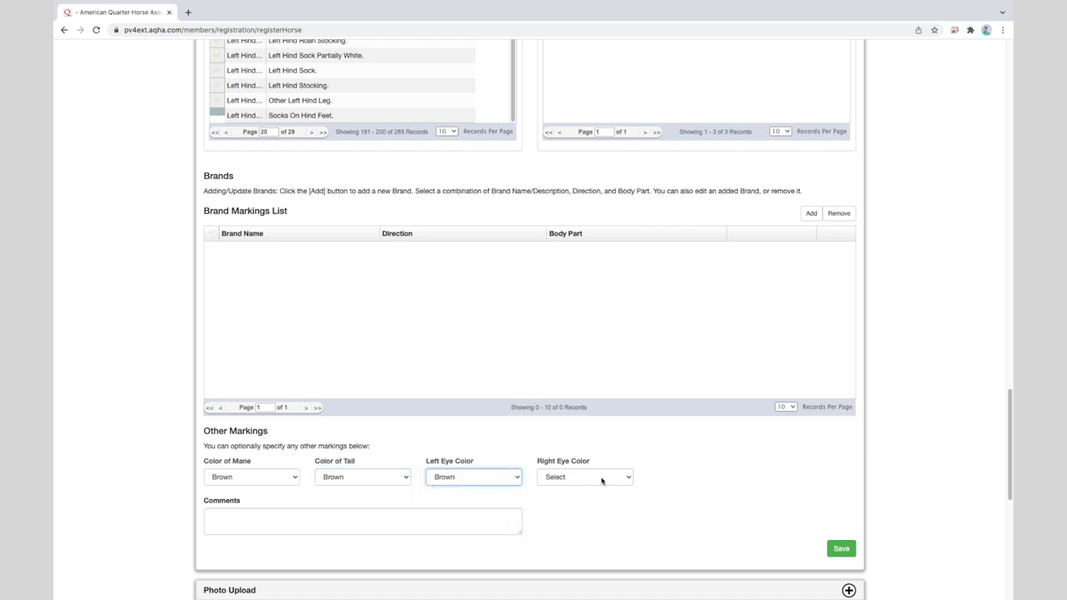
left_click(584, 477)
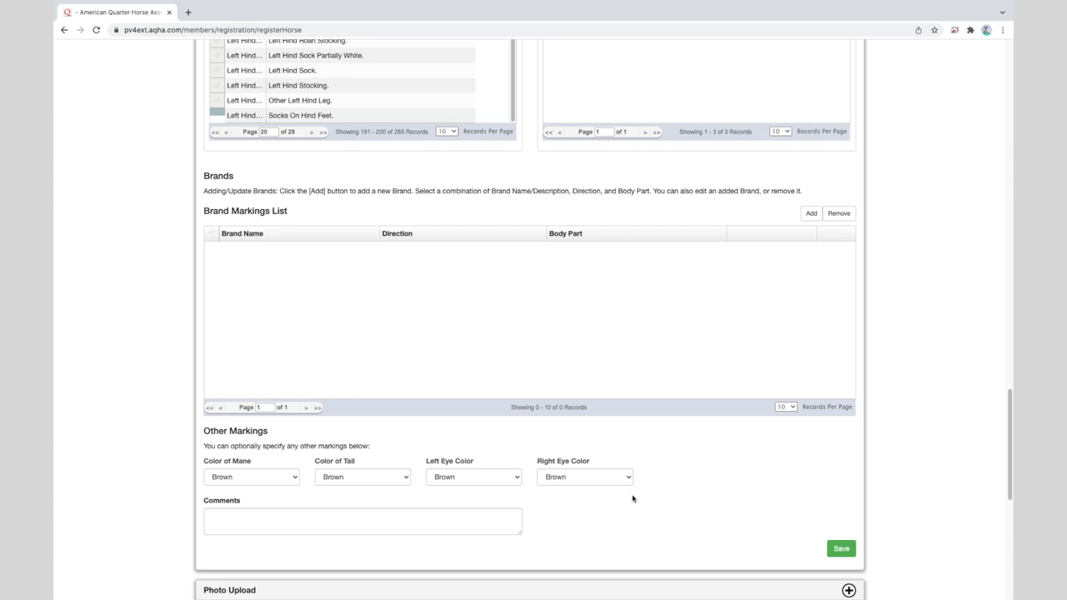
mouse_move(630, 498)
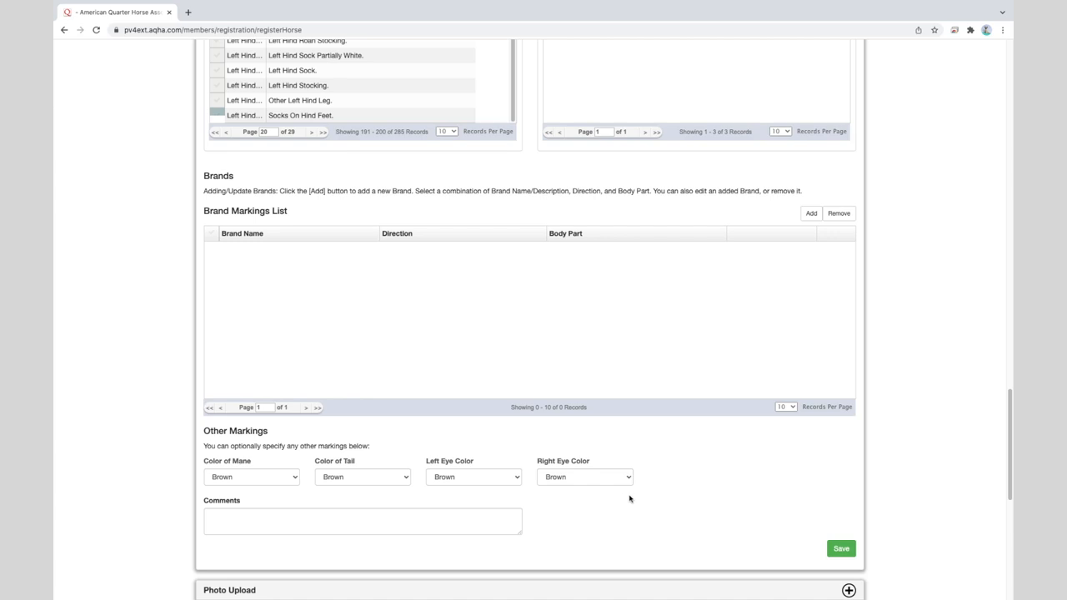
mouse_move(577, 503)
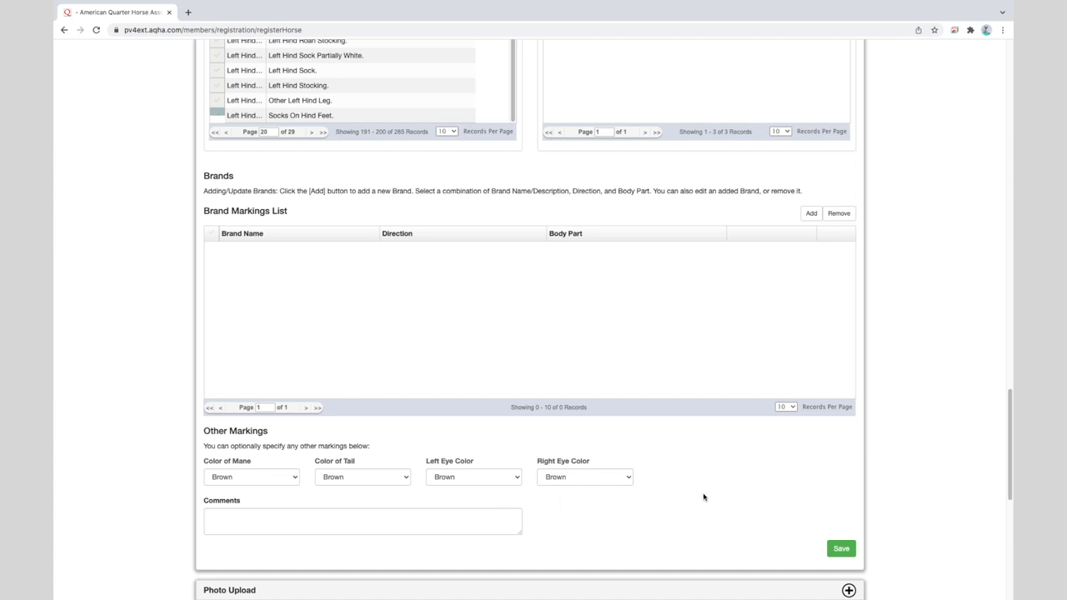
mouse_move(840, 549)
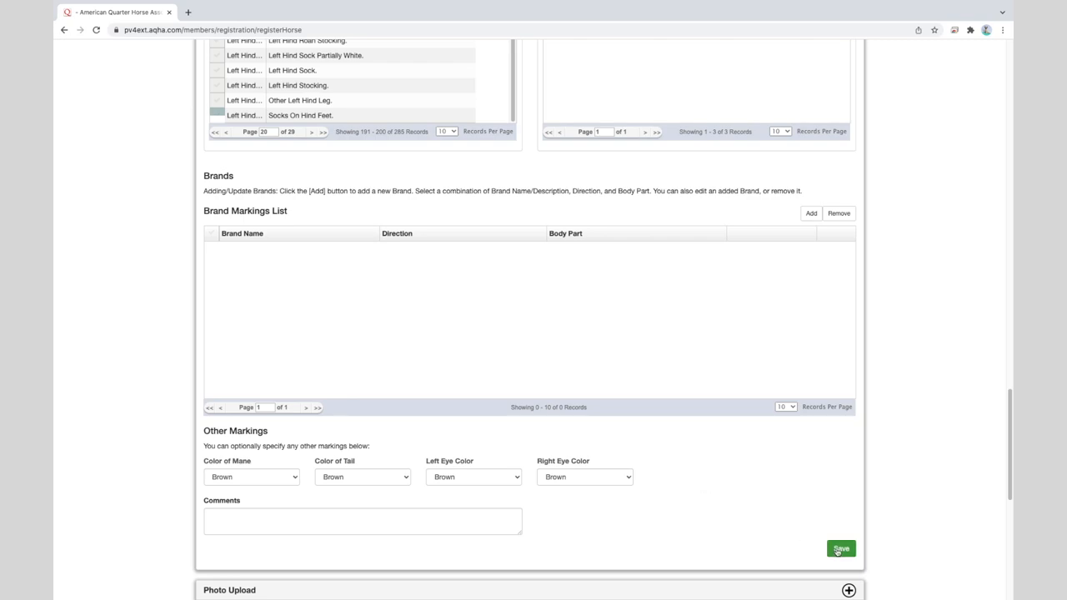
left_click(841, 548)
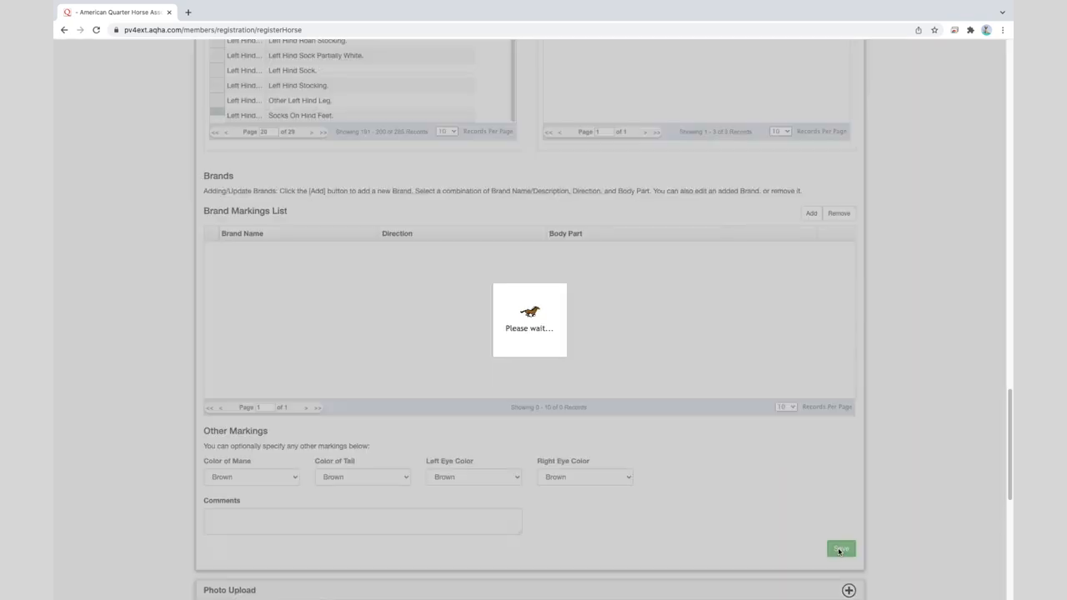
left_click(840, 549)
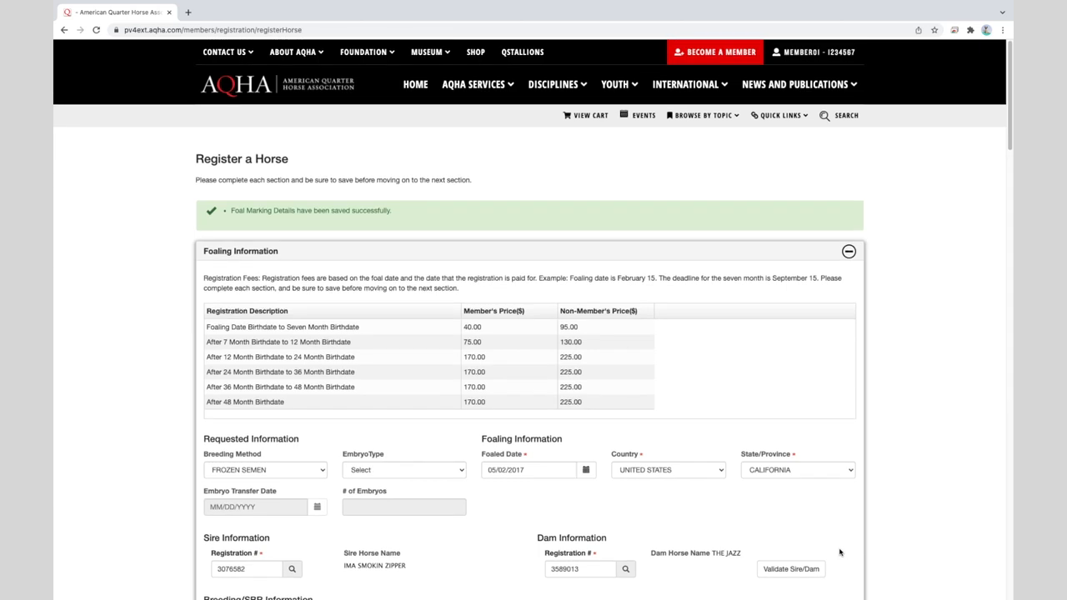
mouse_move(837, 546)
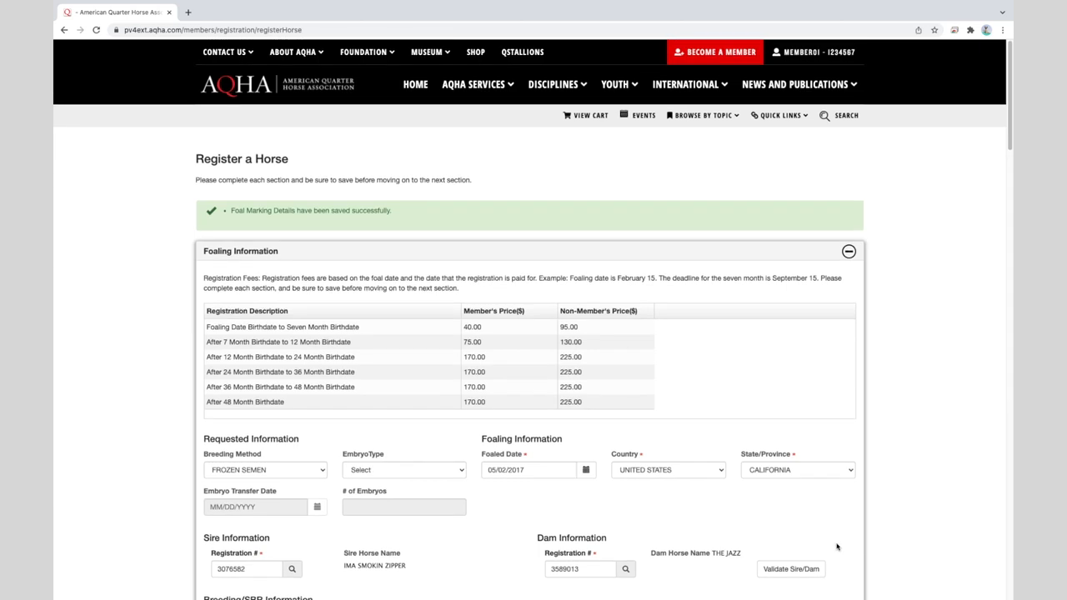
mouse_move(817, 517)
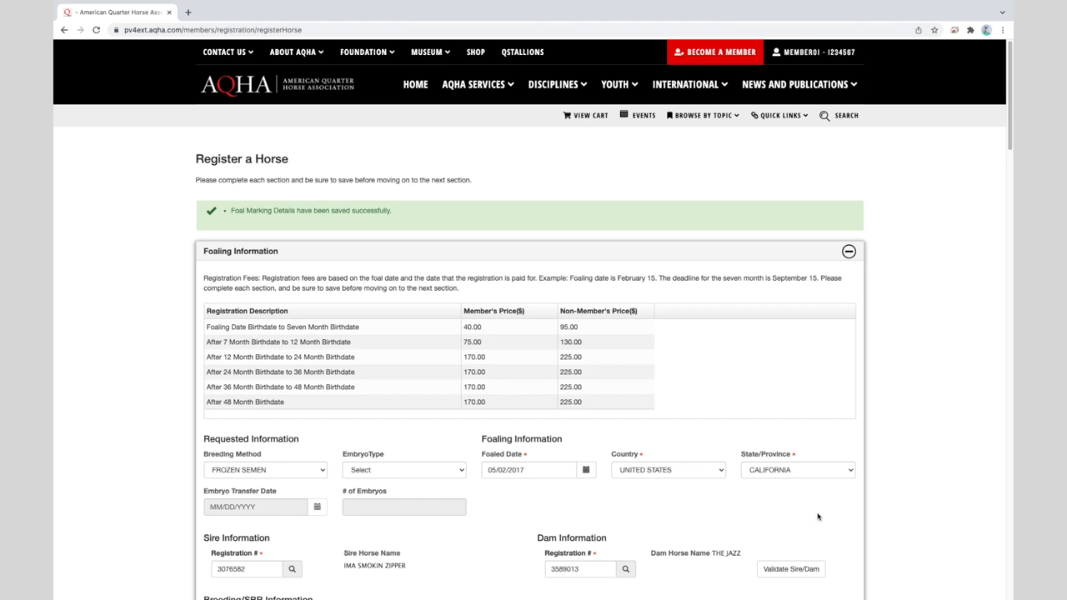
scroll("down", 3)
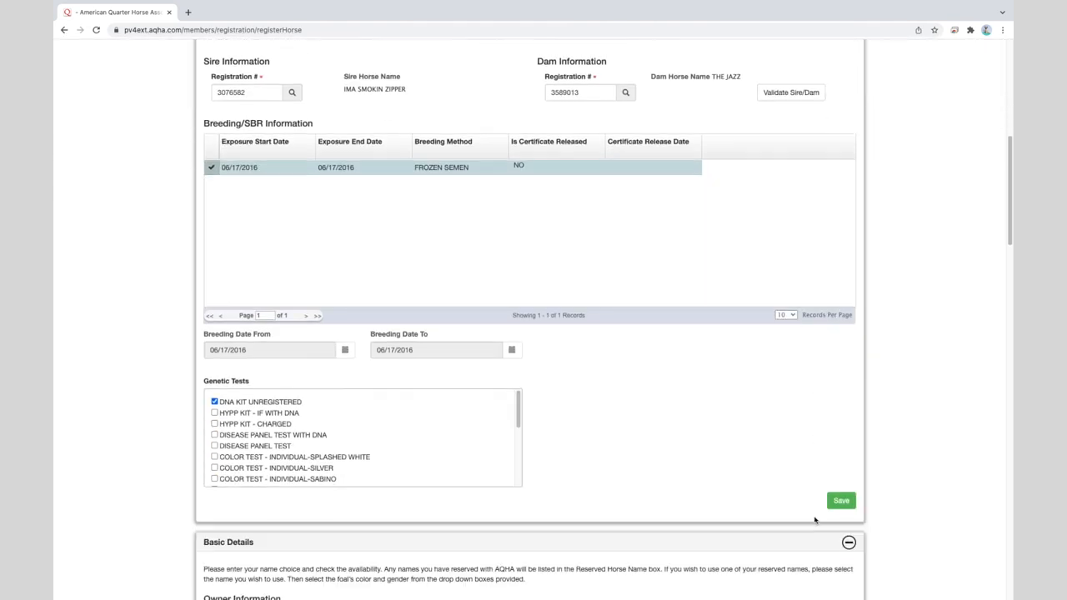
scroll("down", 3)
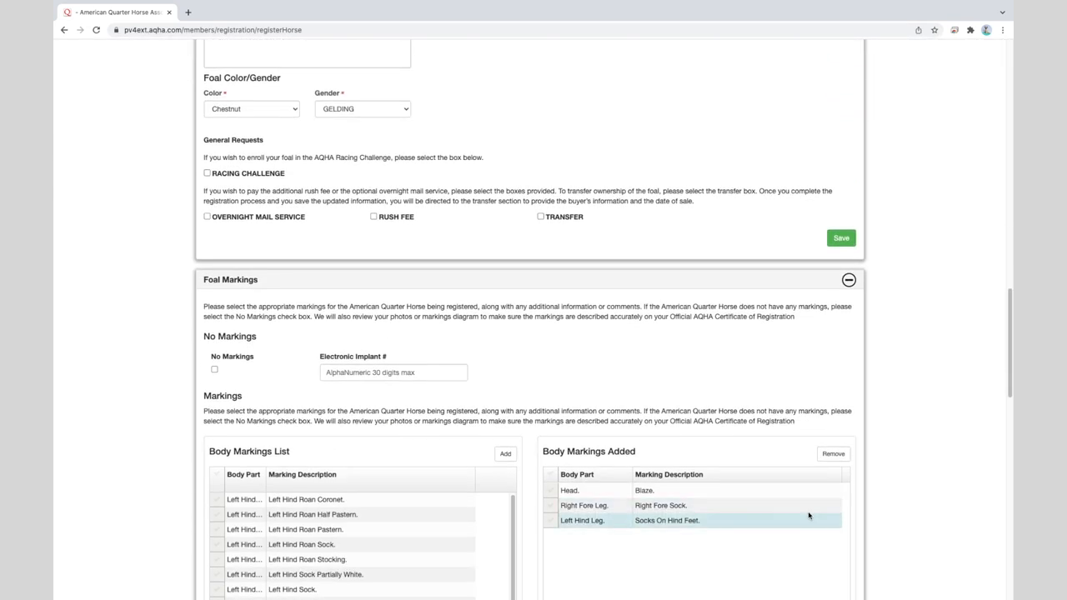
scroll("down", 3)
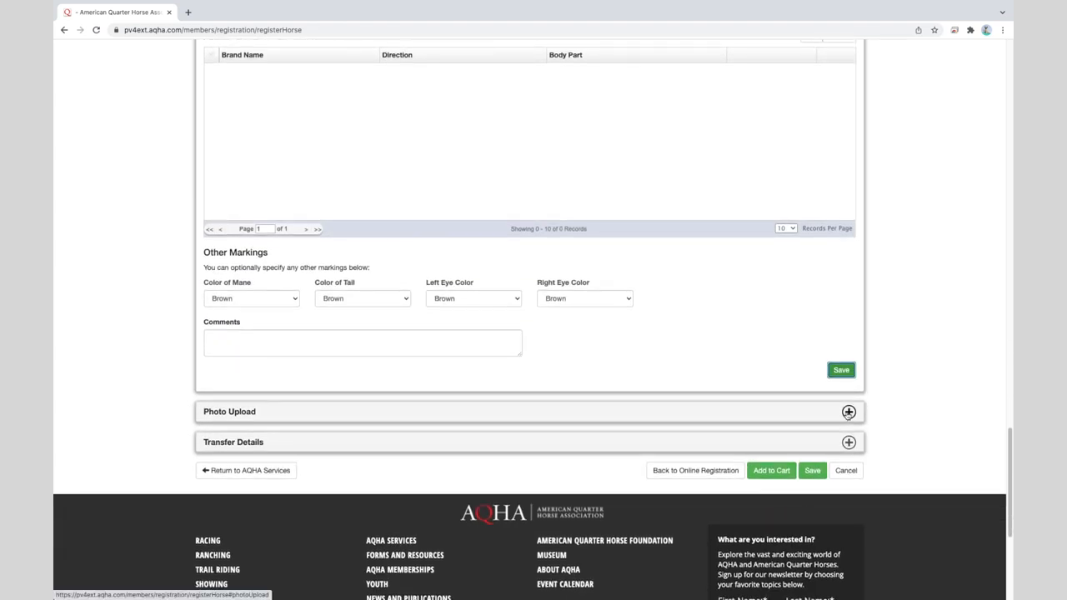
Upload front.JPG from the Desktop as the foal's Front photo
left_click(849, 410)
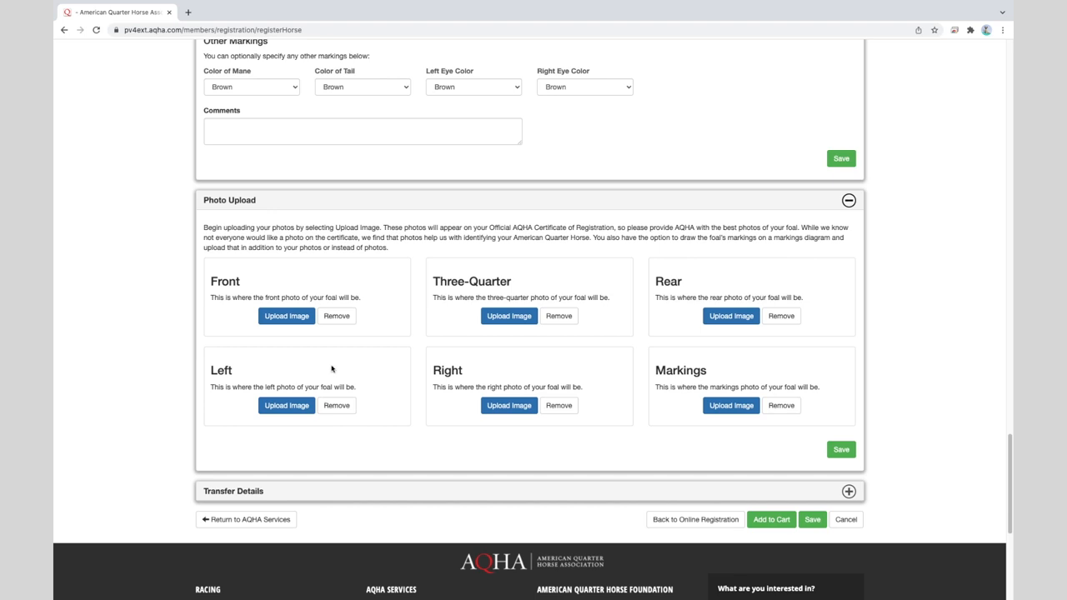
mouse_move(270, 341)
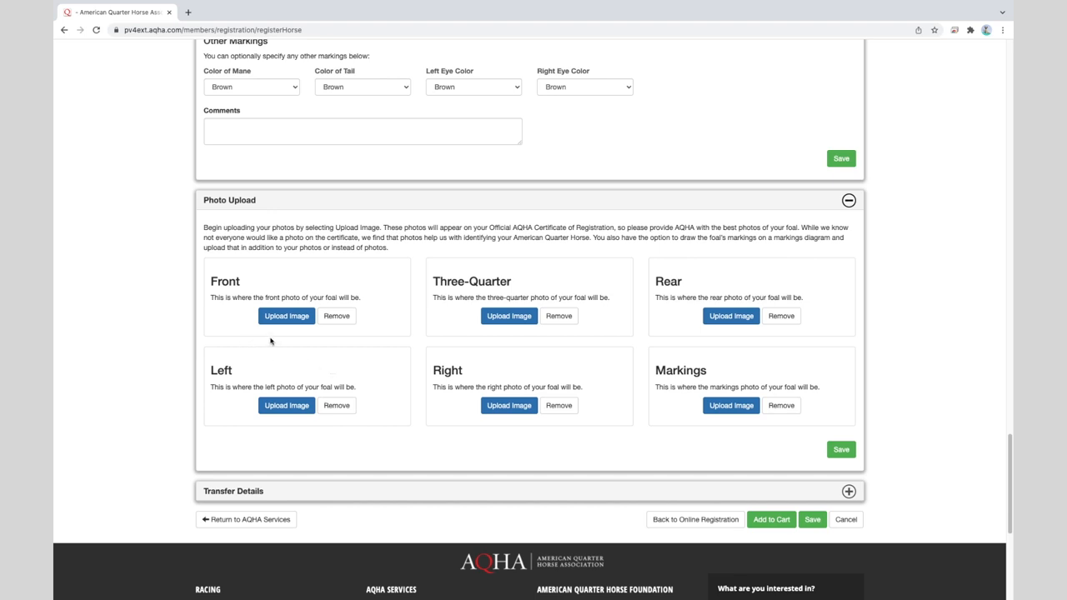
mouse_move(286, 317)
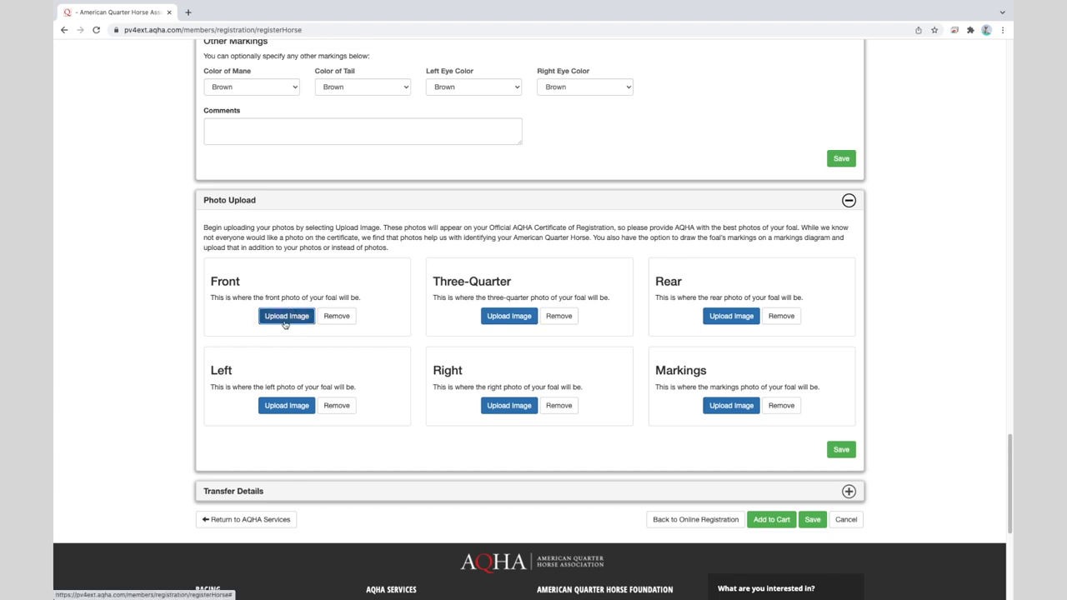
left_click(287, 317)
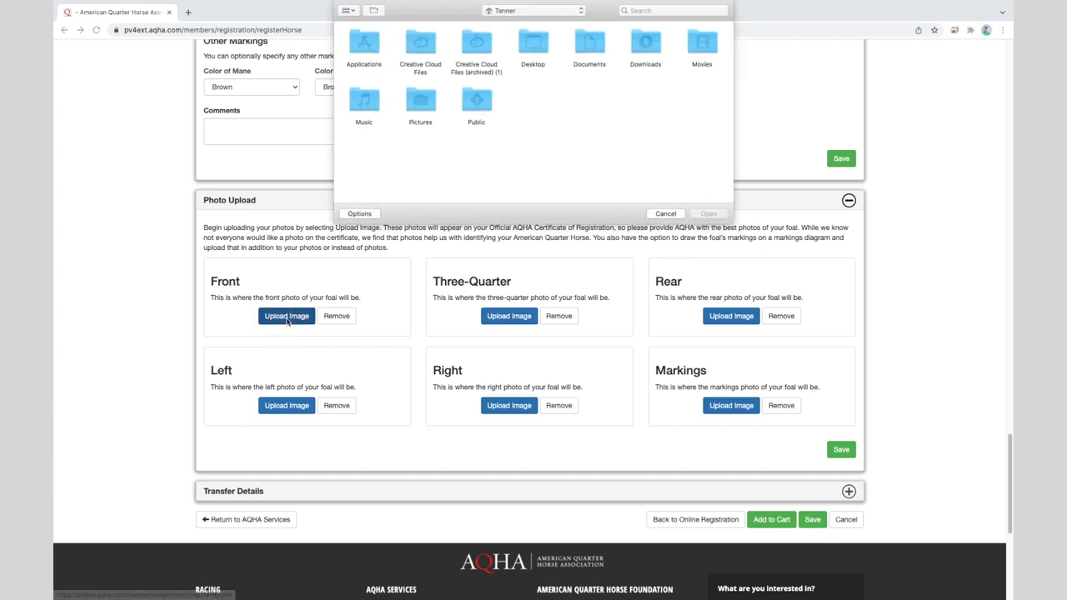
left_click(534, 42)
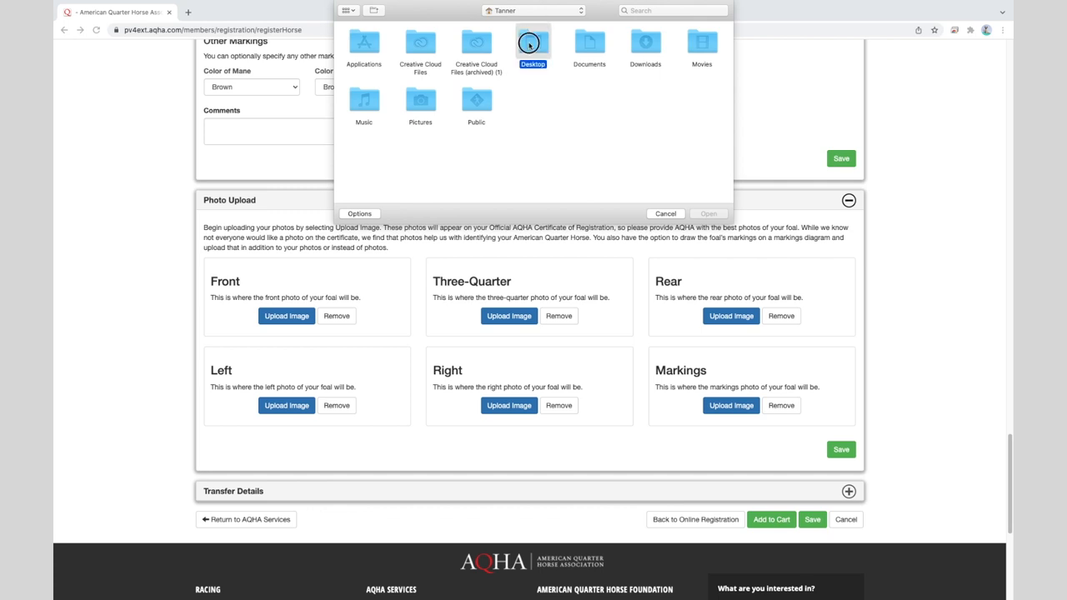
double_click(532, 42)
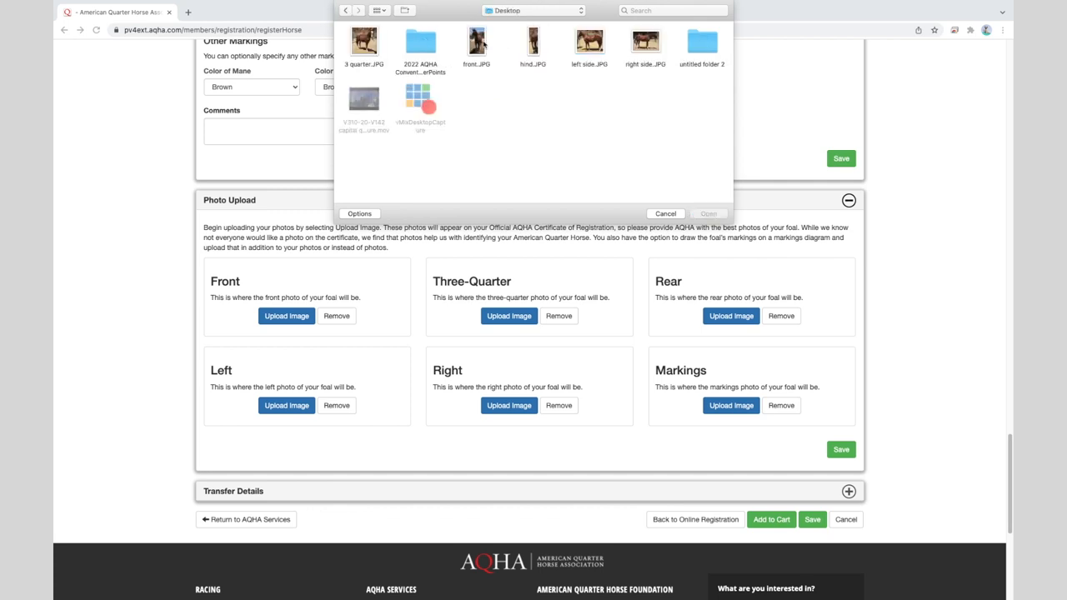
left_click(477, 41)
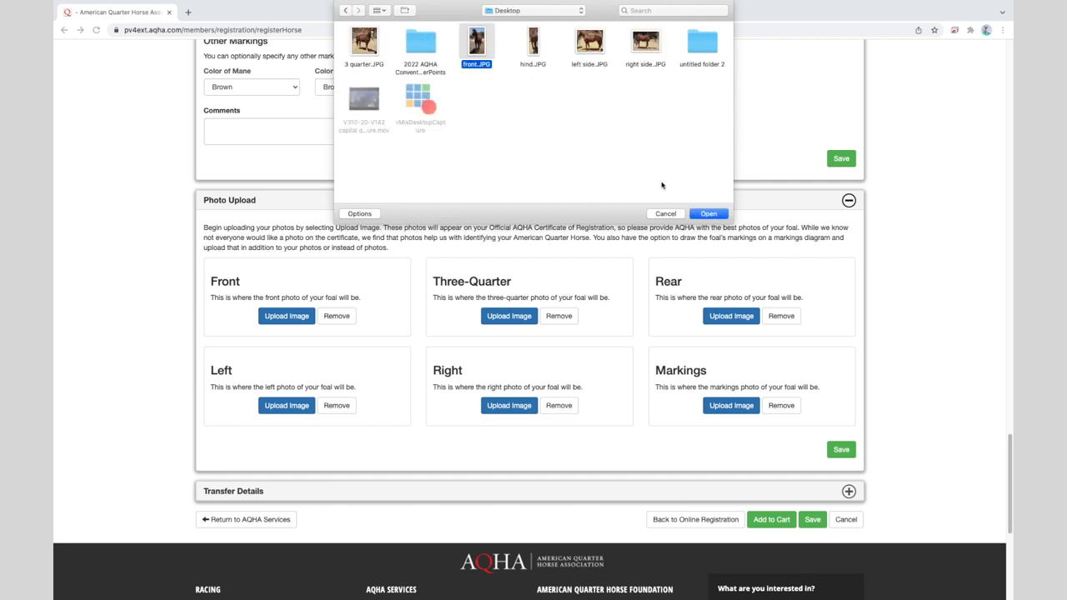
left_click(707, 214)
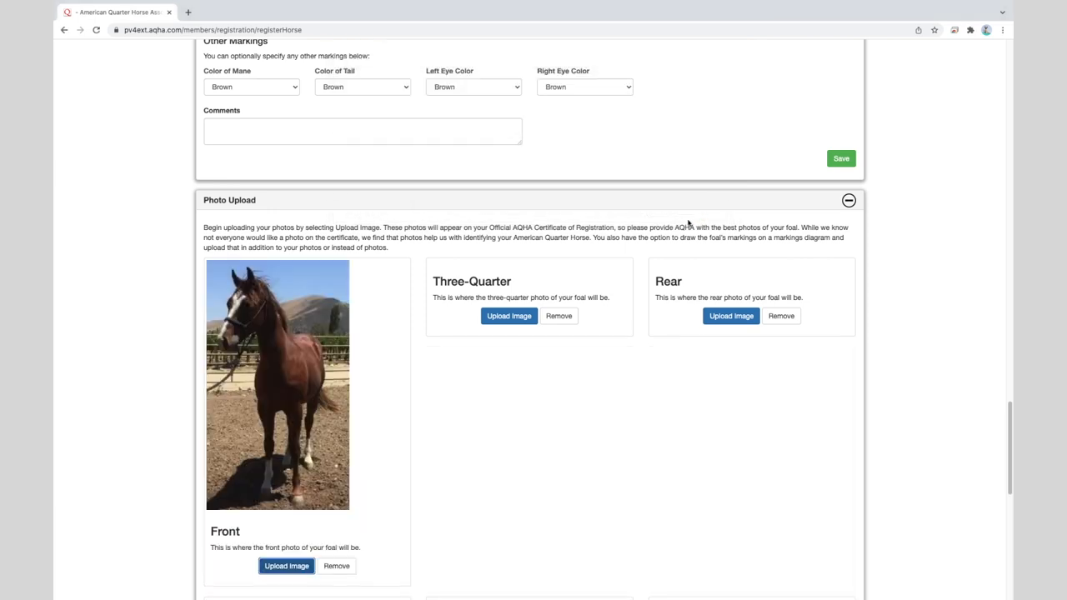
scroll("down", 3)
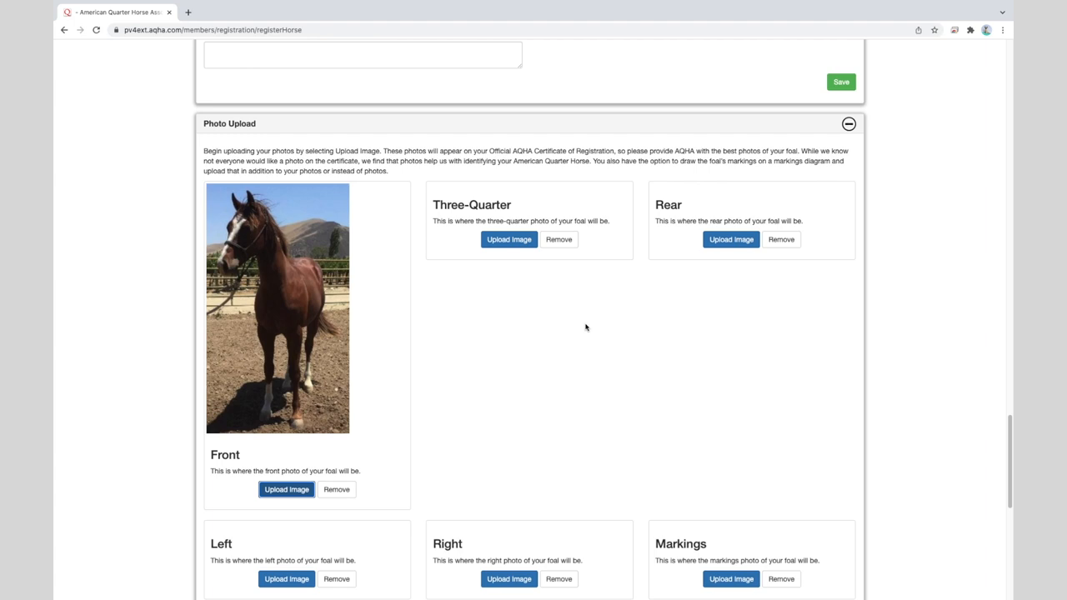
mouse_move(587, 329)
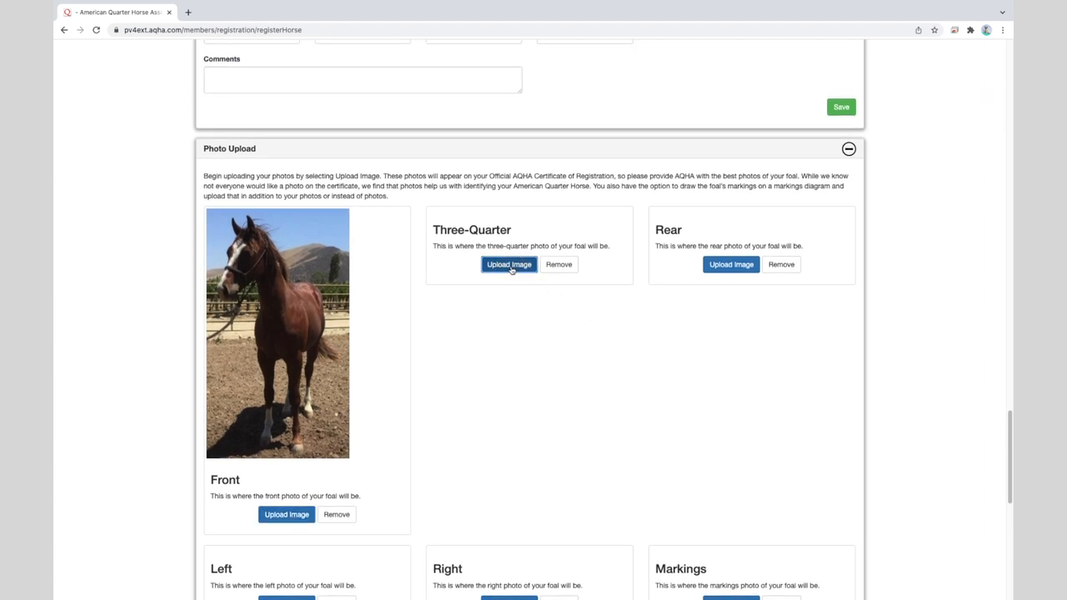
Upload the three-quarter and rear foal photos from the Desktop
left_click(508, 263)
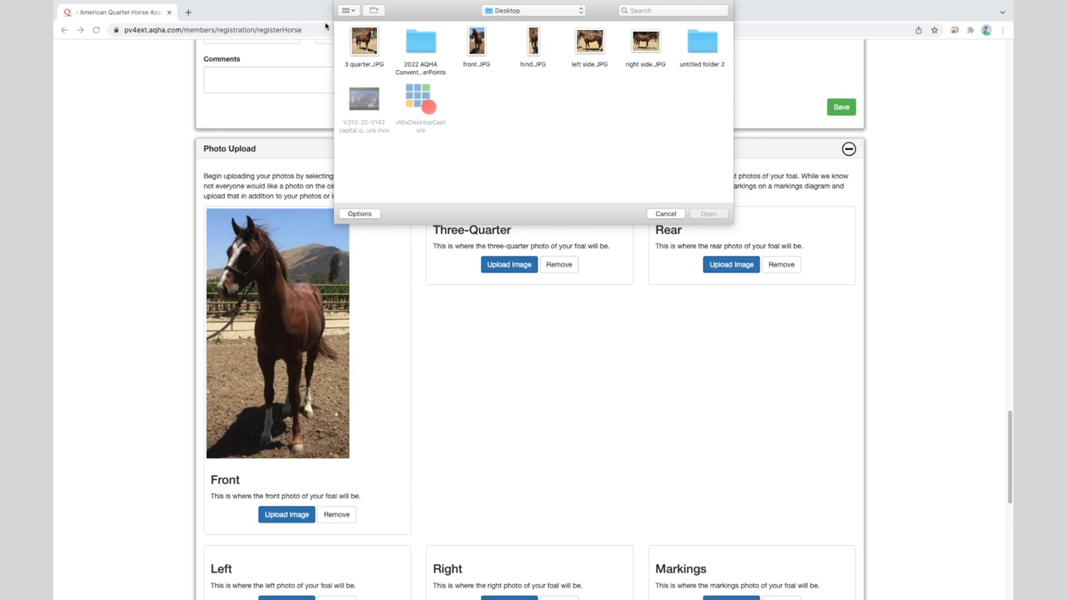
left_click(364, 40)
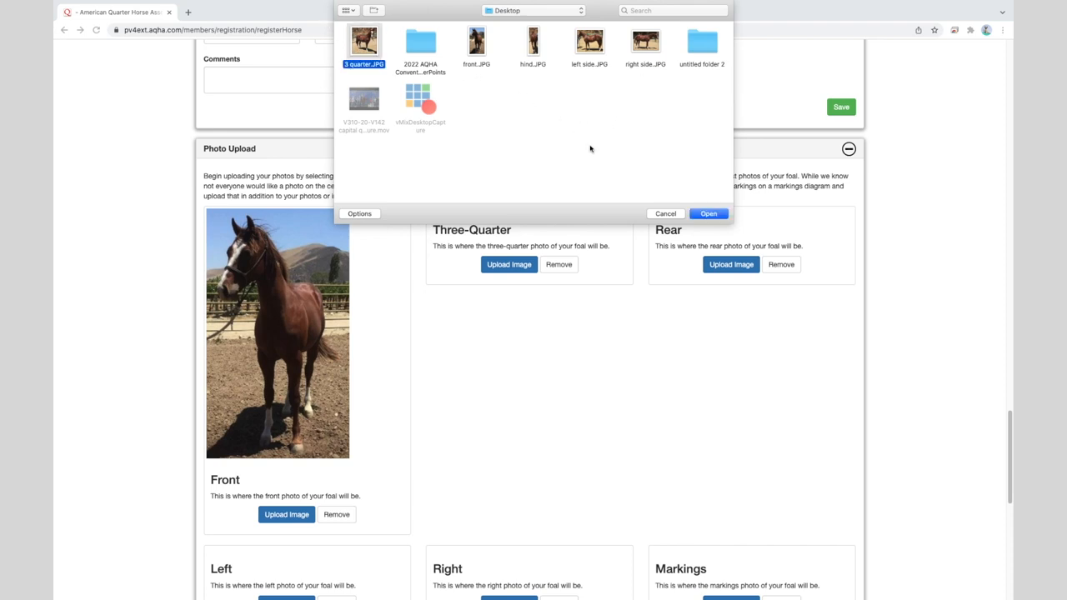
left_click(707, 214)
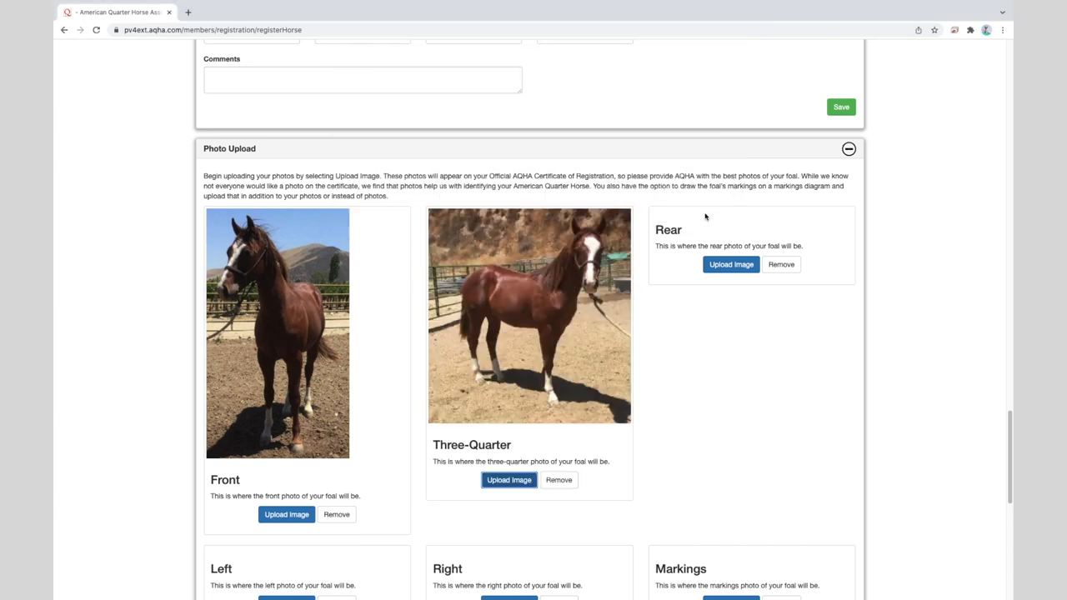
mouse_move(730, 263)
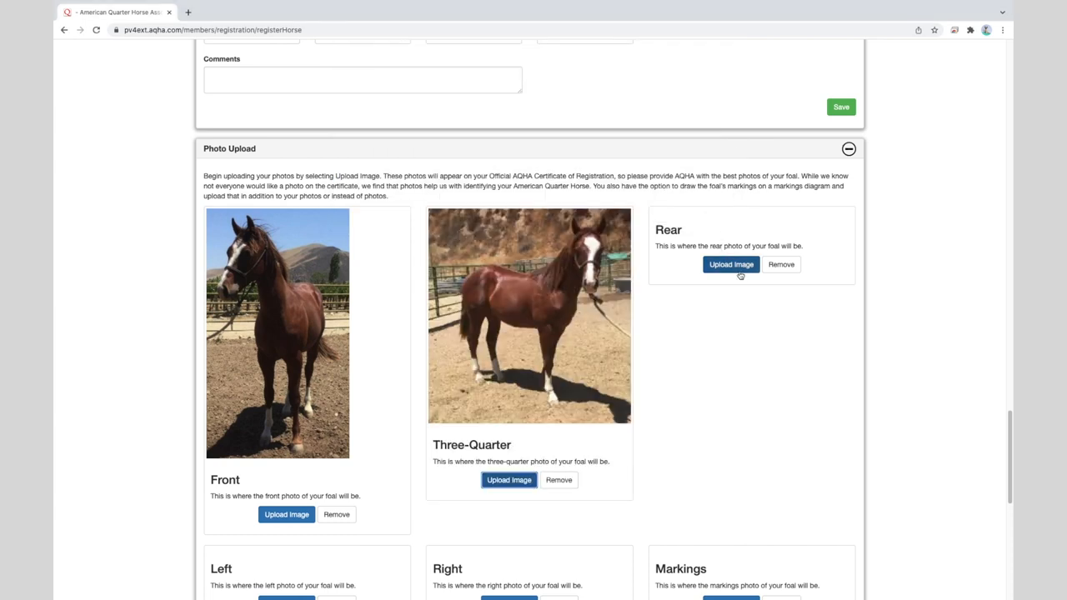
left_click(730, 263)
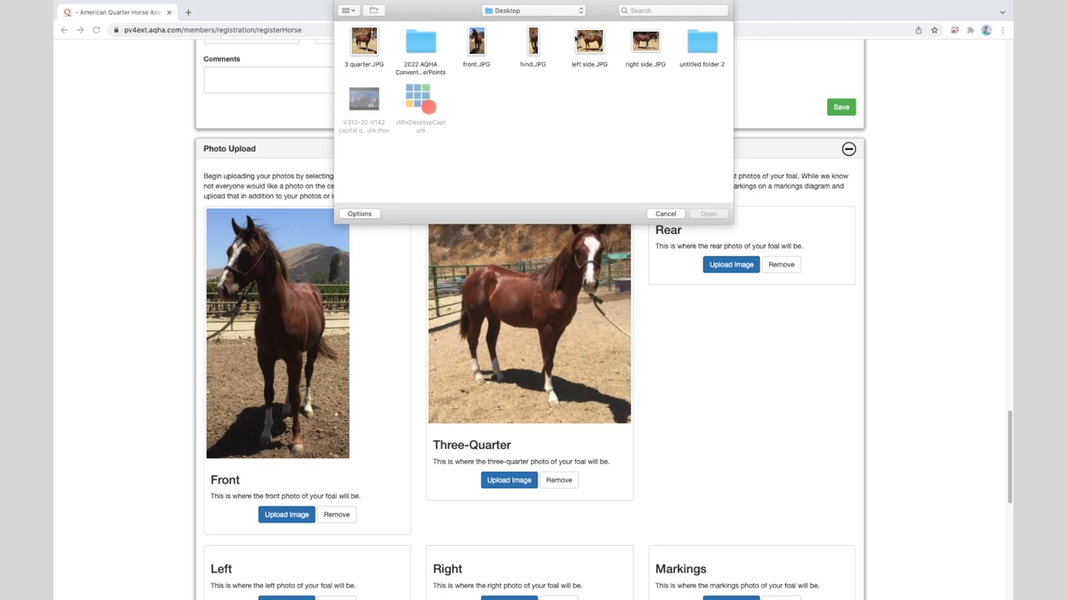
left_click(534, 42)
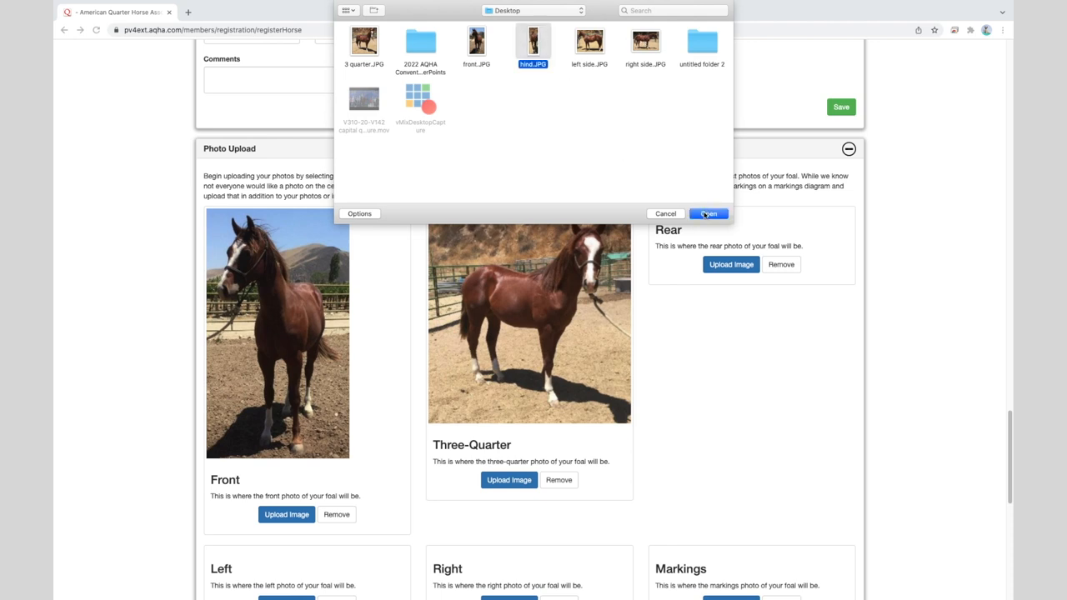
left_click(707, 214)
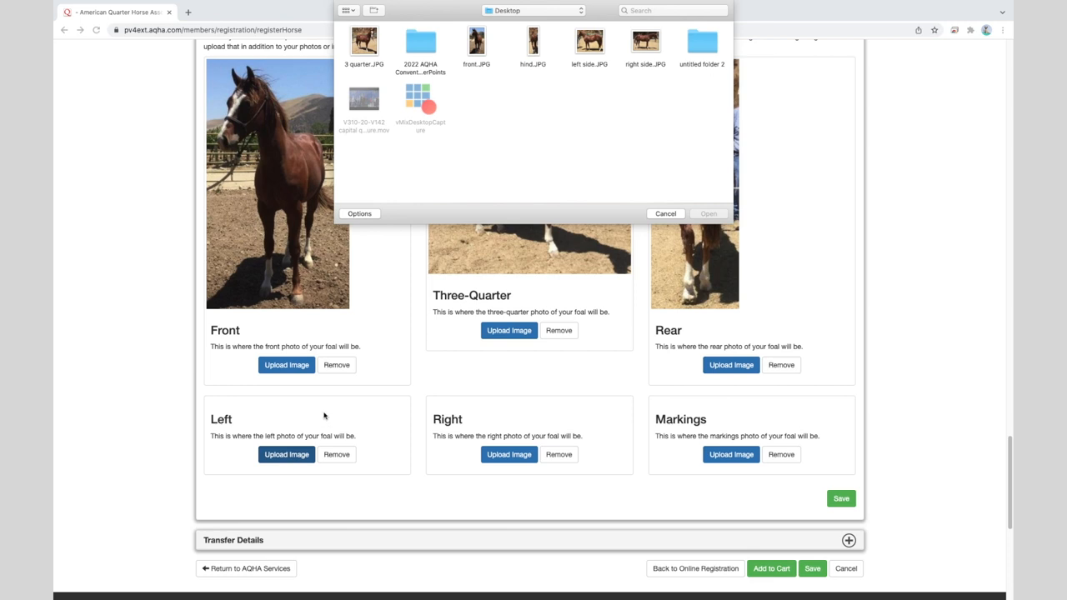
Upload the left and right side foal photos from the Desktop
left_click(590, 40)
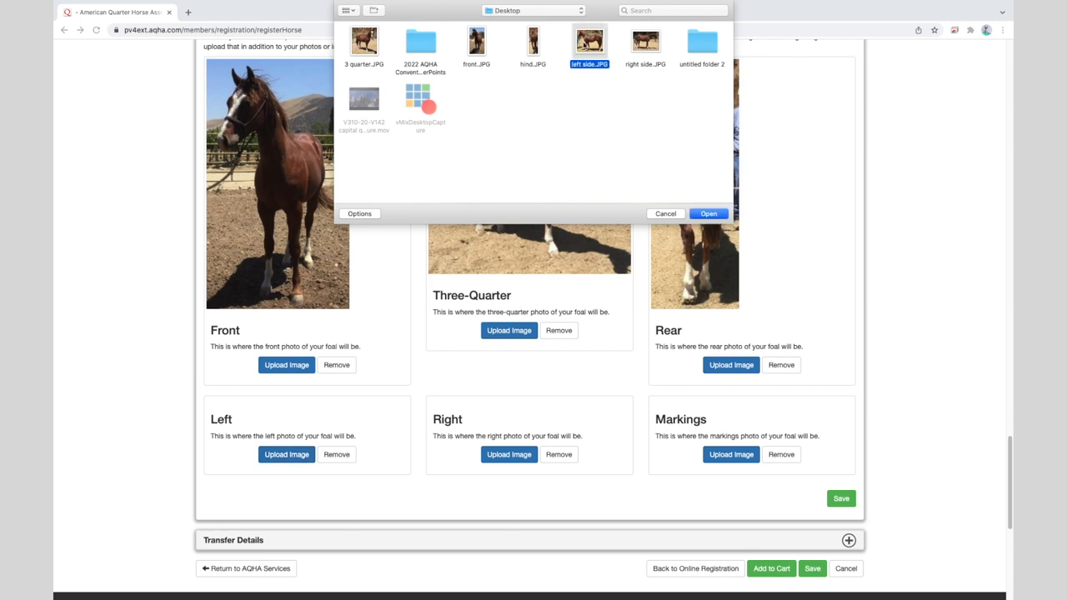
left_click(707, 214)
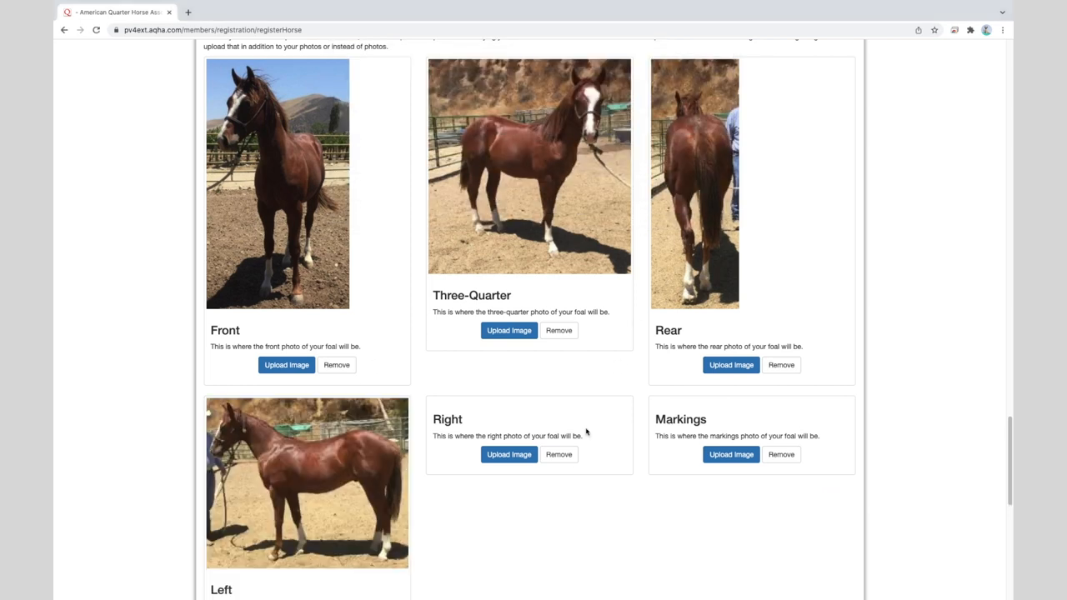
left_click(509, 453)
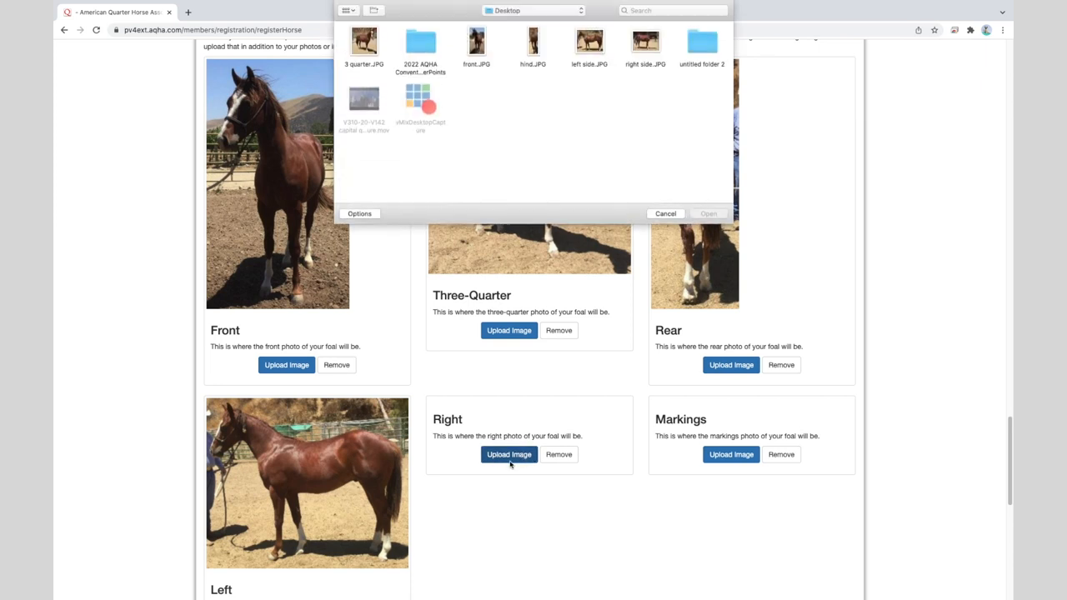
left_click(645, 40)
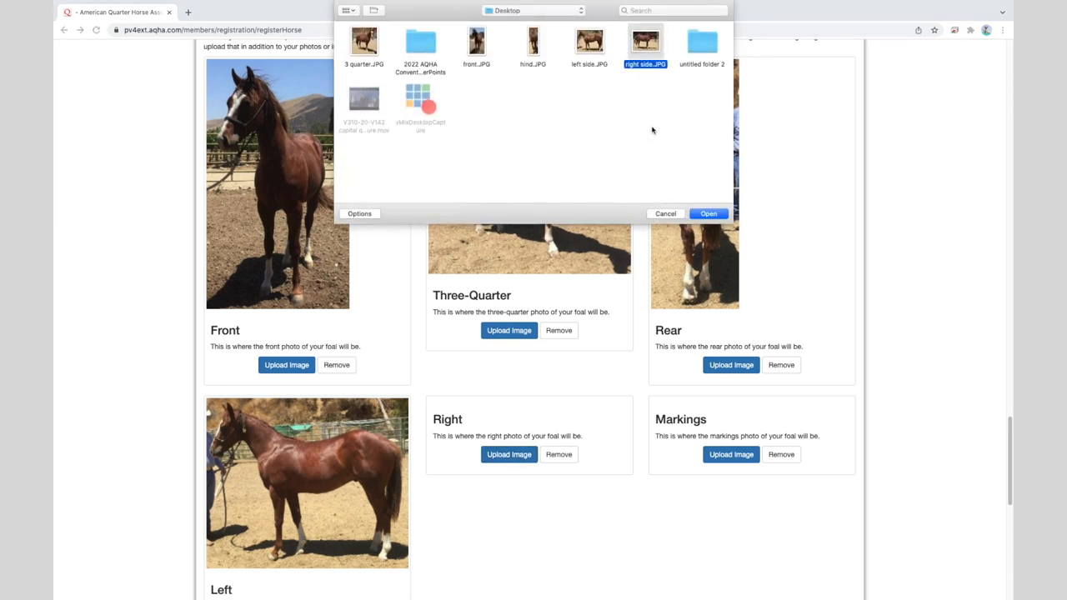
left_click(708, 213)
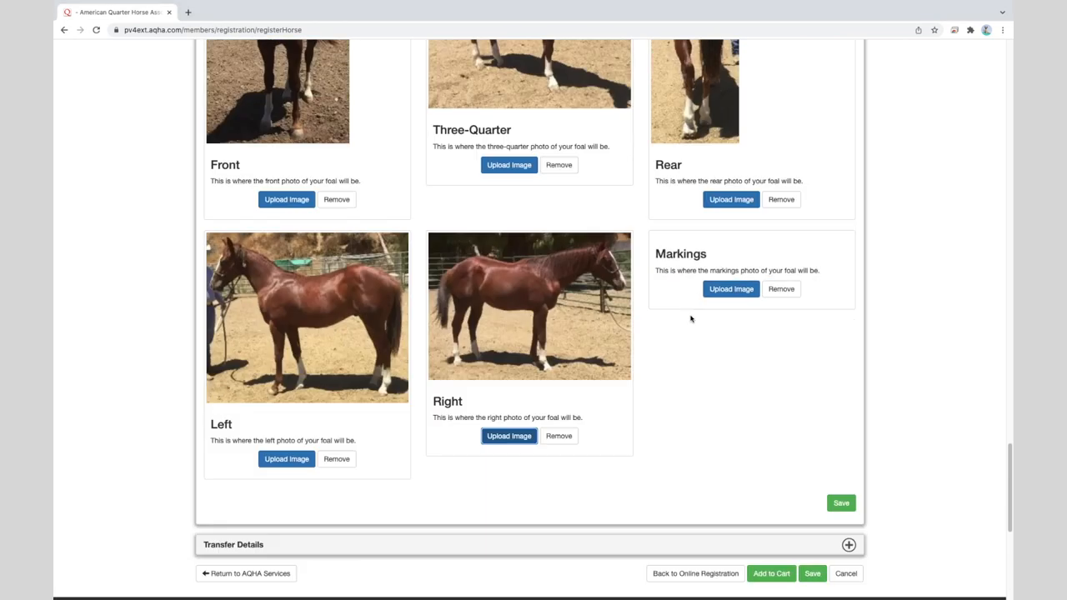
scroll("down", 3)
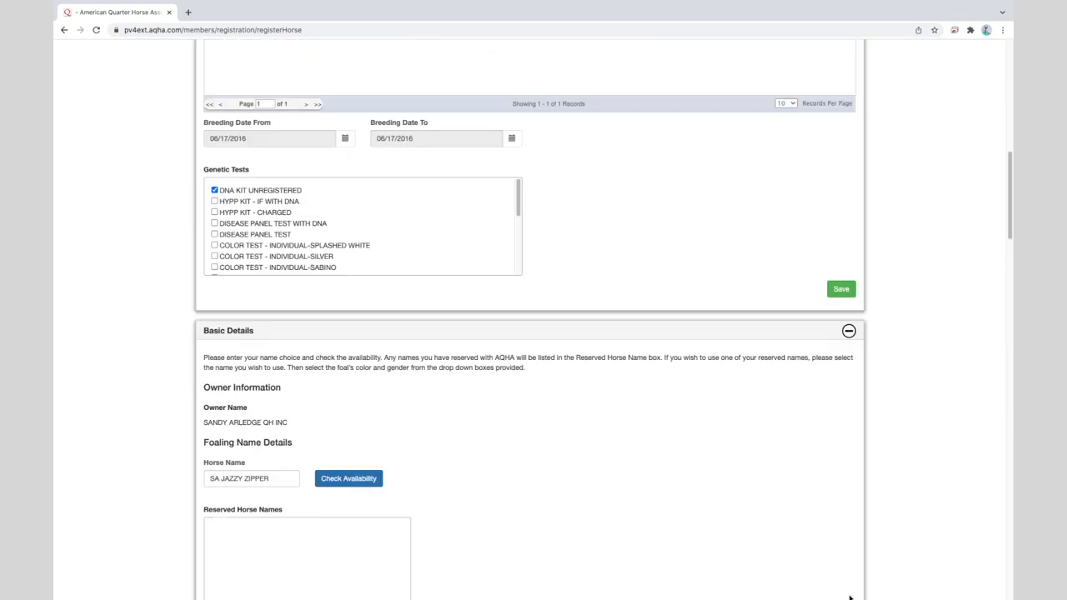
scroll("up", 3)
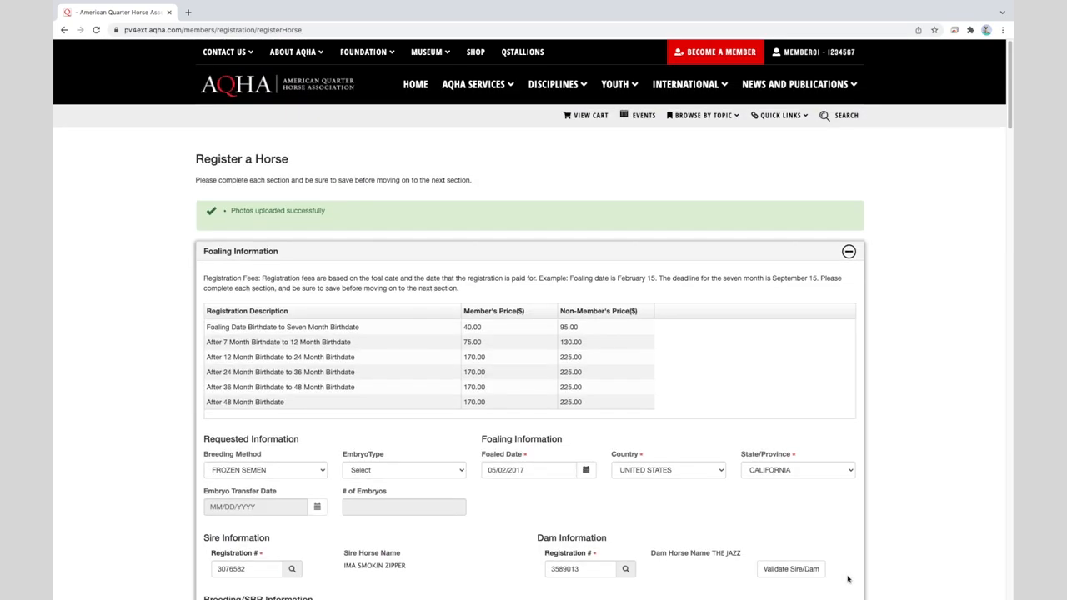
mouse_move(711, 301)
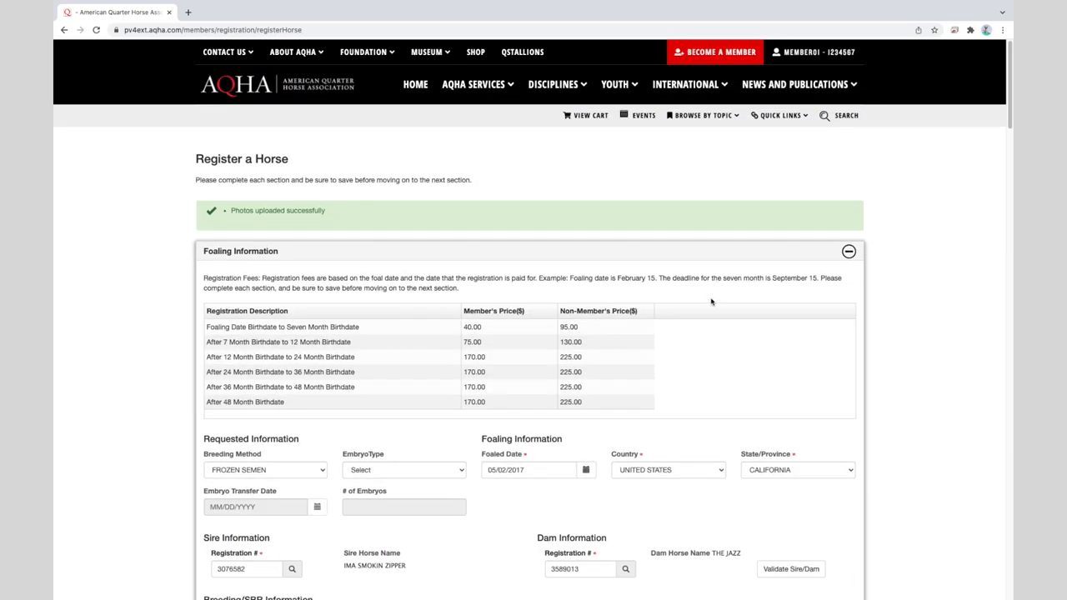
mouse_move(671, 227)
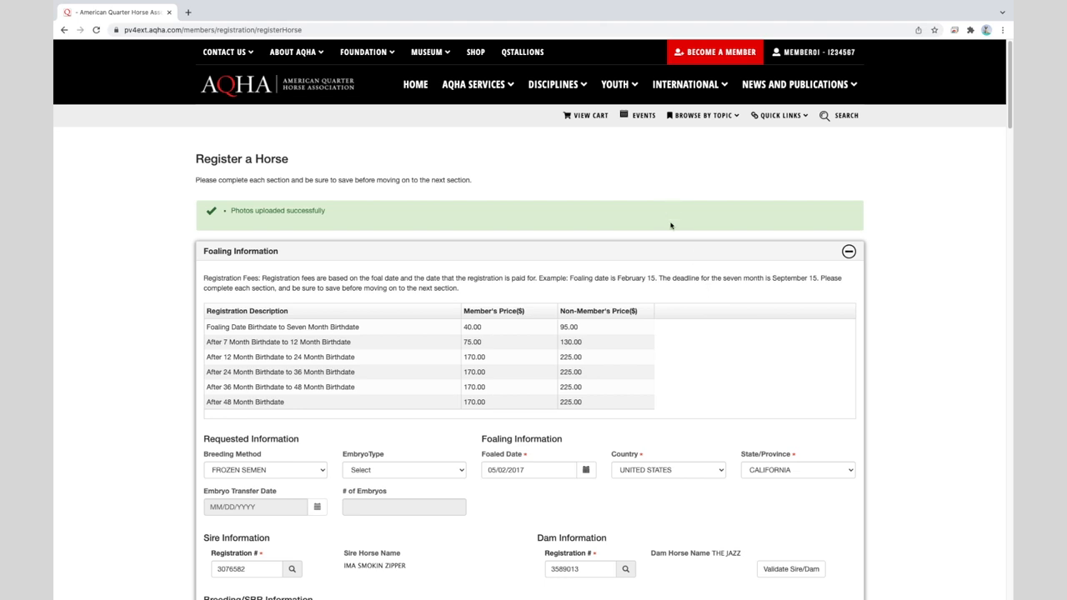
scroll("down", 3)
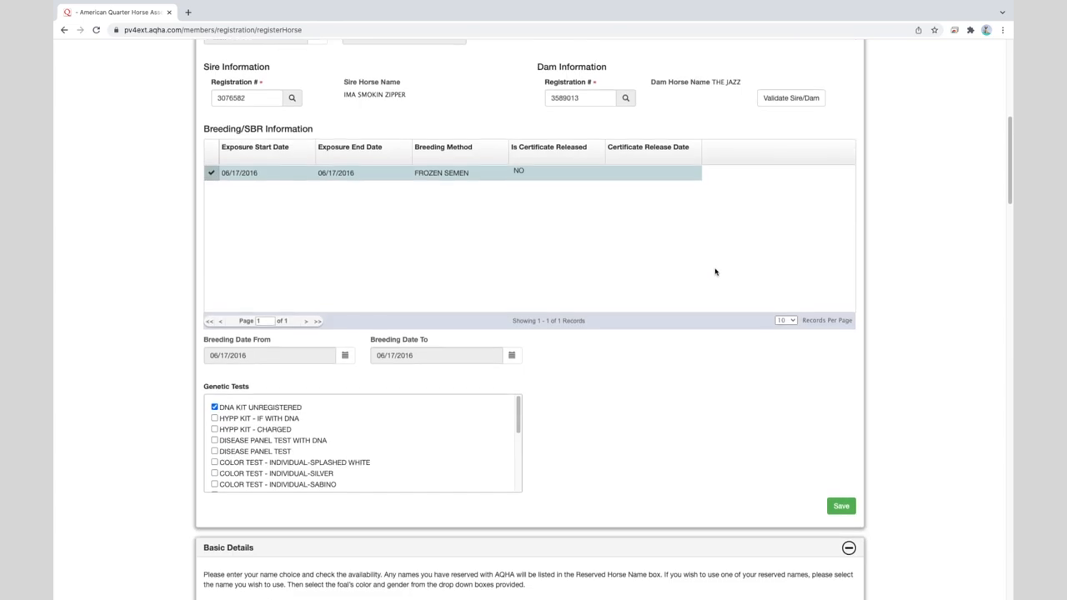
scroll("down", 3)
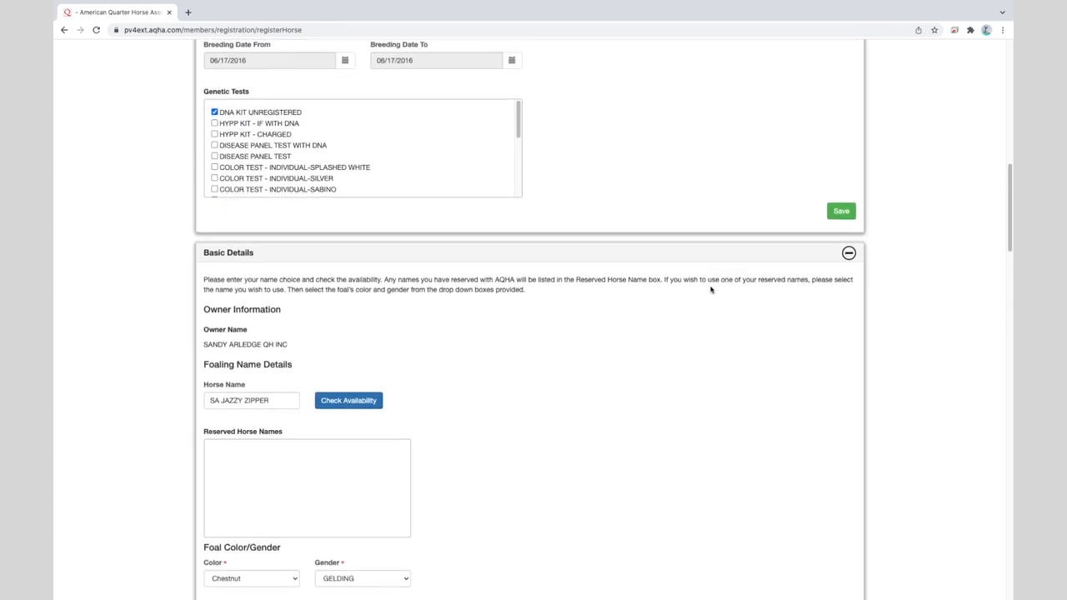
scroll("down", 3)
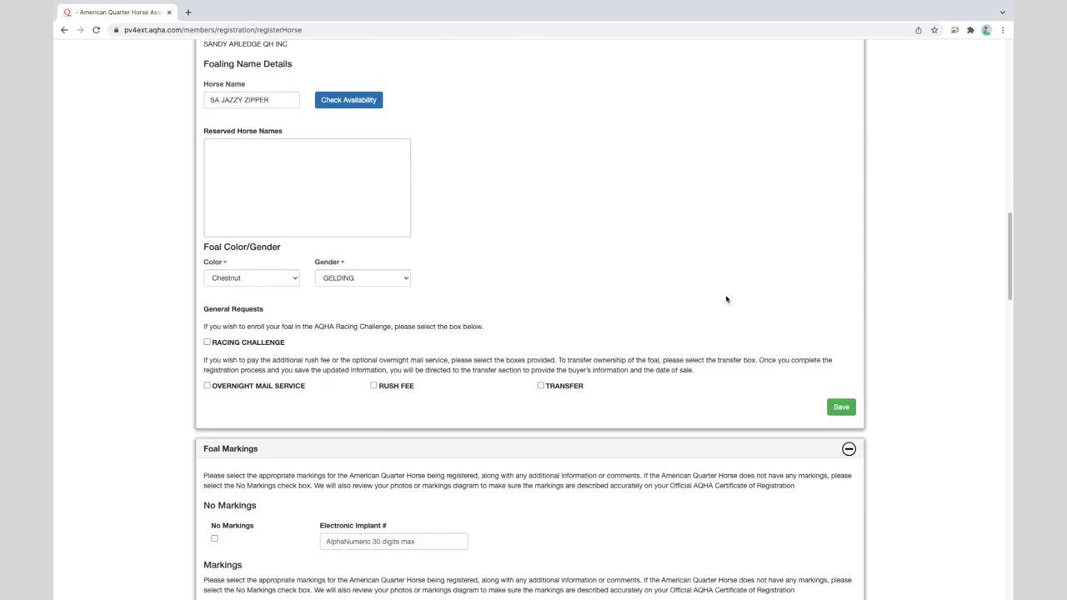
scroll("down", 3)
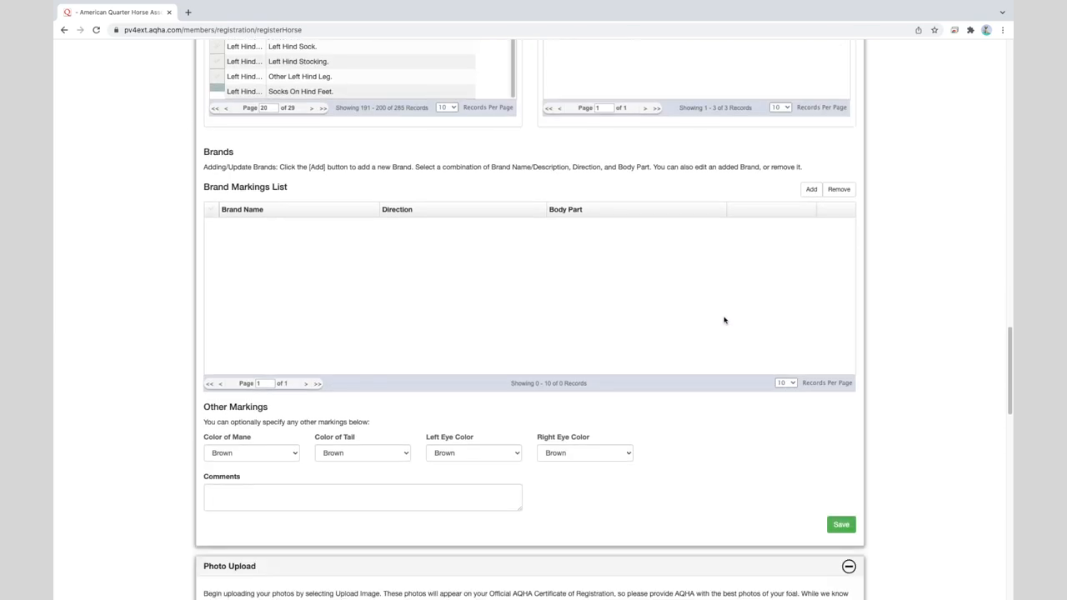
scroll("down", 3)
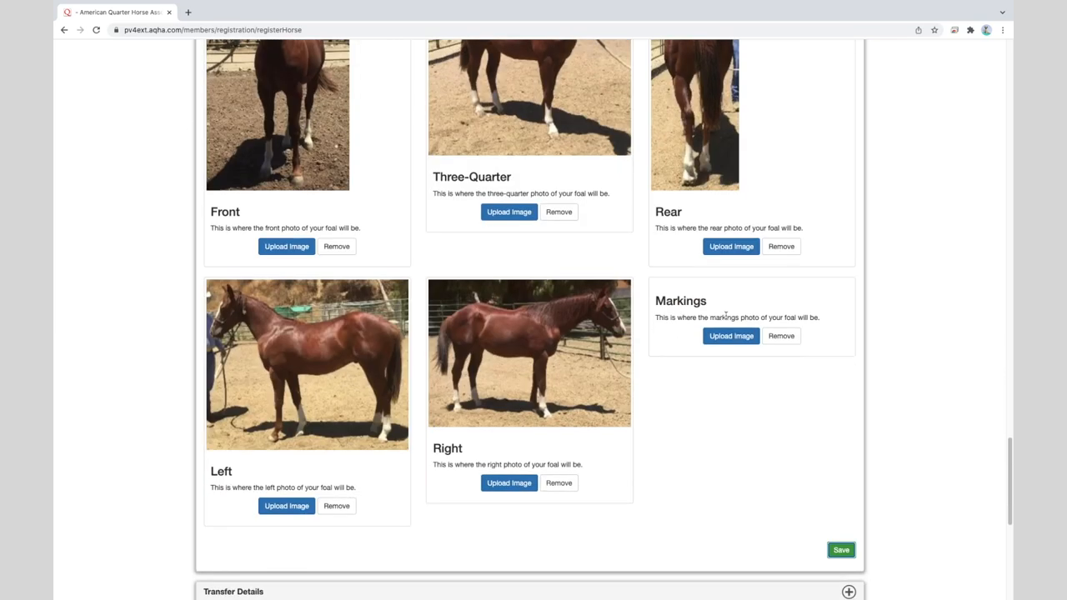
scroll("down", 3)
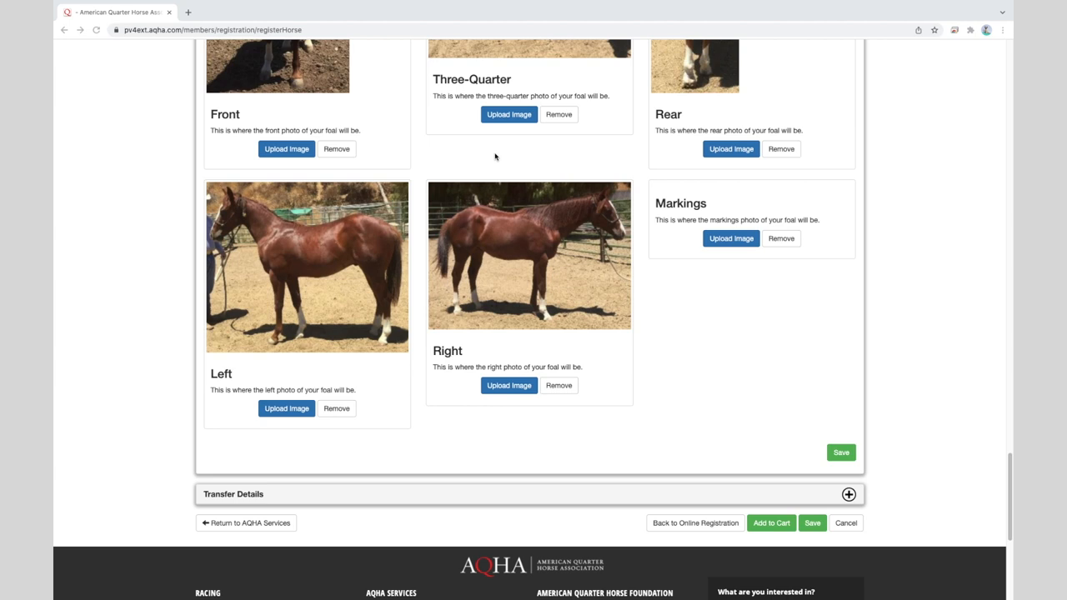
mouse_move(513, 183)
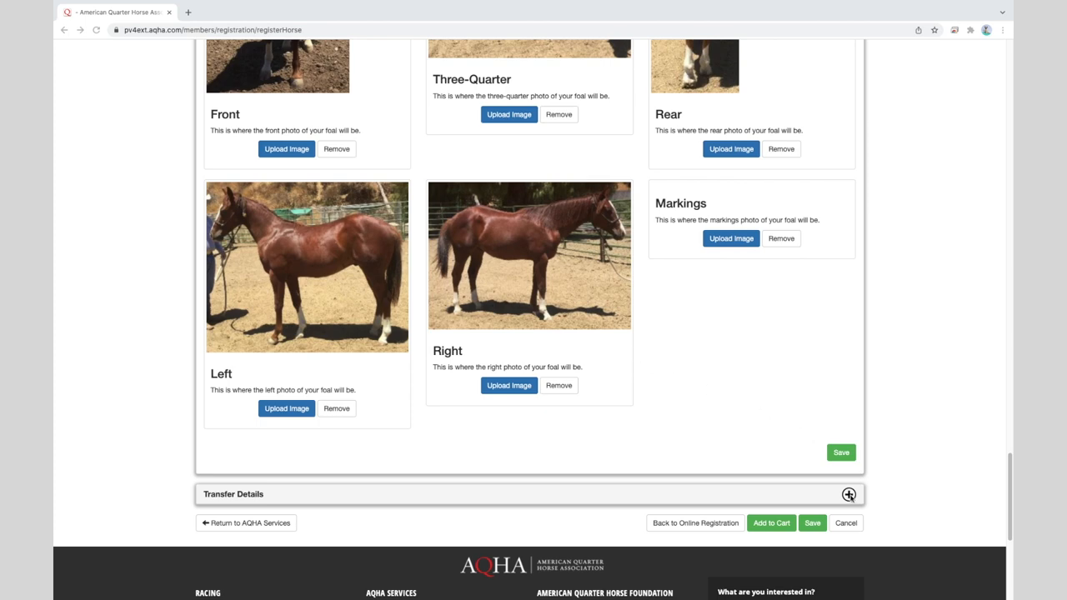
Review Buyer ID, Date of Sale and New Customer in Transfer Details without entering a buyer
left_click(849, 493)
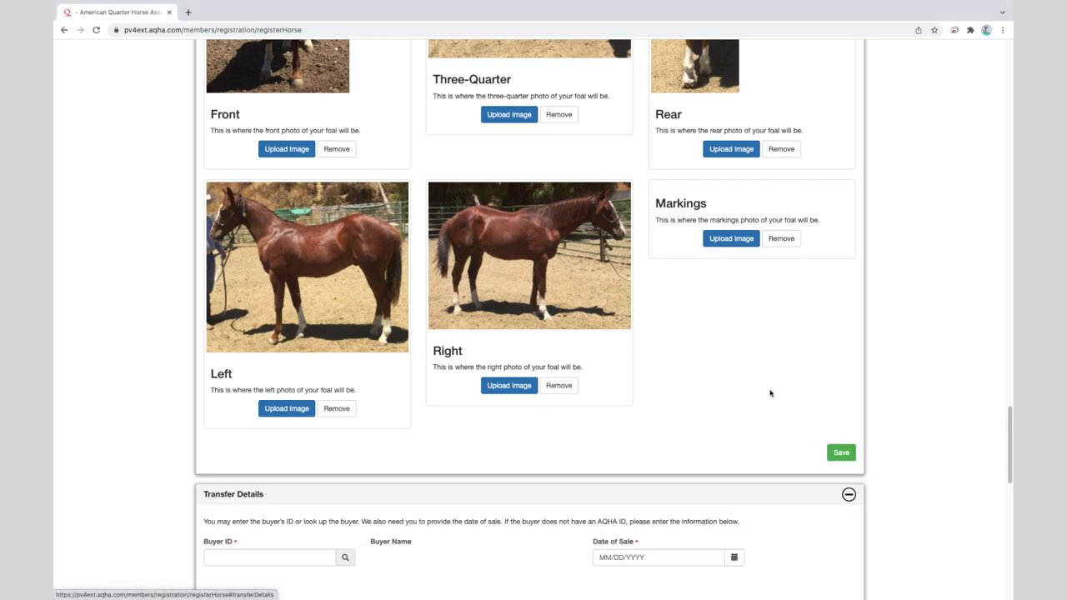
scroll("down", 3)
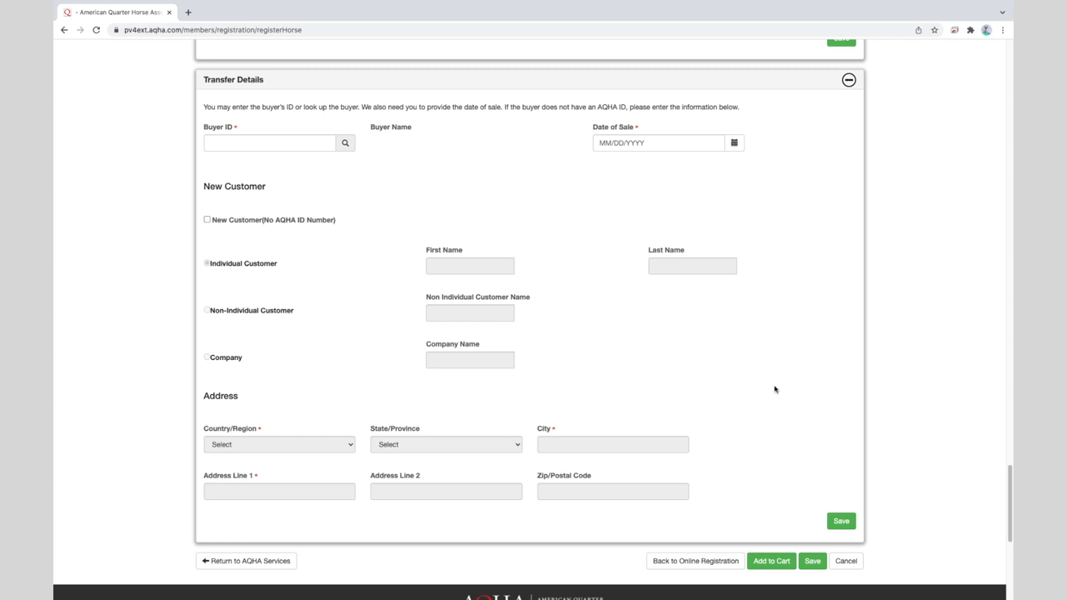
left_click(270, 143)
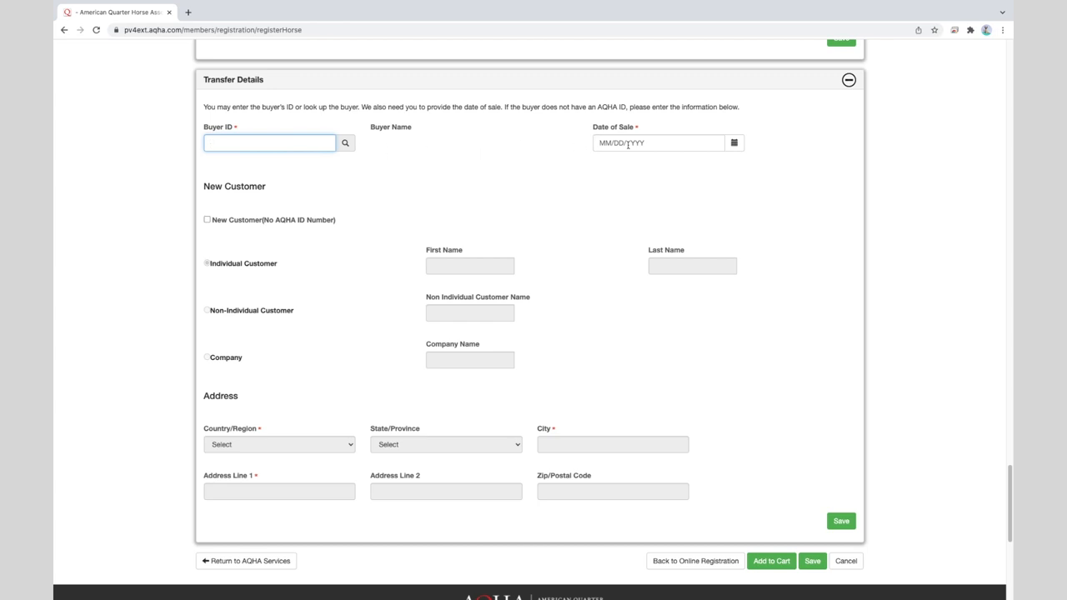
left_click(658, 143)
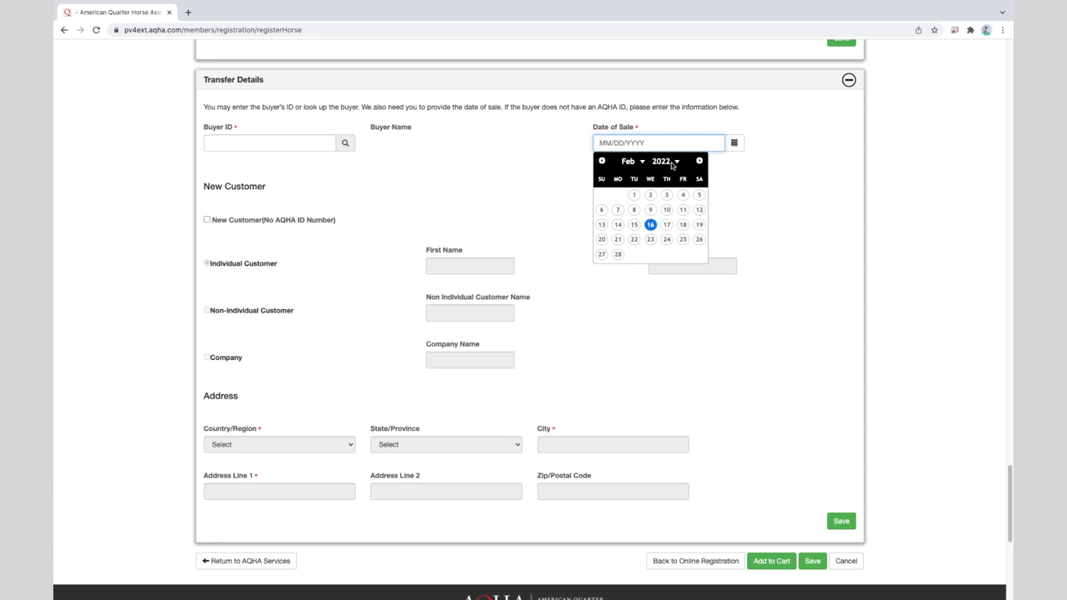
mouse_move(207, 227)
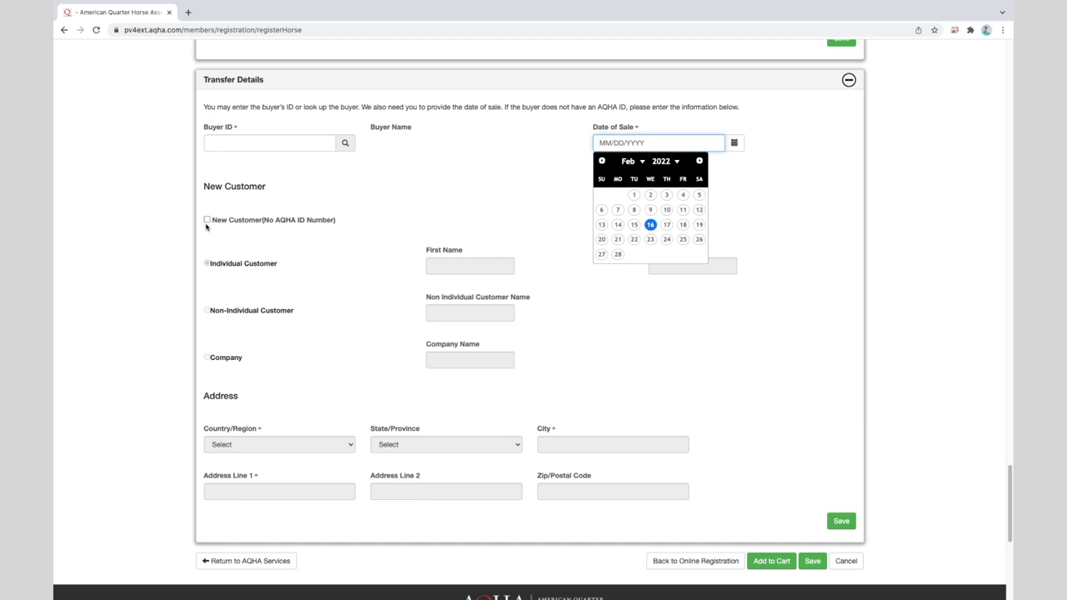
left_click(207, 220)
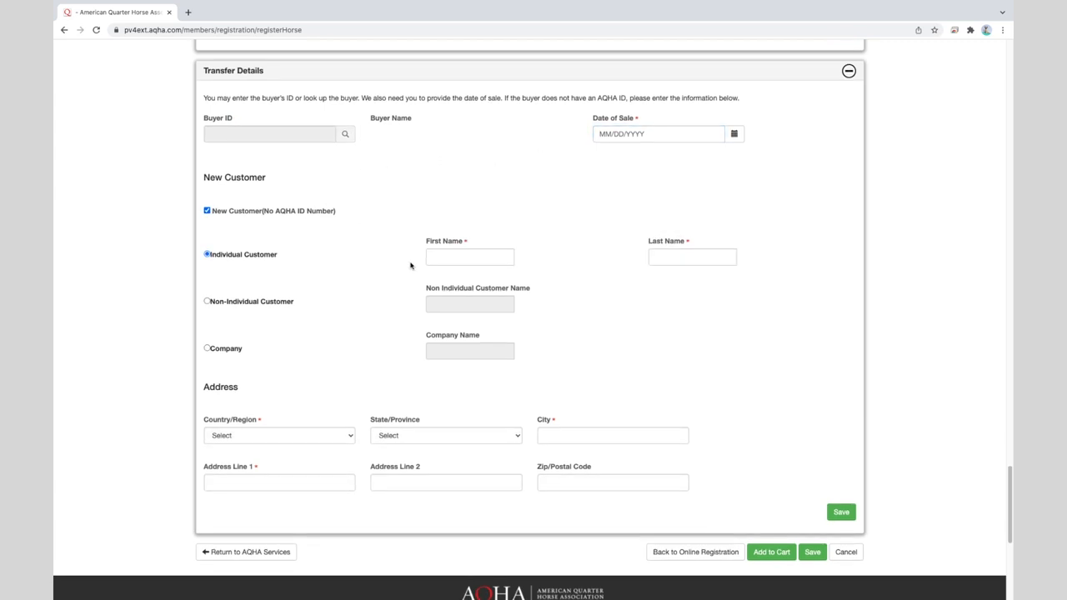
mouse_move(408, 270)
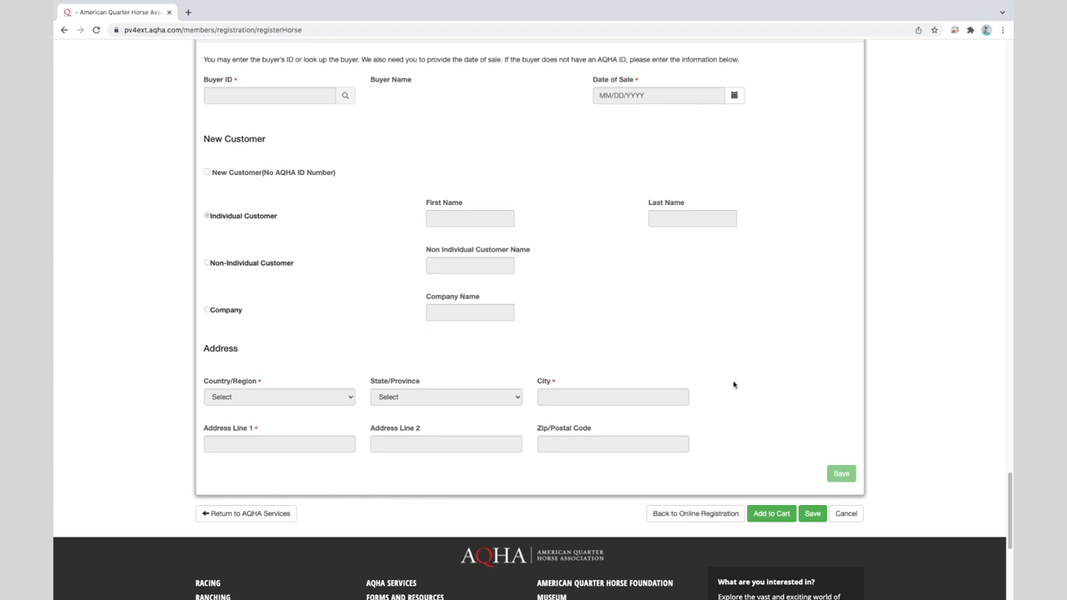
mouse_move(800, 455)
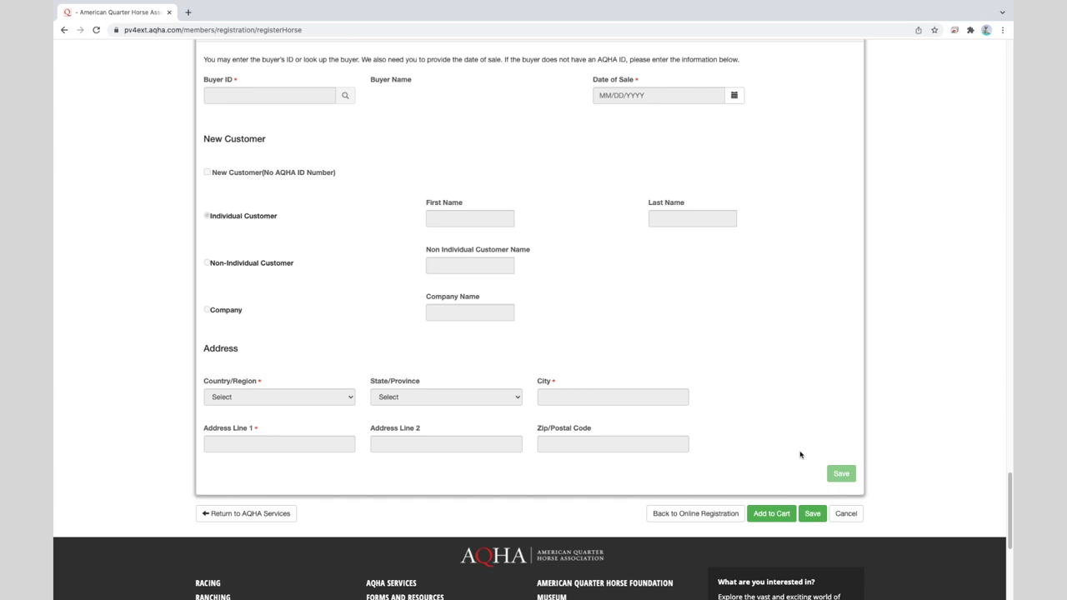
Add the SA JAZZY ZIPPER registration and DNA kit to the cart, totaling $220.00
left_click(770, 513)
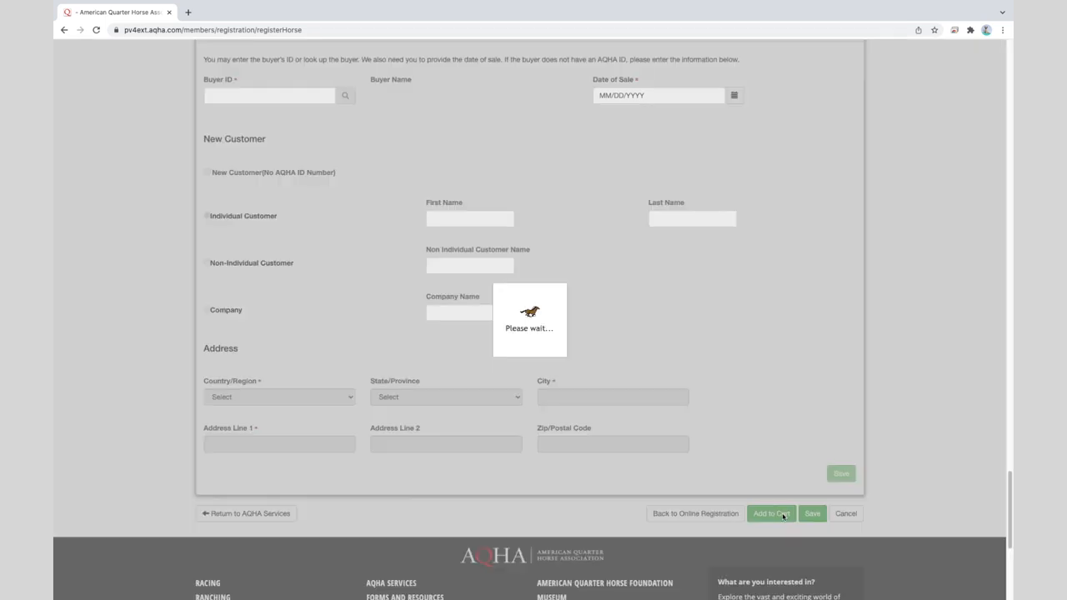
left_click(771, 514)
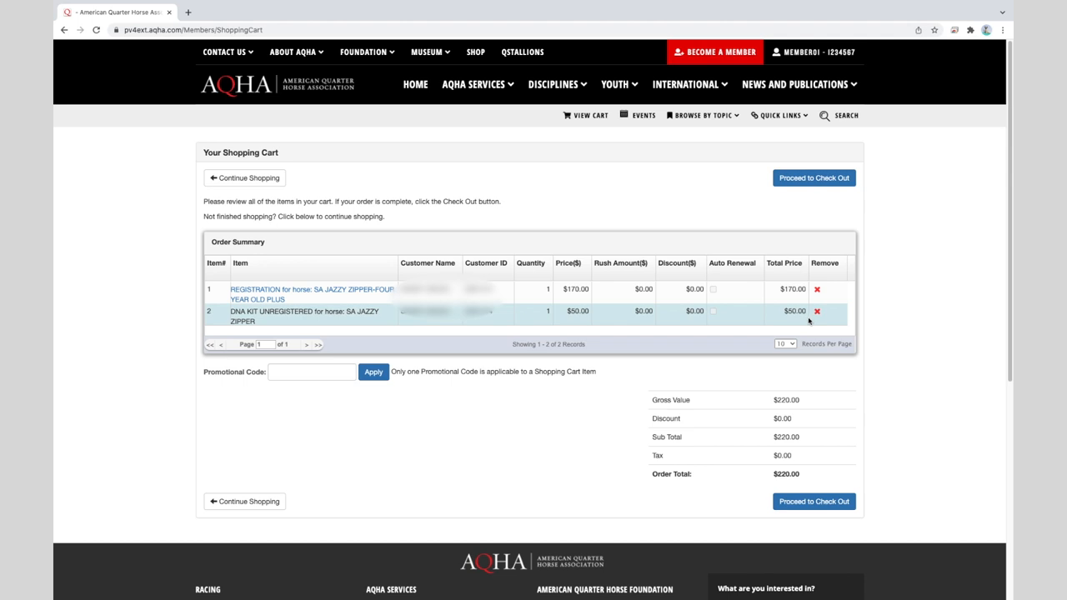
mouse_move(814, 500)
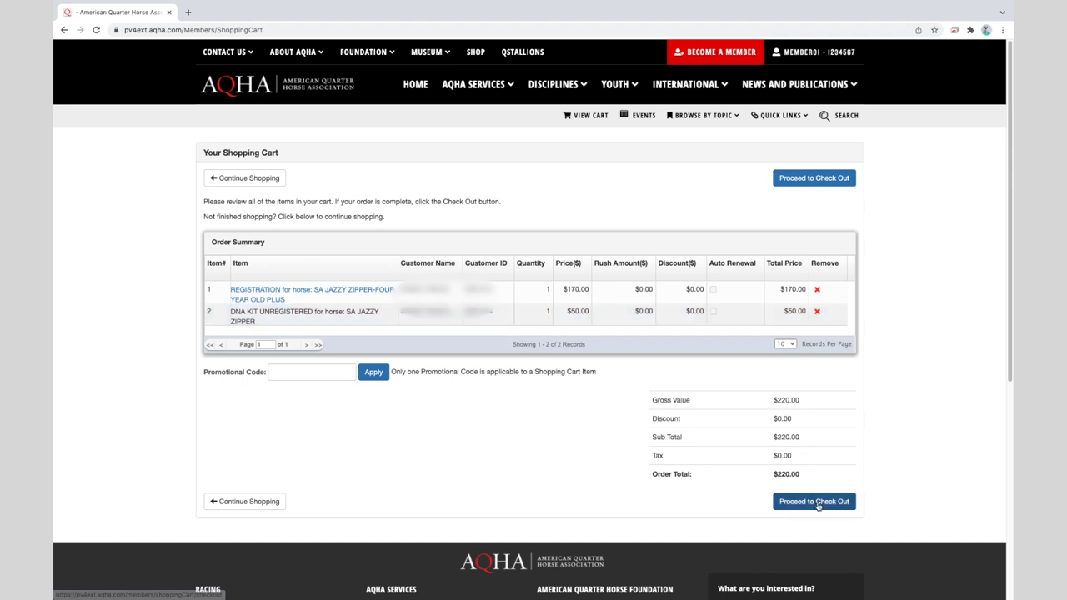
Check out the $220.00 order paying with the saved VISA card ending 1111
left_click(813, 500)
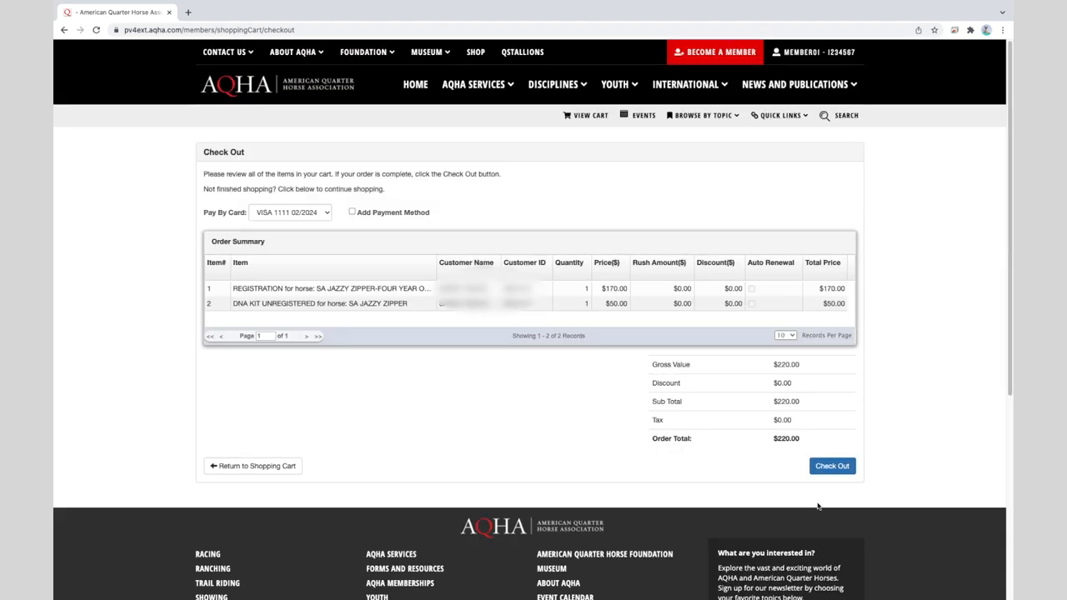
mouse_move(804, 501)
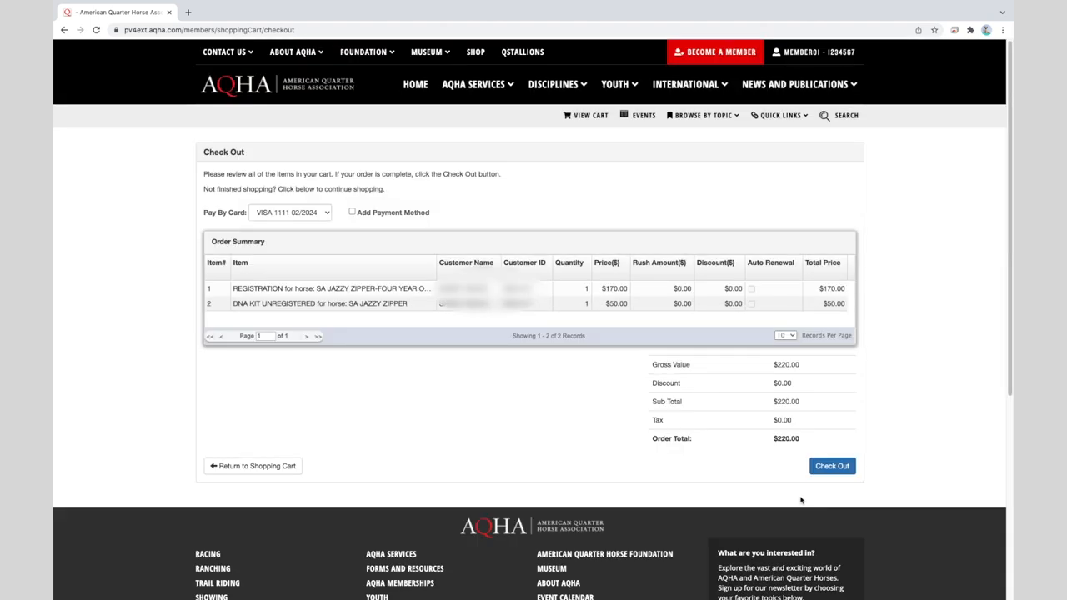
mouse_move(392, 243)
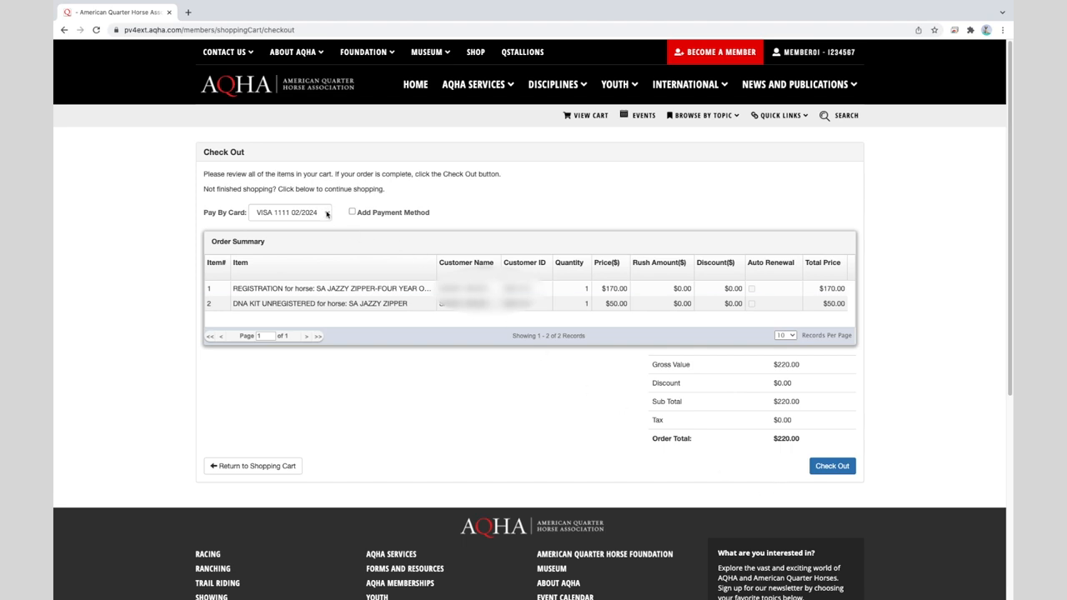
left_click(290, 212)
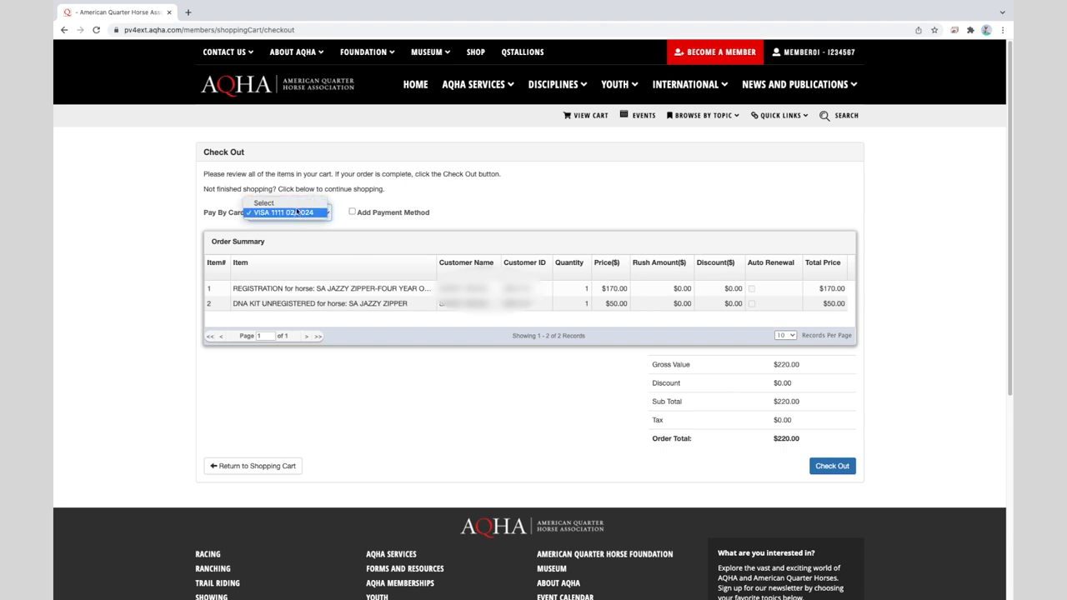
left_click(284, 212)
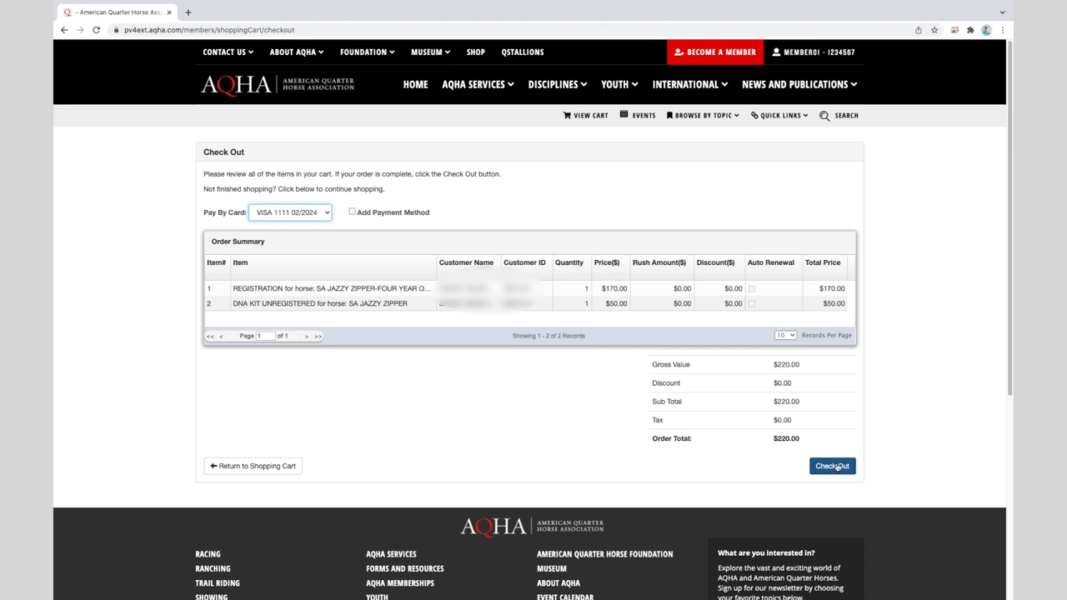
mouse_move(837, 469)
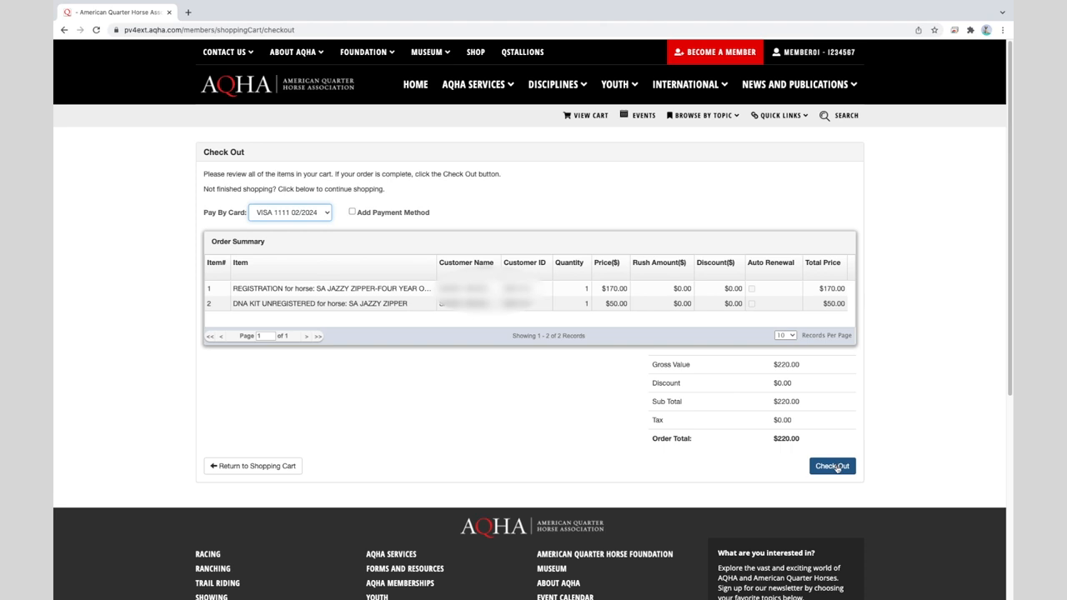
left_click(830, 467)
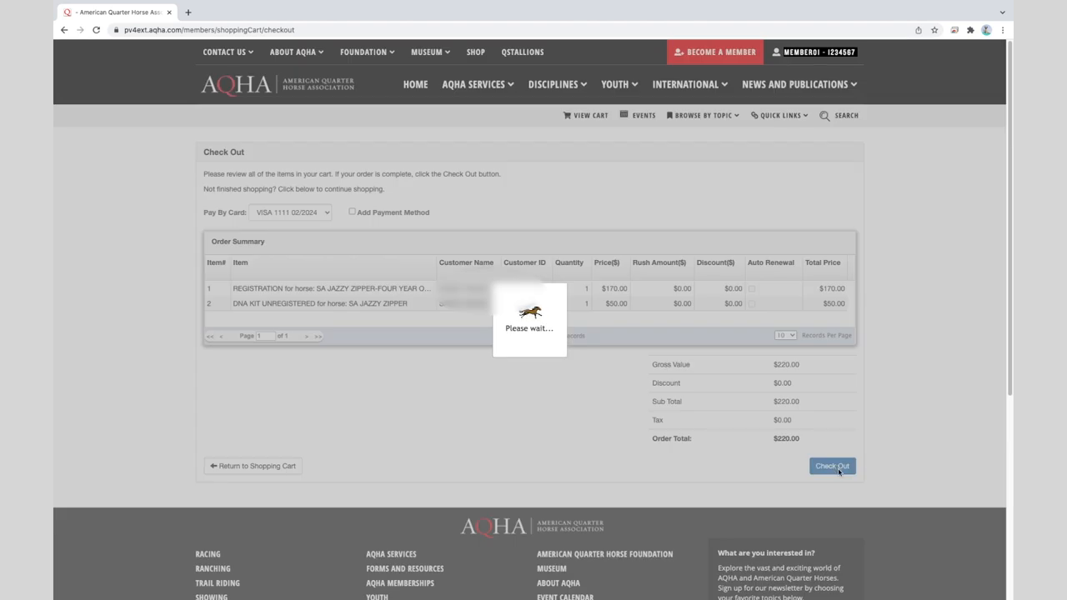
Complete checkout and view the Order Result confirming the $220 charge to card 1111
left_click(832, 467)
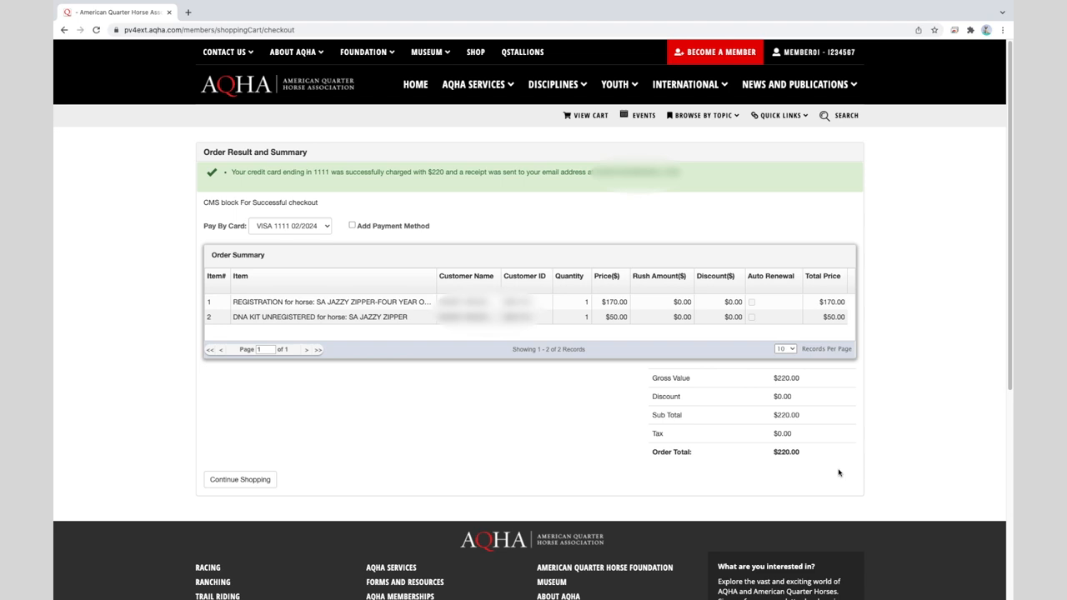
mouse_move(809, 463)
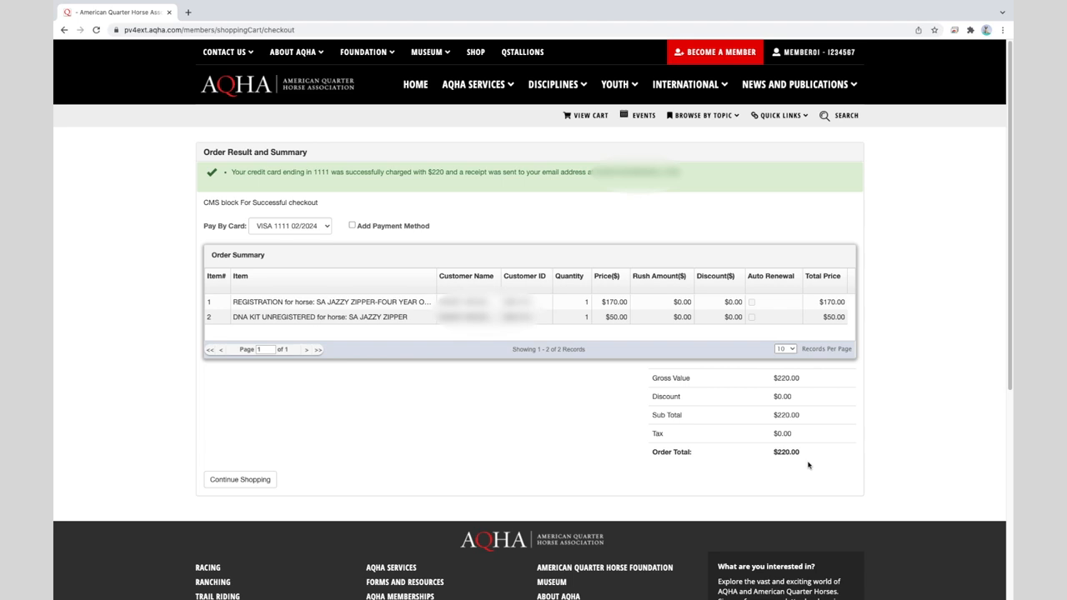